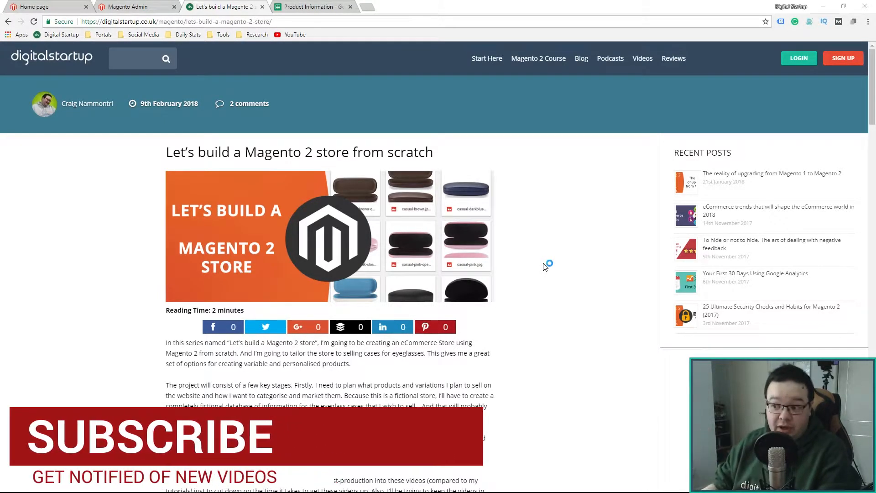
# - Scroll the 'Let's build a Magento 2 store' post to the eyeglass case CSV and image links
pyautogui.scroll(-3)
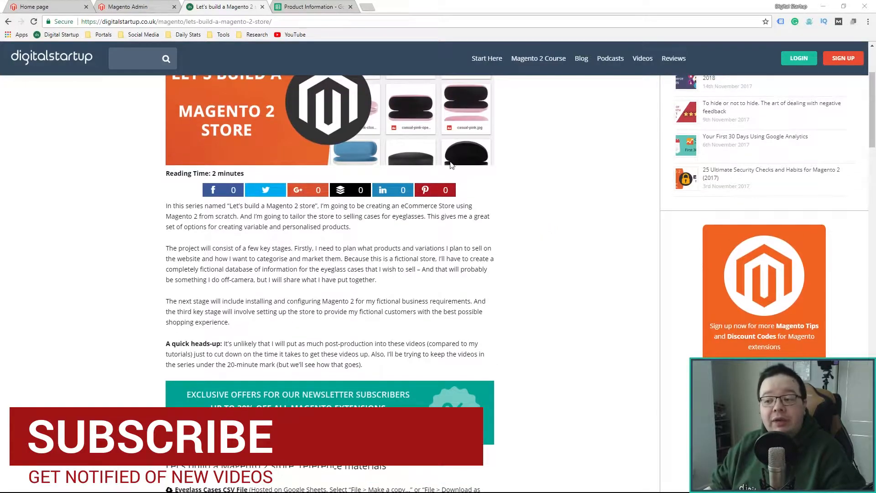
pyautogui.scroll(-3)
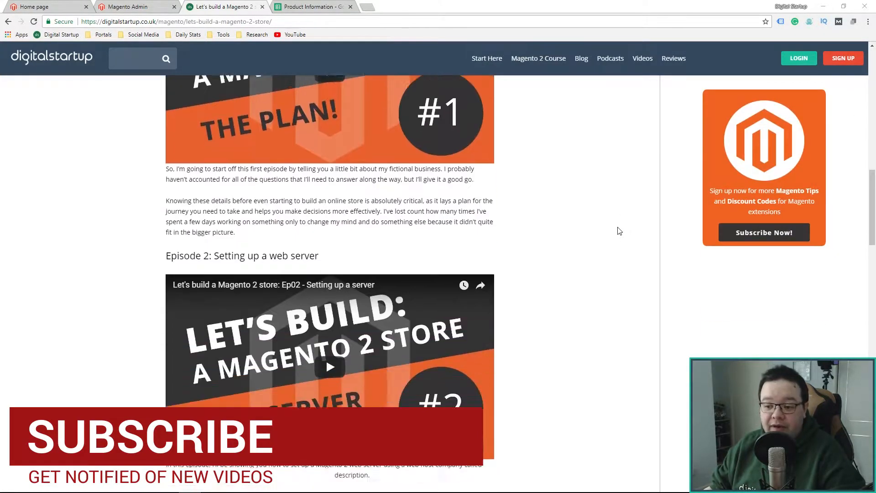
pyautogui.scroll(3)
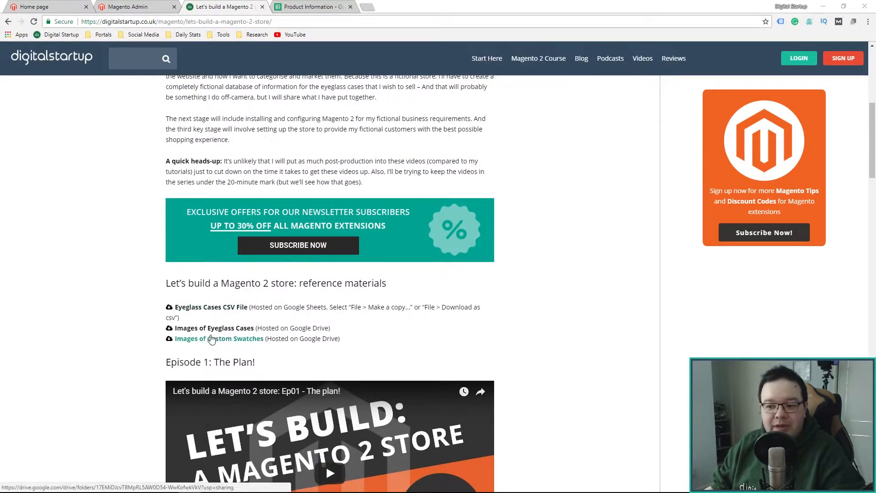
pyautogui.moveTo(276, 327)
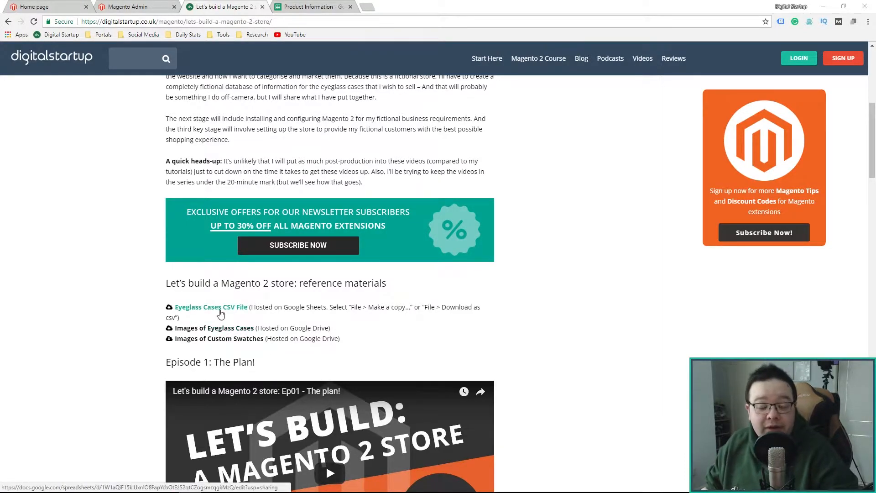
pyautogui.moveTo(268, 320)
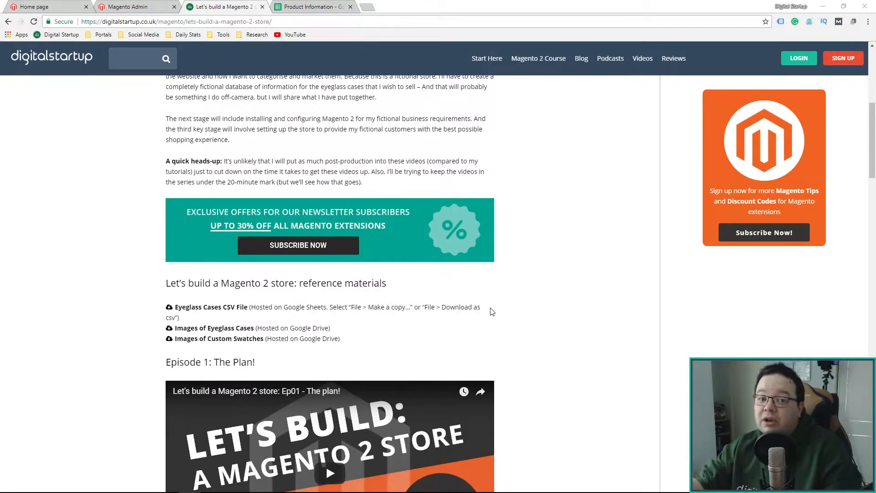
pyautogui.moveTo(462, 265)
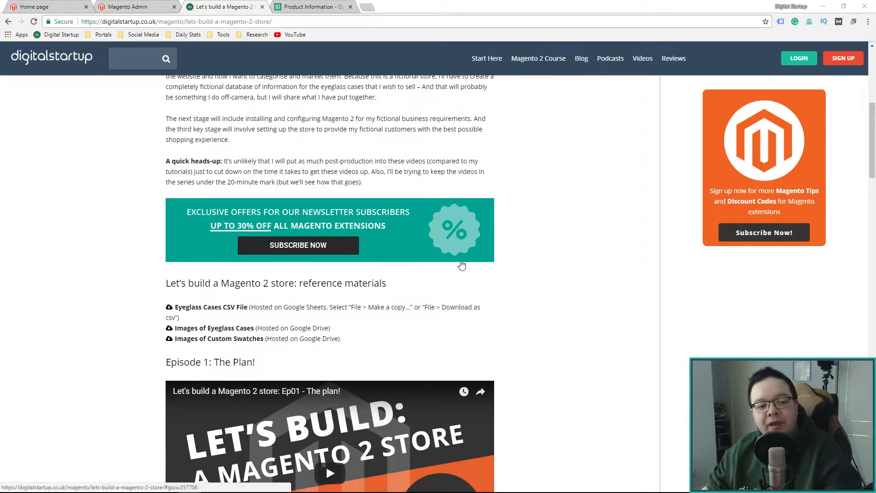
# - Scroll past the episode videos and back to the post title and header image
pyautogui.scroll(-3)
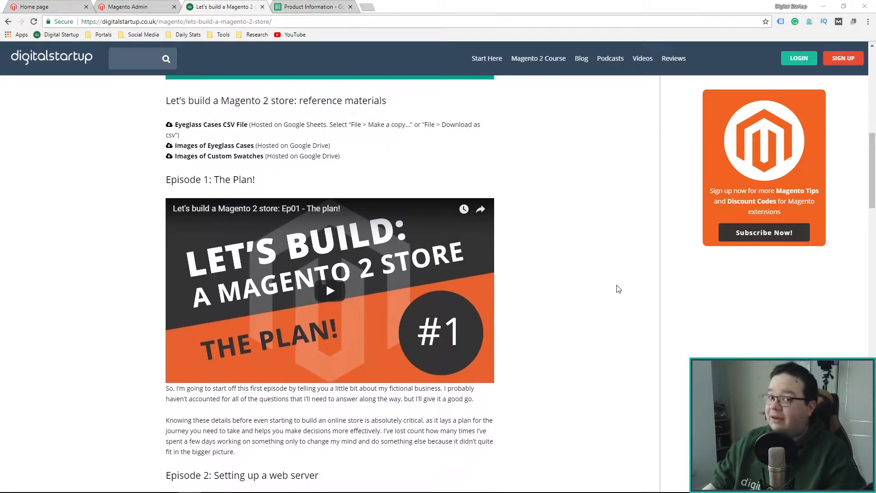
pyautogui.moveTo(405, 234)
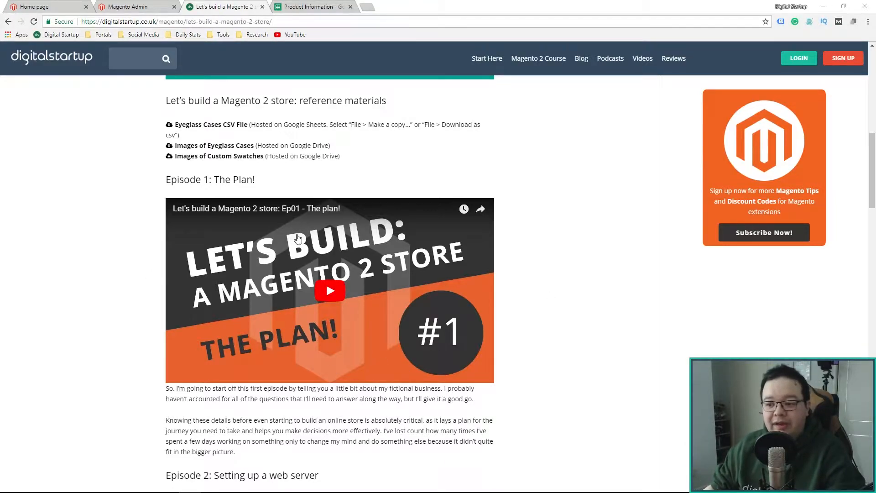
pyautogui.moveTo(378, 324)
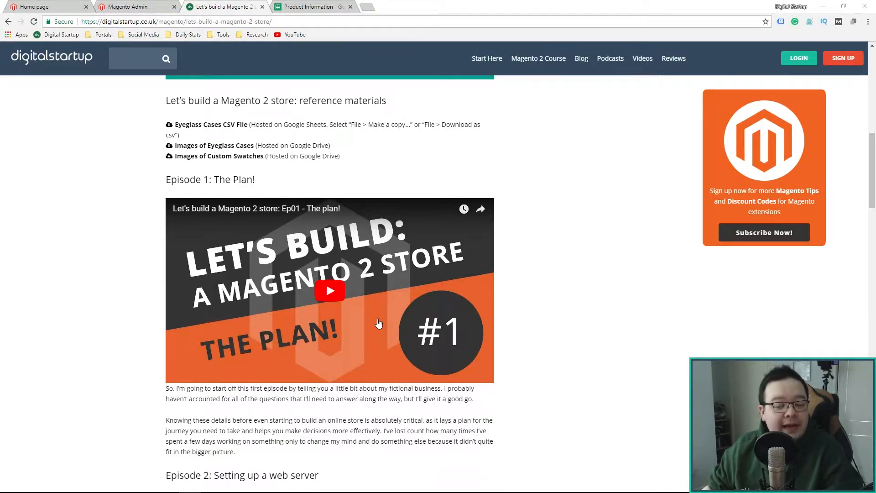
pyautogui.moveTo(428, 289)
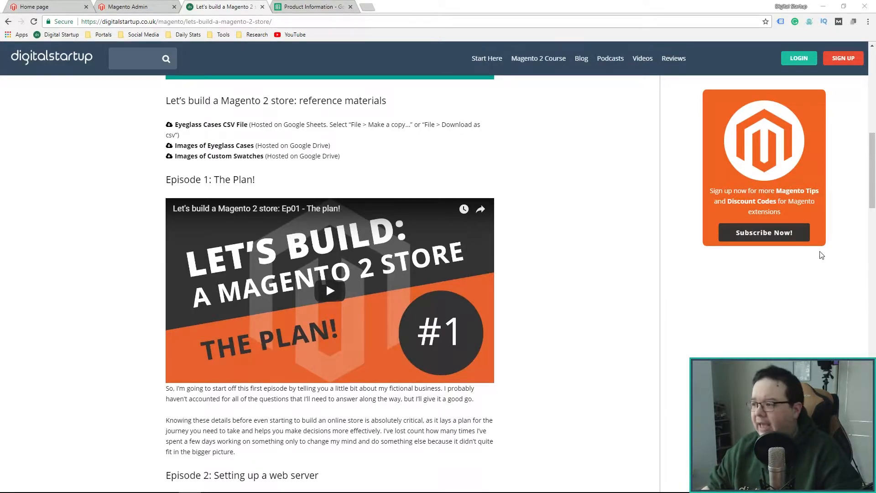
pyautogui.scroll(-3)
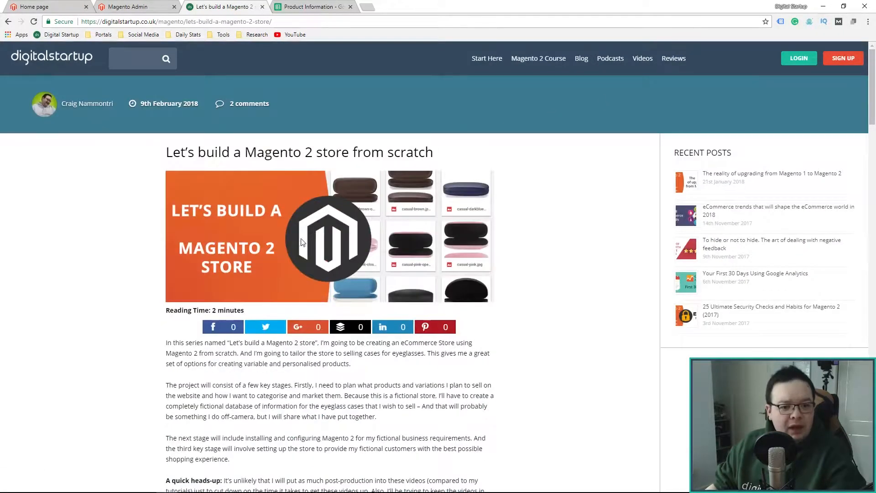
pyautogui.moveTo(211, 267)
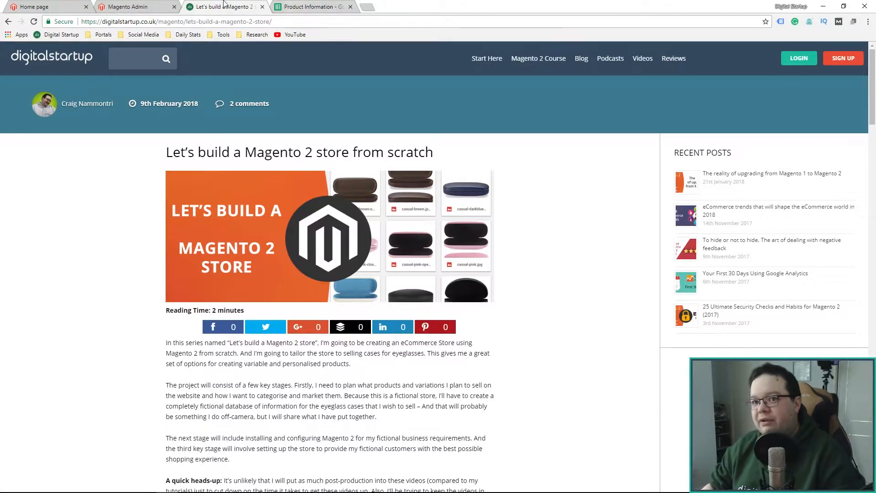
# - Sign in to the Magento Admin as craig and dismiss the incoming security message
pyautogui.click(133, 5)
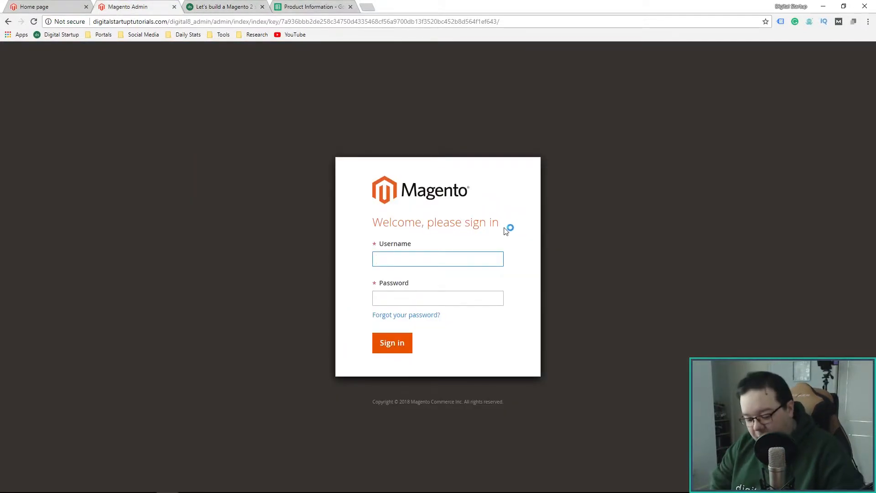
pyautogui.write('craig')
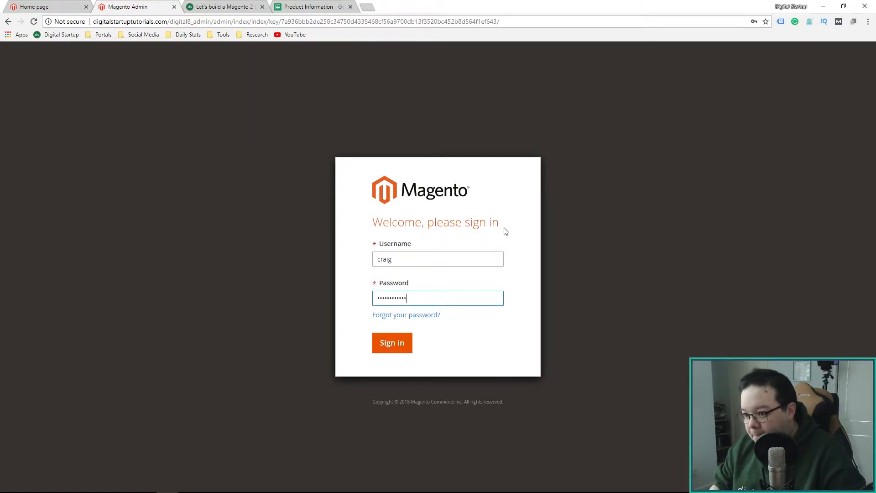
pyautogui.click(391, 343)
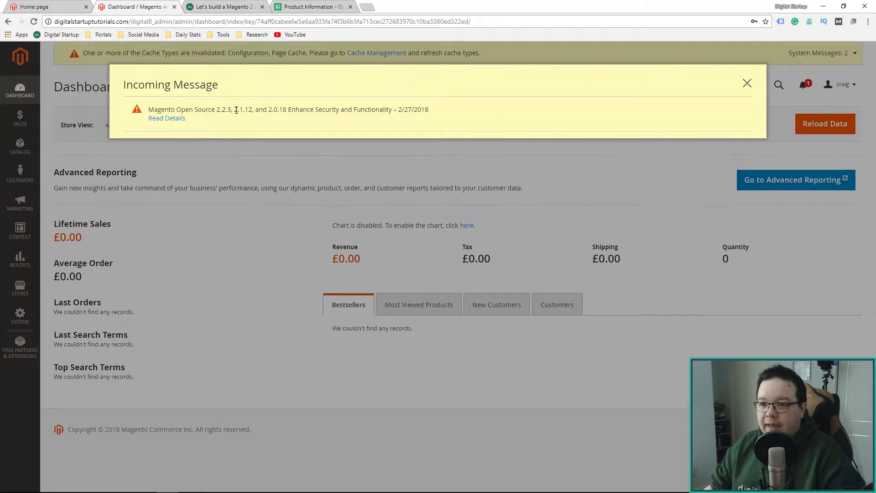
pyautogui.moveTo(396, 118)
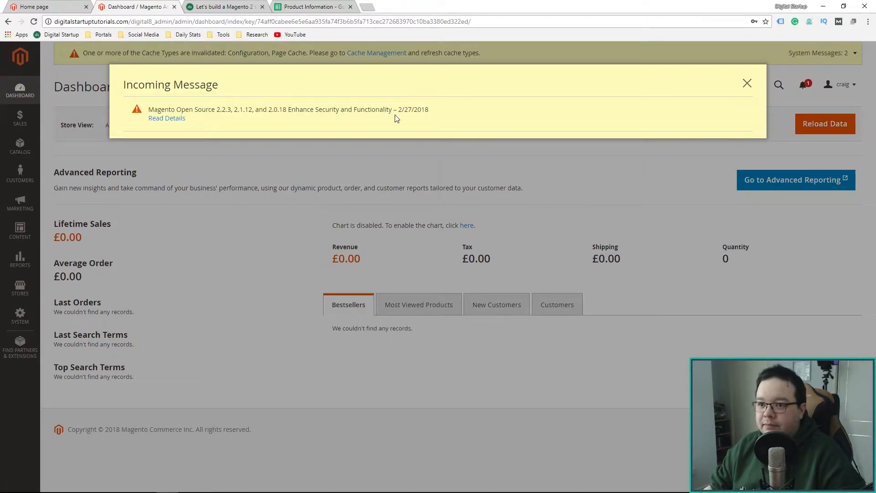
pyautogui.click(747, 83)
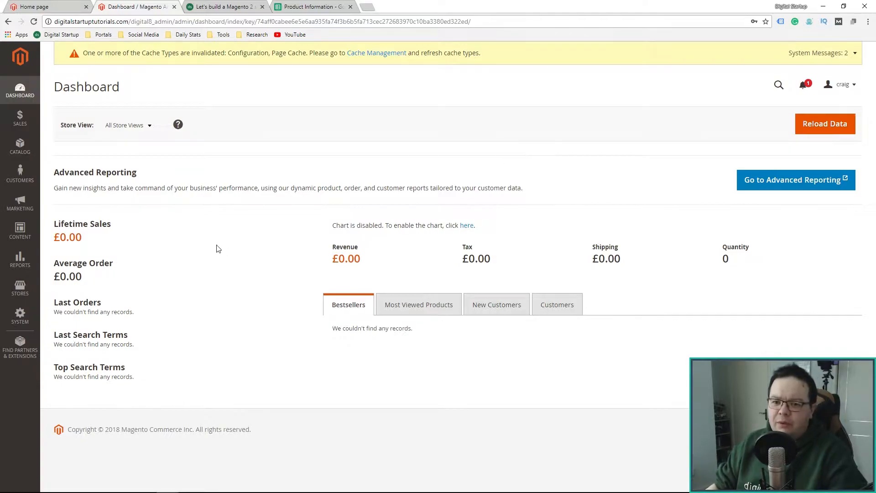
pyautogui.moveTo(235, 348)
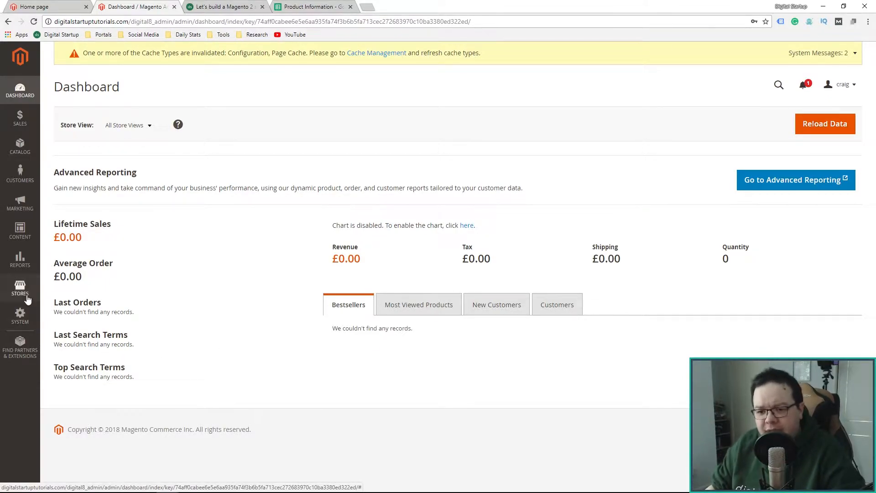
# - Go to Stores > Configuration and choose Sales under the Customers and Sales groups
pyautogui.click(20, 289)
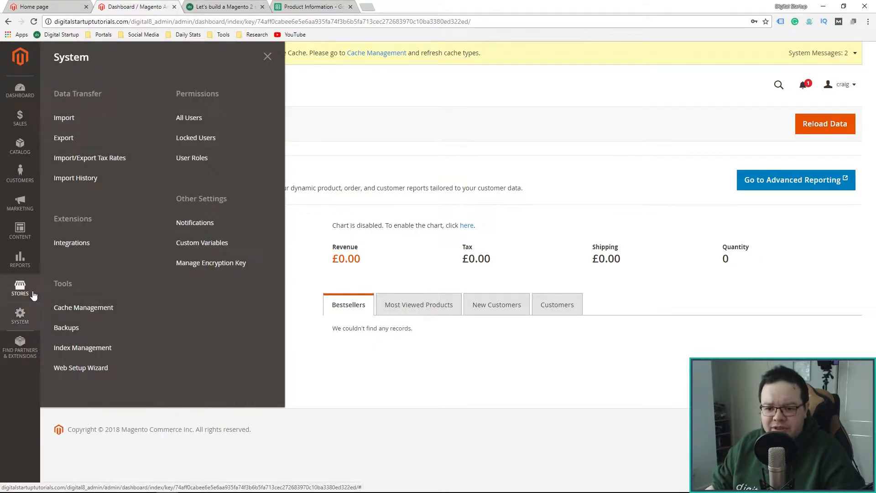
pyautogui.click(20, 288)
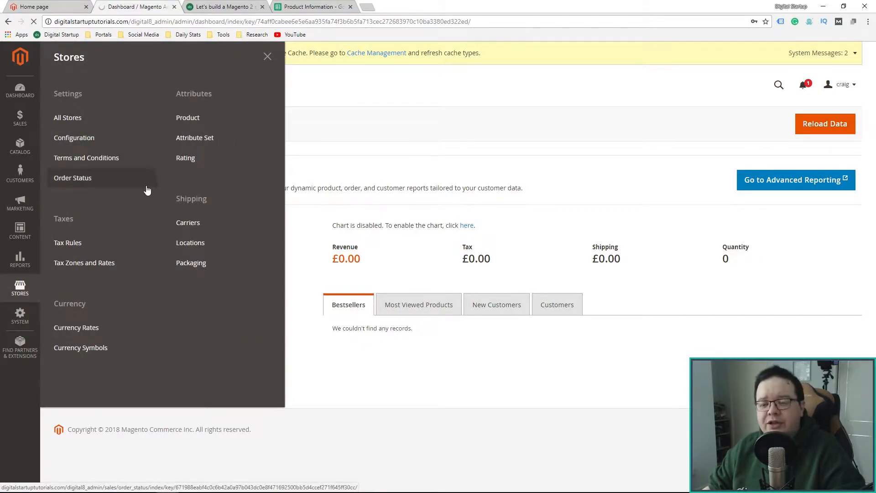
pyautogui.click(74, 137)
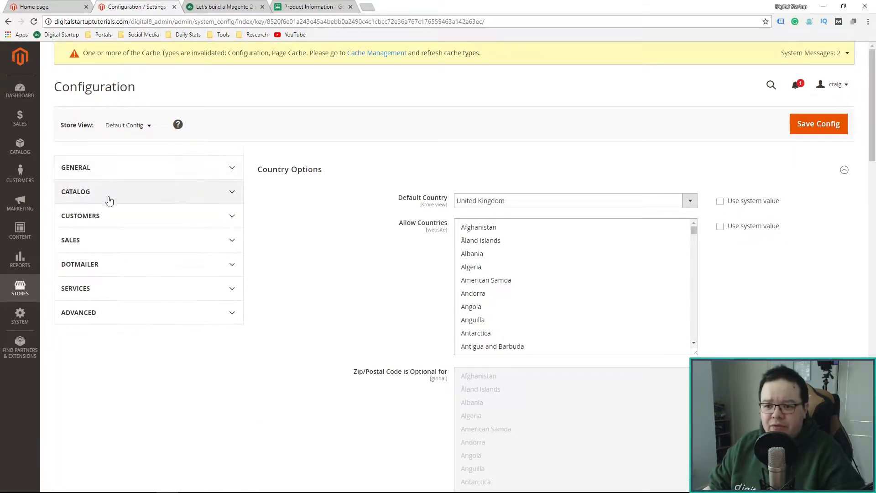
pyautogui.moveTo(135, 217)
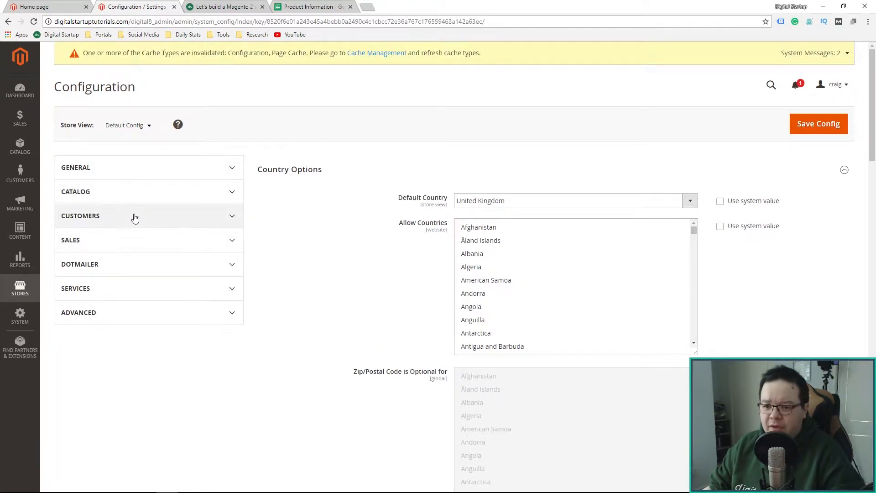
pyautogui.click(80, 215)
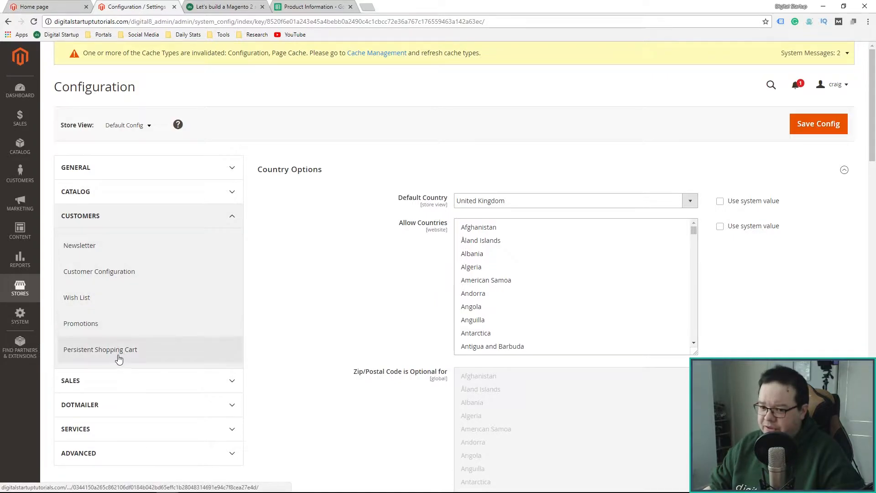
pyautogui.click(70, 381)
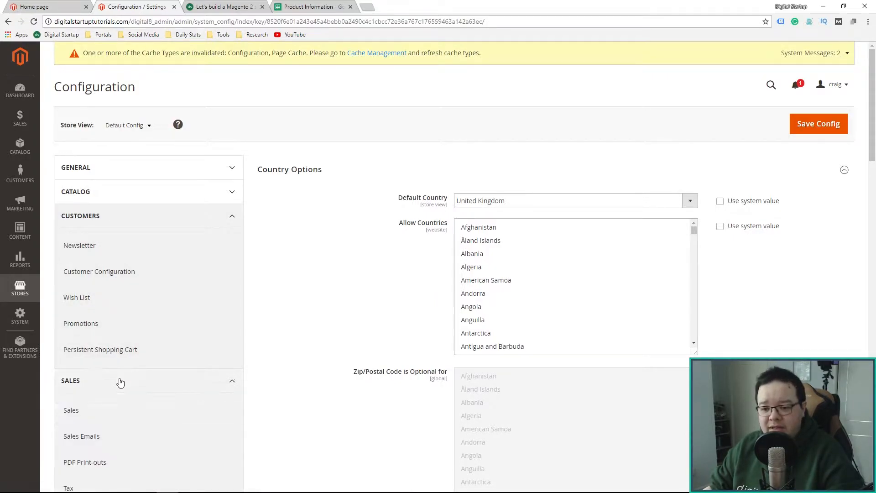
pyautogui.click(70, 410)
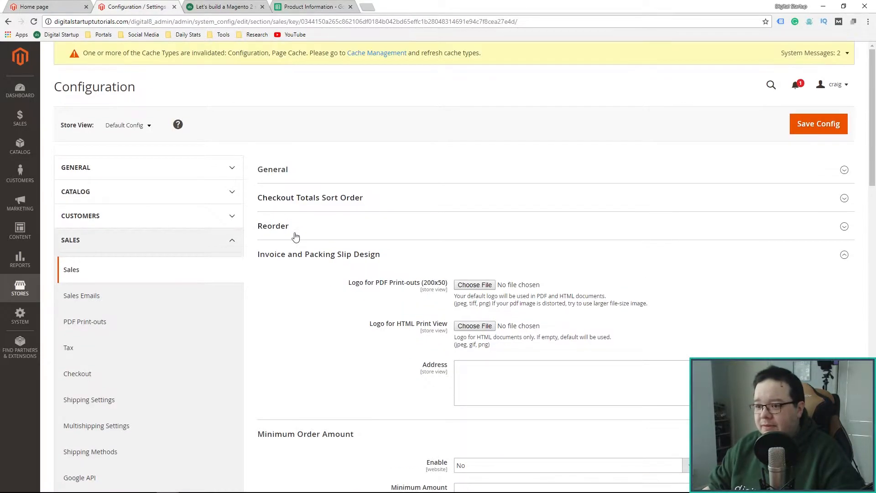
# - Expand the General and Checkout Totals Sort Order sections of the Sales configuration
pyautogui.click(272, 169)
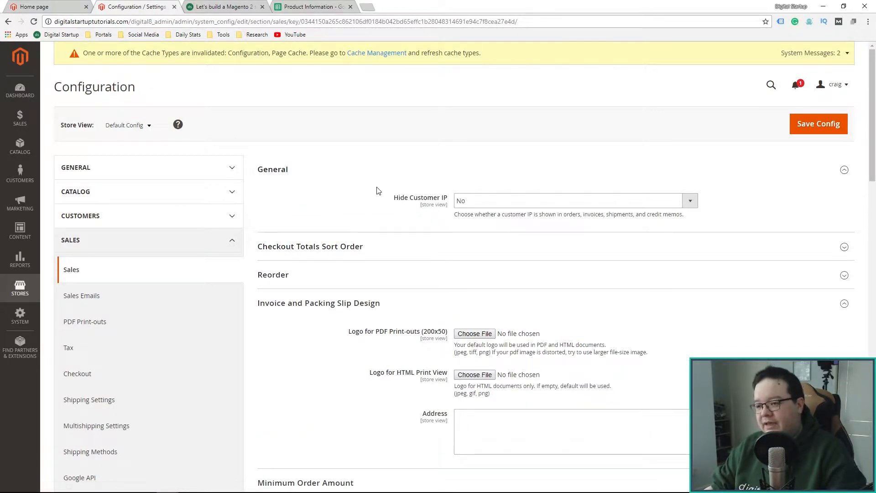
pyautogui.click(310, 197)
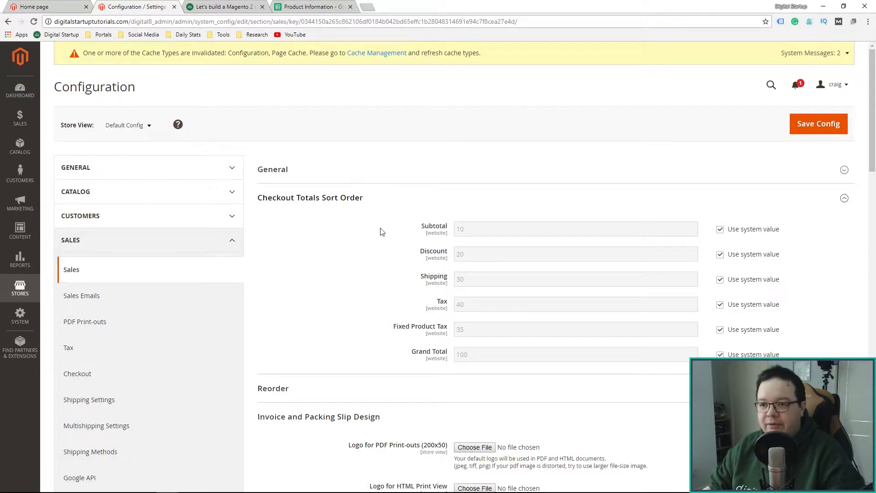
pyautogui.moveTo(360, 228)
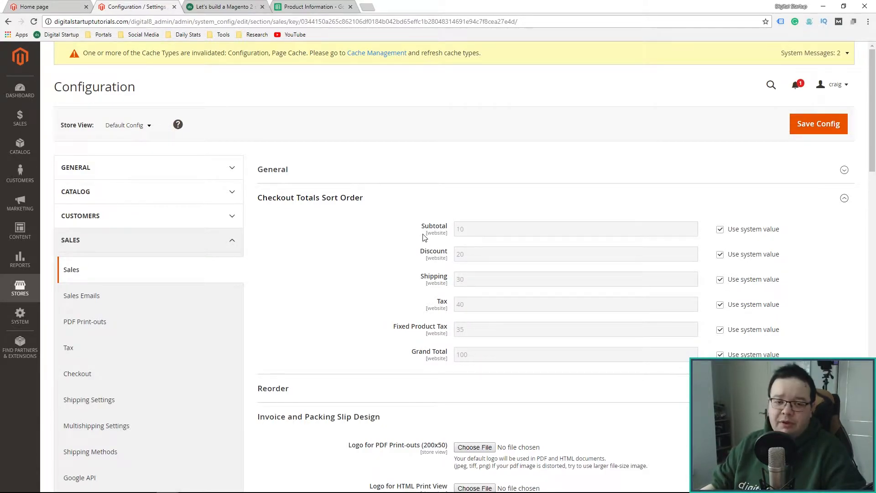
pyautogui.moveTo(396, 229)
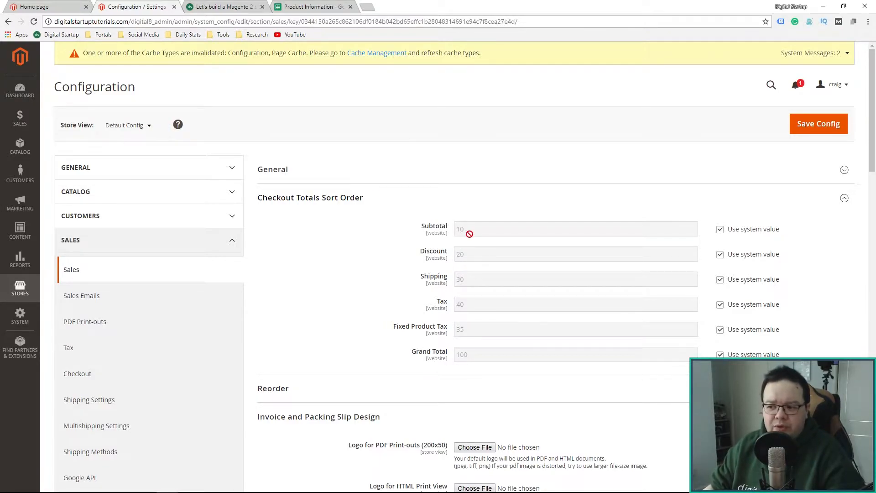
pyautogui.moveTo(337, 299)
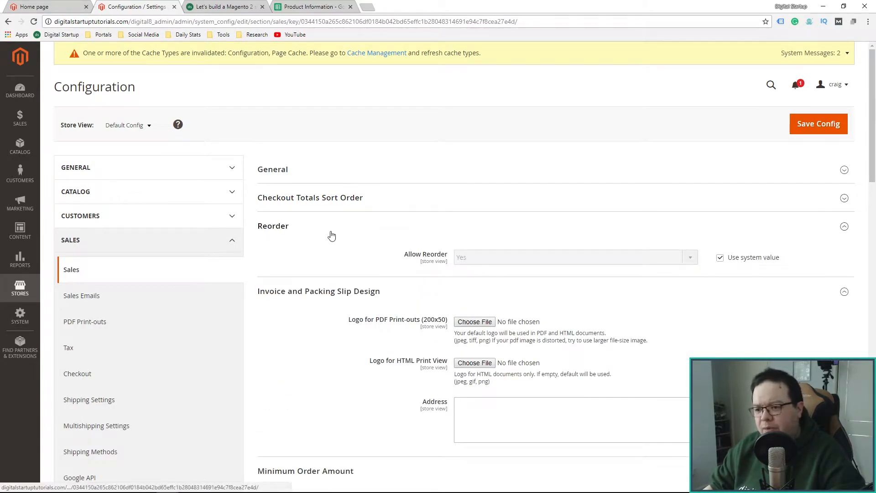
pyautogui.moveTo(345, 231)
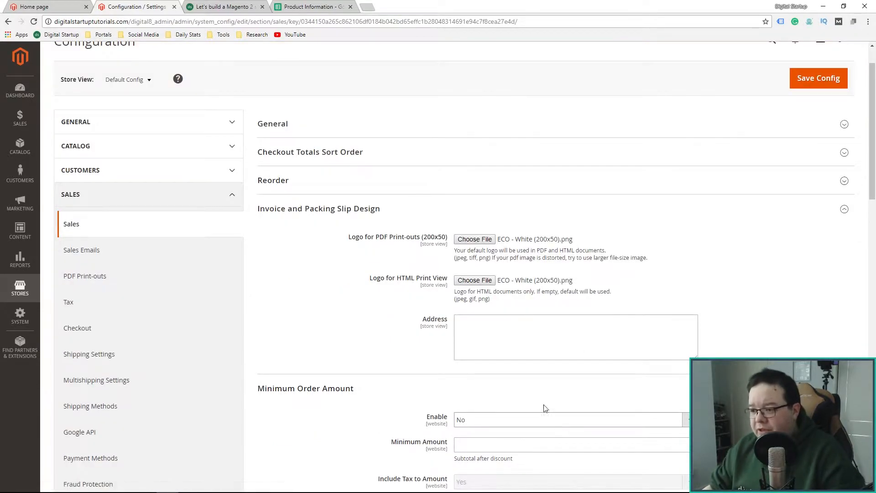
# - Enter the invoice address 'Unit 2 Phantom Park, London, N15 4QD' with the postcode on its own line
pyautogui.click(575, 335)
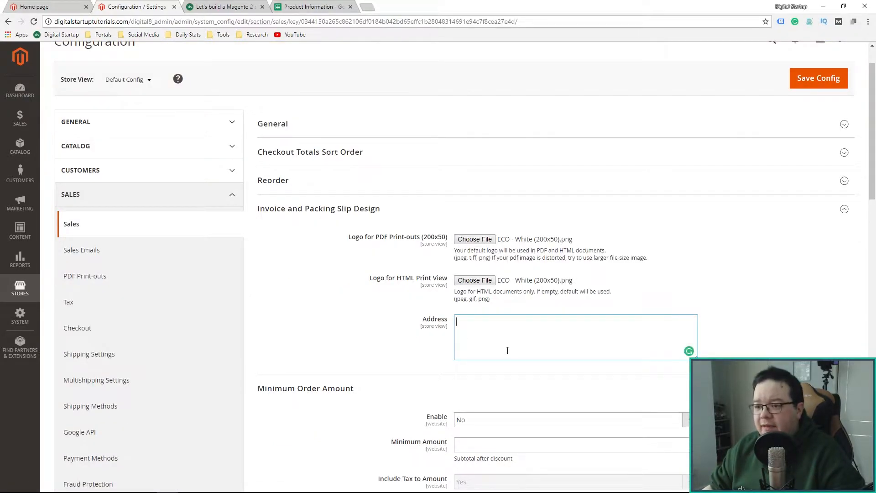
pyautogui.click(311, 7)
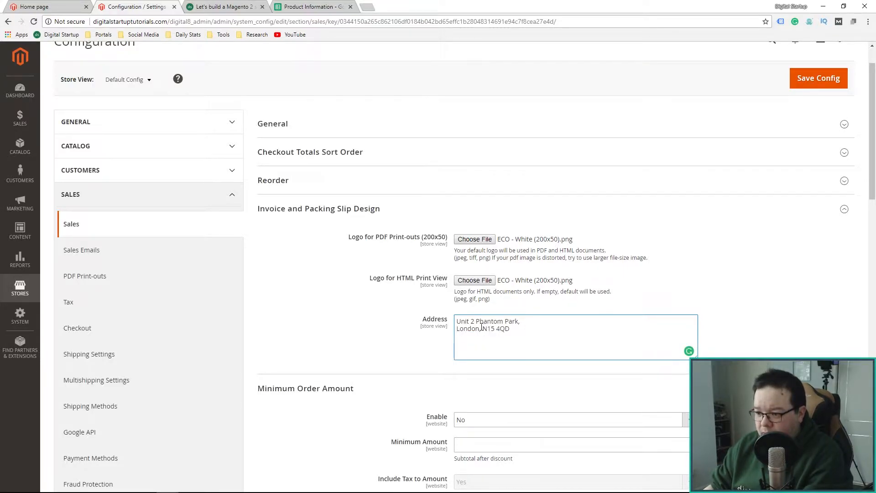
pyautogui.press('Enter')
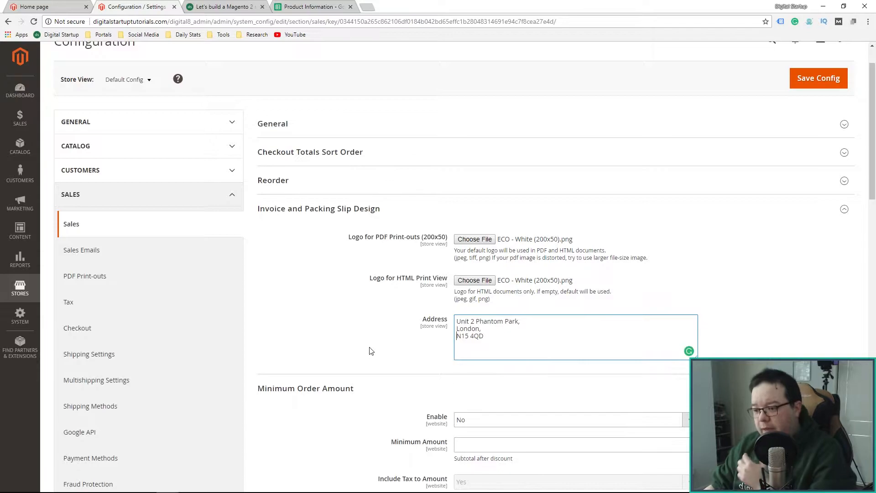
pyautogui.scroll(-3)
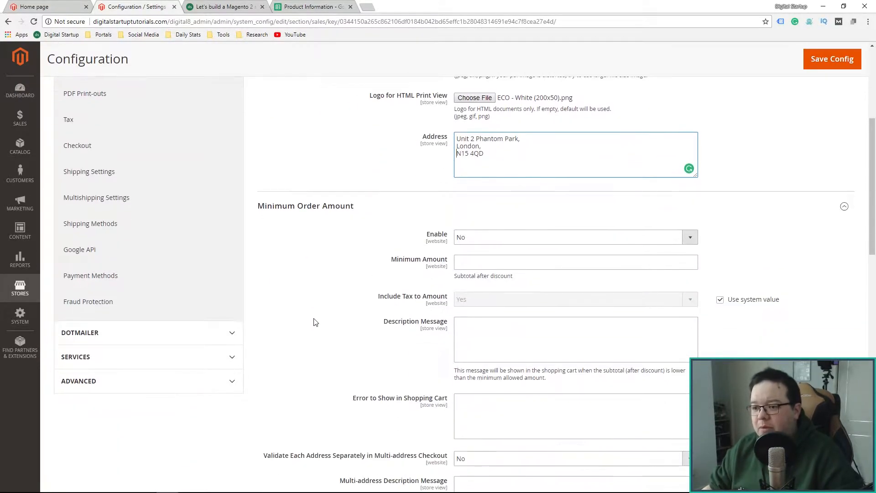
pyautogui.moveTo(335, 319)
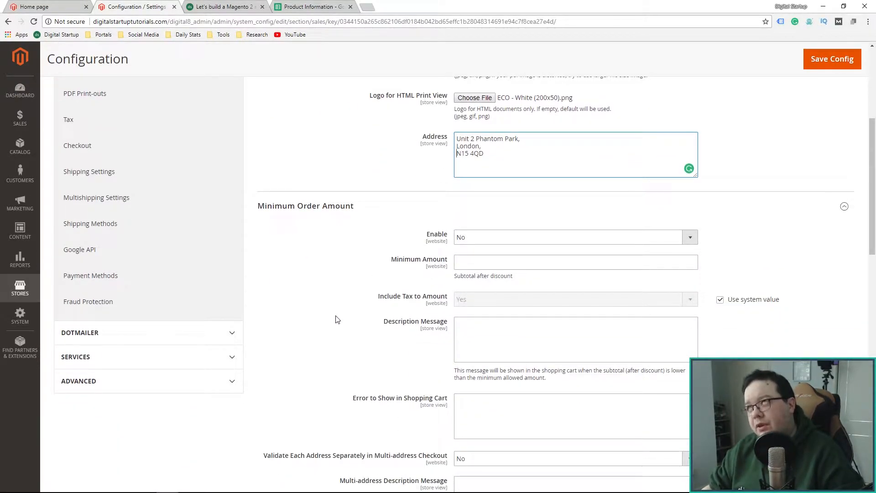
pyautogui.scroll(-3)
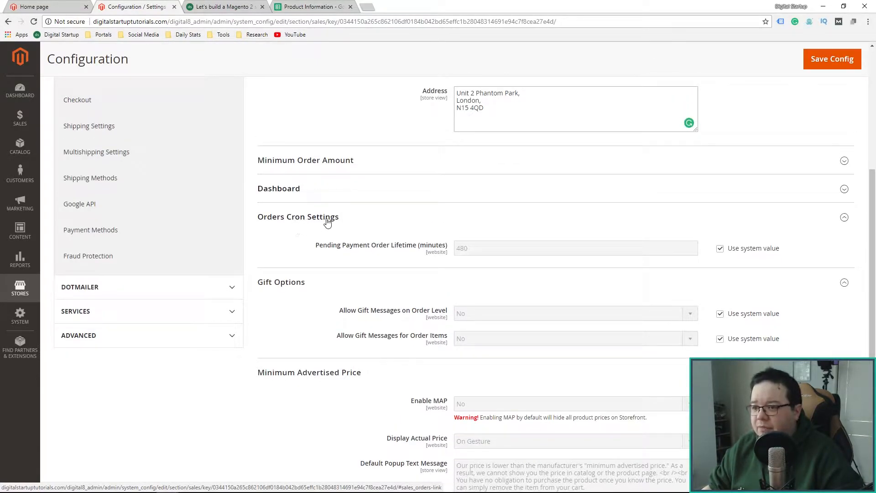
# - Collapse the orders cron section and Save Config for the Sales logos and address
pyautogui.click(298, 216)
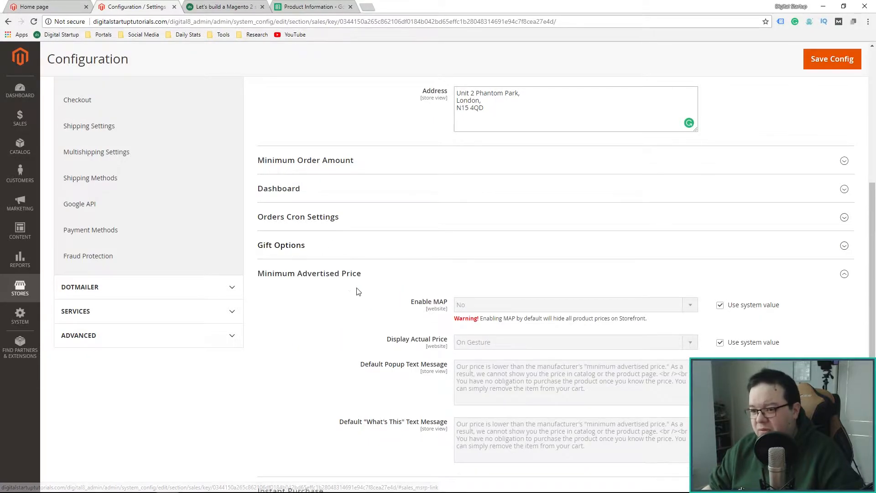
pyautogui.moveTo(365, 278)
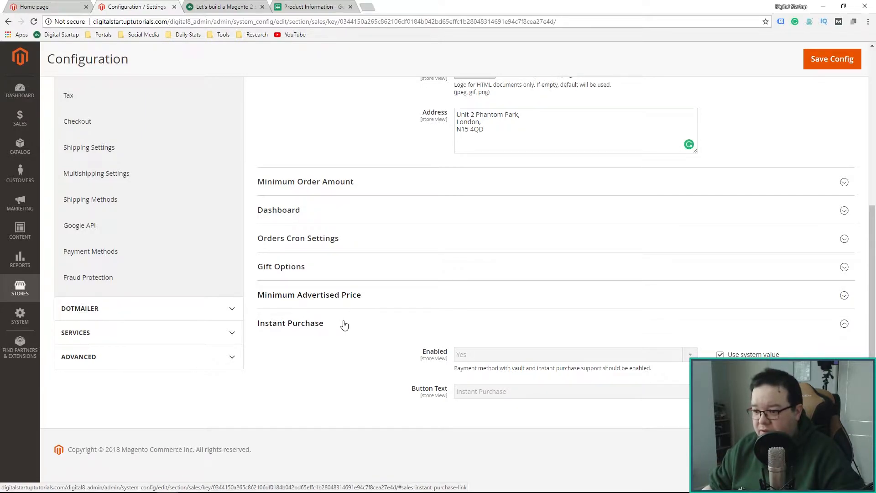
pyautogui.moveTo(321, 362)
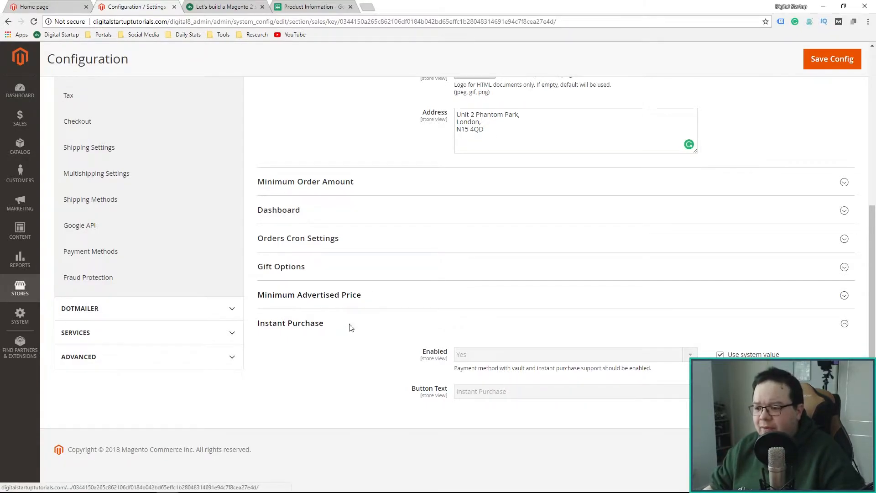
pyautogui.click(831, 58)
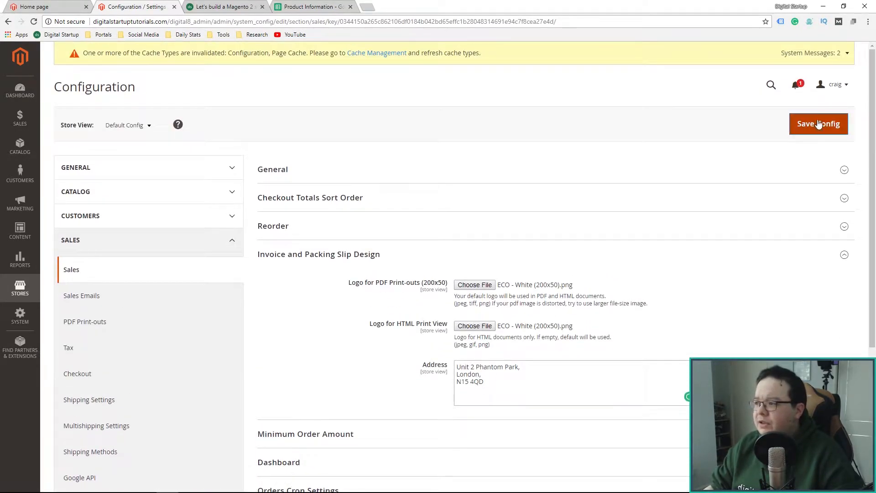
pyautogui.click(817, 124)
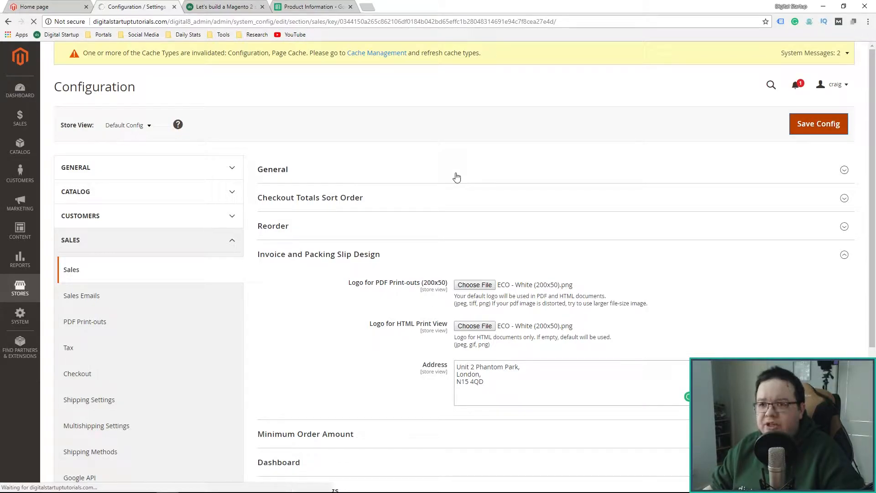
pyautogui.click(818, 123)
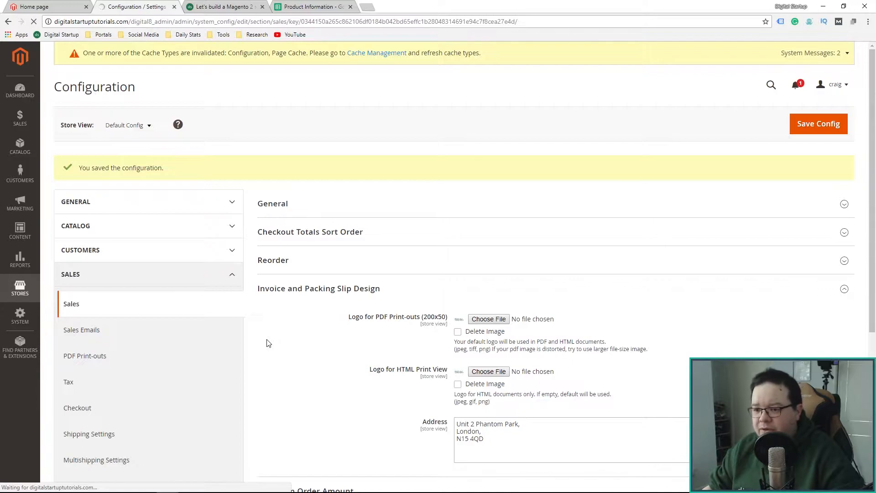
# - Open Sales Emails and expand the General Settings, Order and Credit Memo sections
pyautogui.click(82, 329)
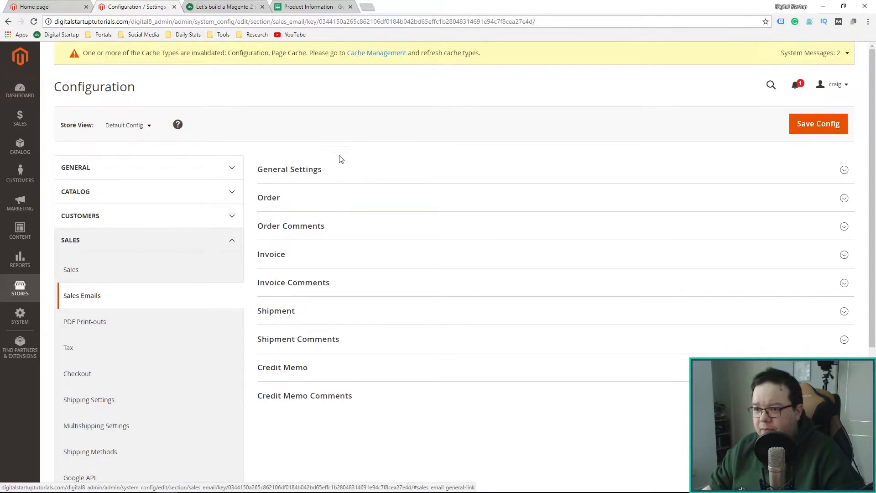
pyautogui.click(289, 169)
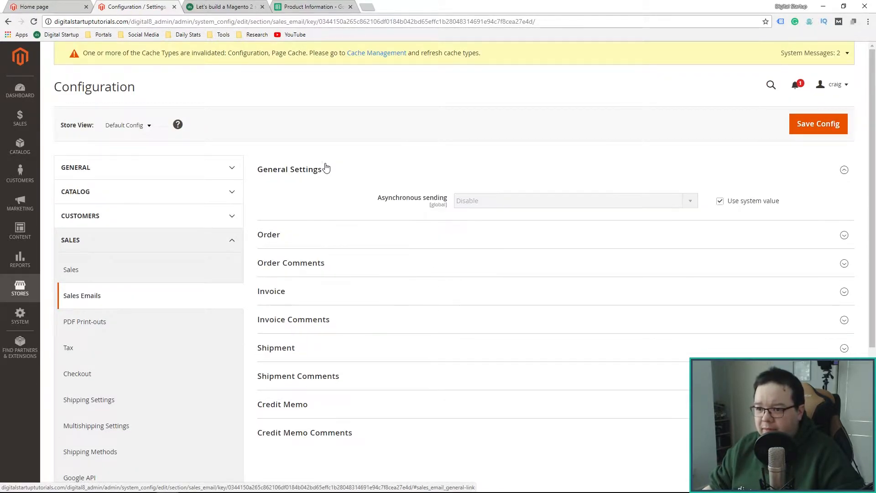
pyautogui.moveTo(501, 194)
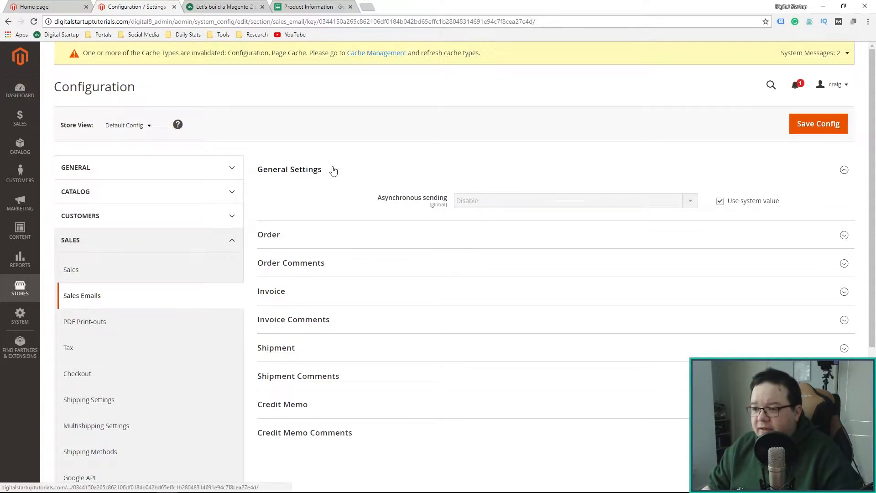
pyautogui.click(269, 197)
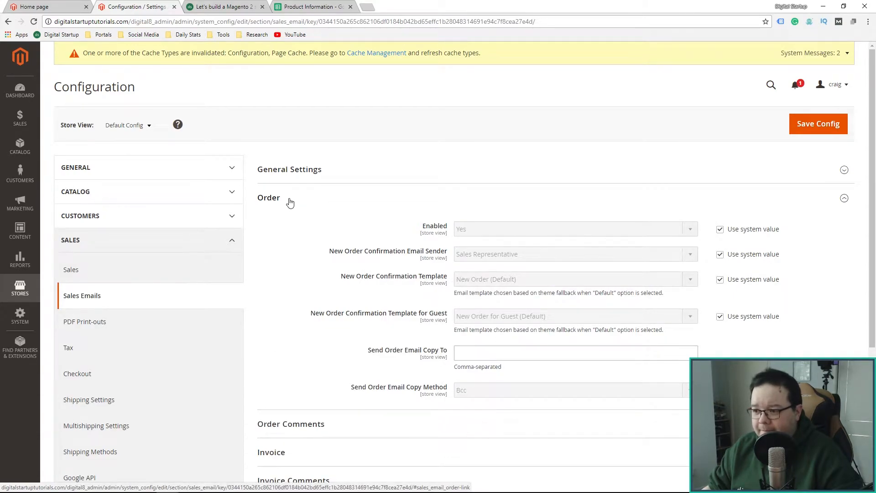
pyautogui.scroll(-3)
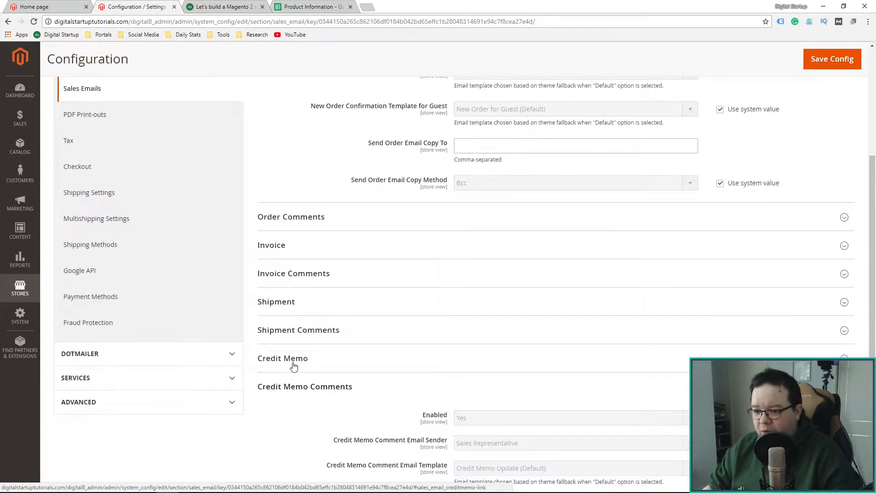
pyautogui.click(271, 244)
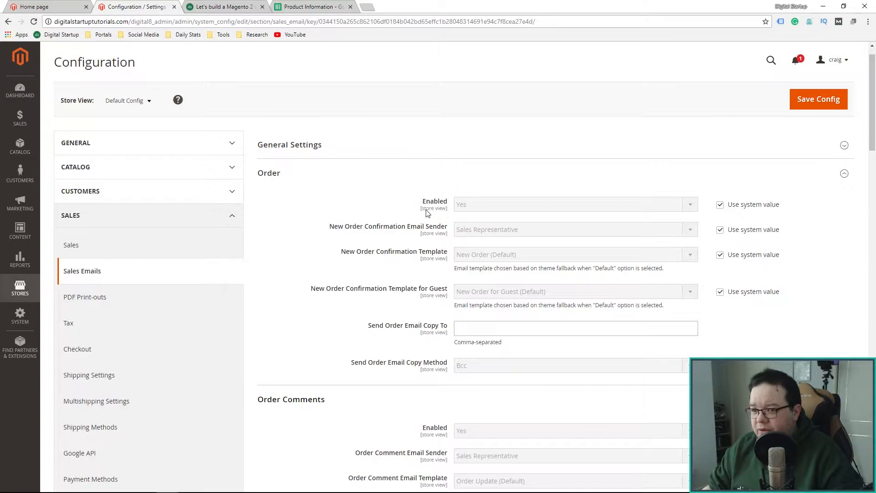
pyautogui.moveTo(333, 189)
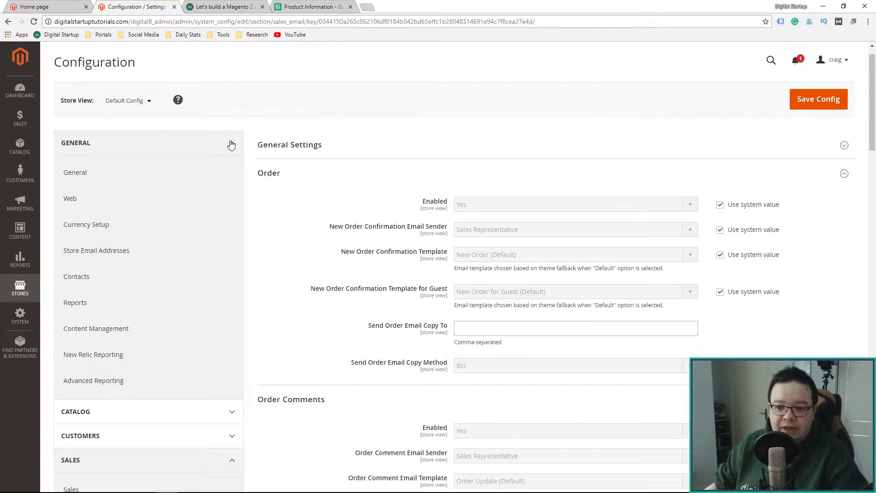
pyautogui.moveTo(115, 255)
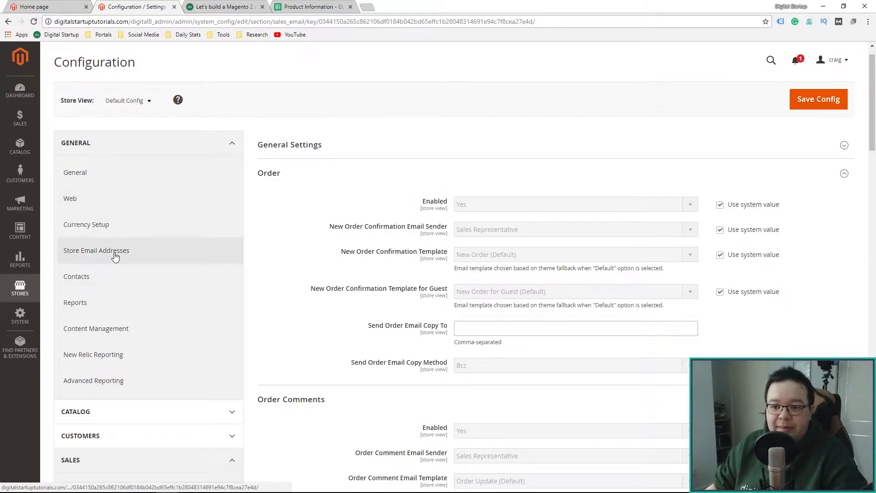
pyautogui.click(97, 250)
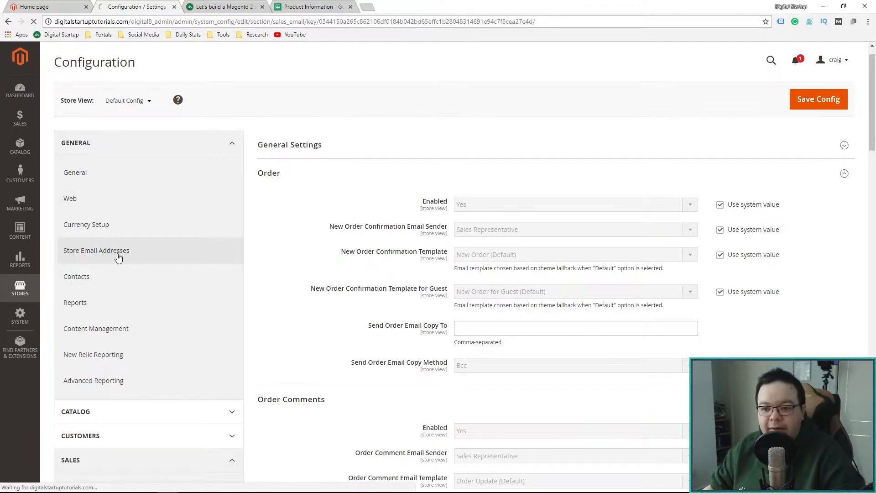
pyautogui.click(96, 251)
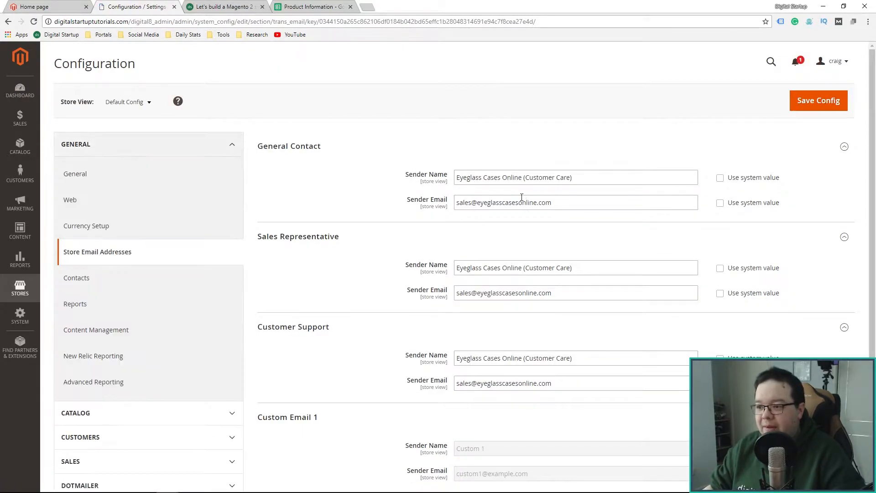
pyautogui.click(818, 100)
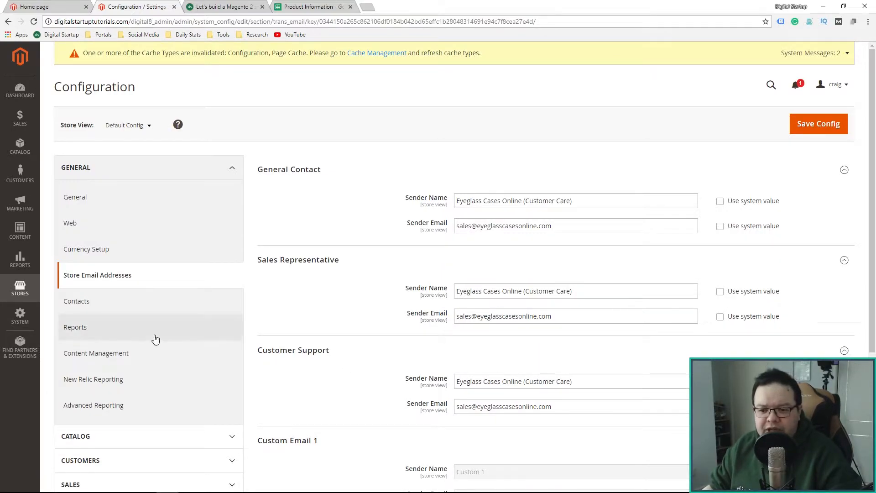
pyautogui.scroll(-3)
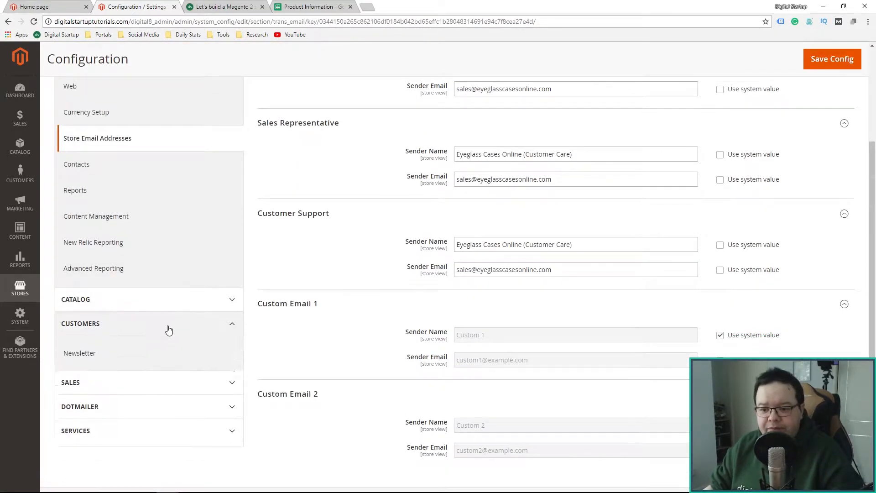
pyautogui.scroll(-3)
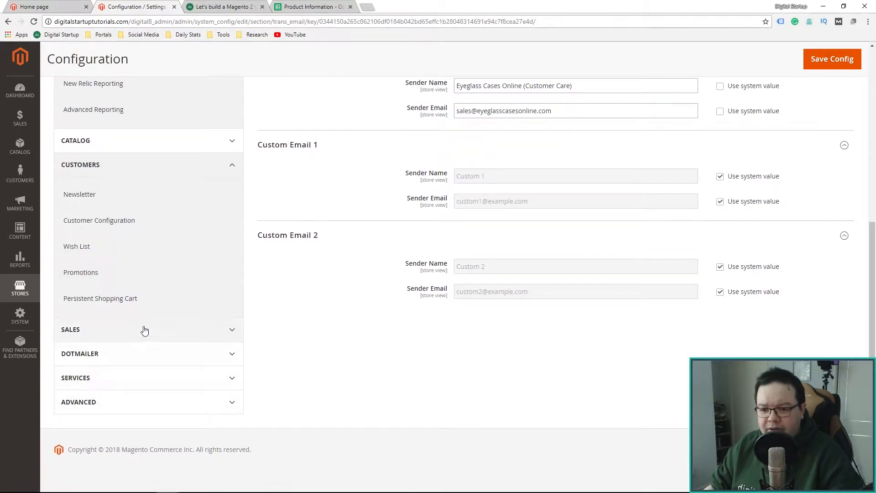
pyautogui.click(70, 329)
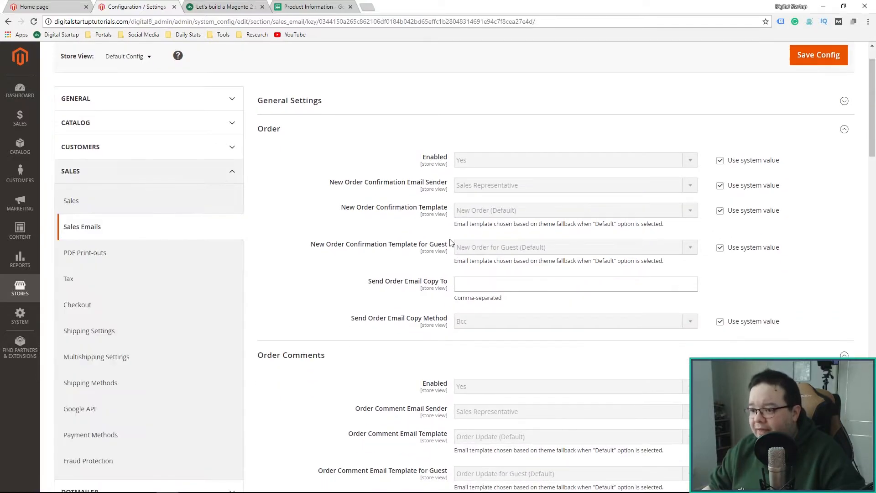
pyautogui.scroll(-3)
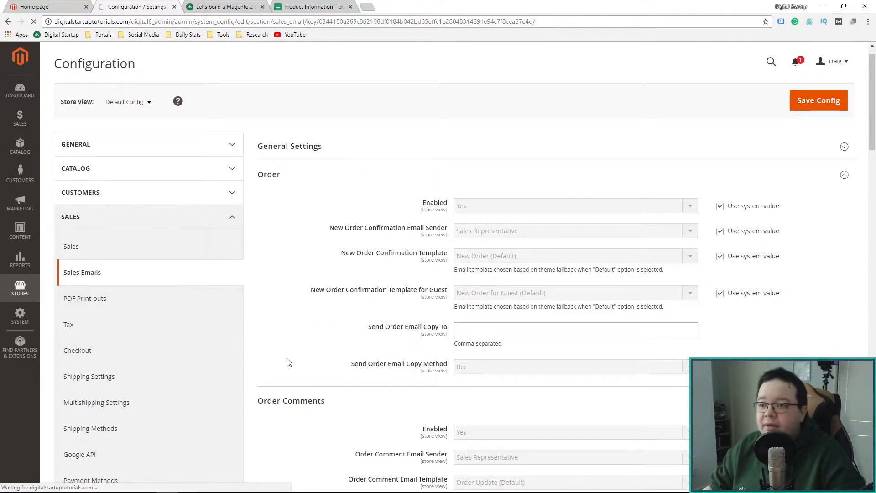
pyautogui.click(85, 297)
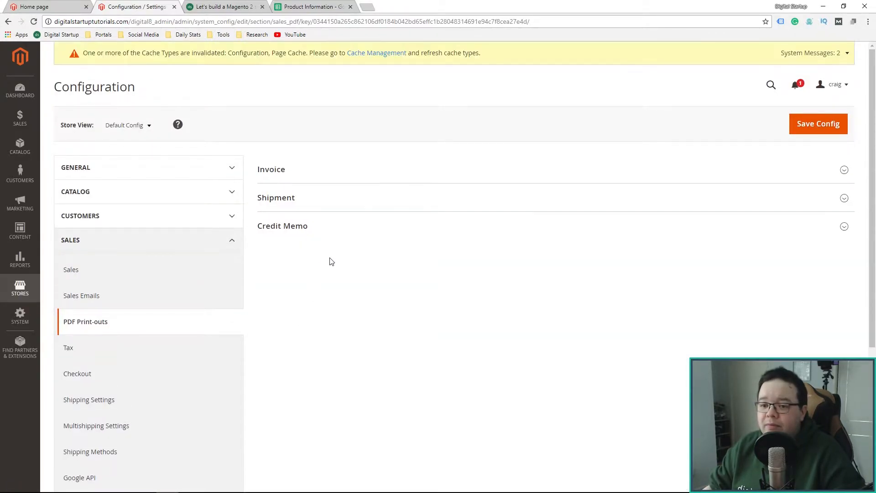
pyautogui.click(271, 169)
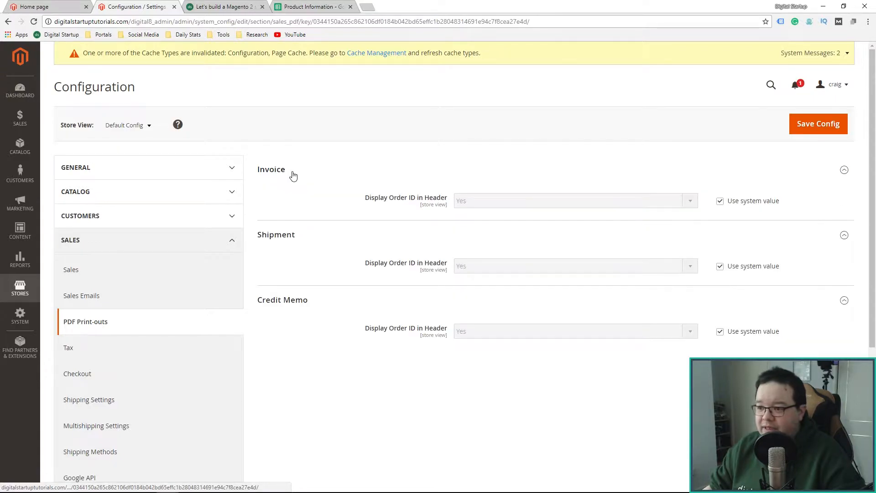
pyautogui.moveTo(398, 200)
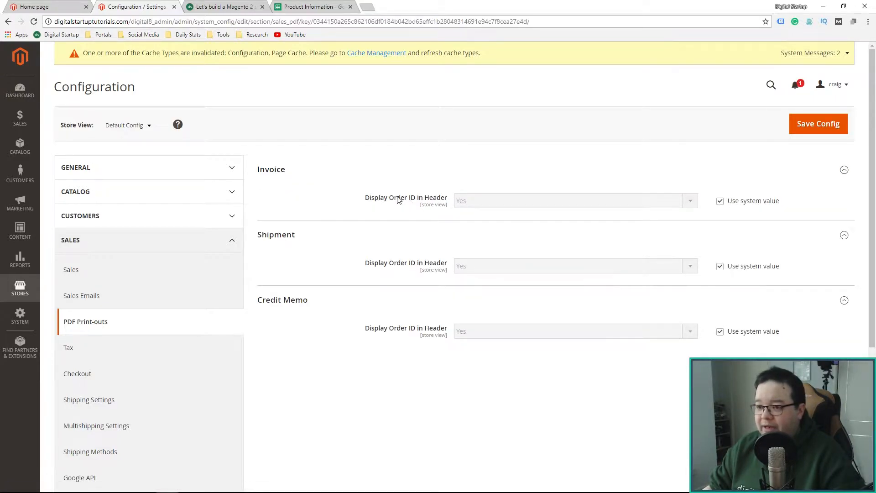
pyautogui.moveTo(426, 257)
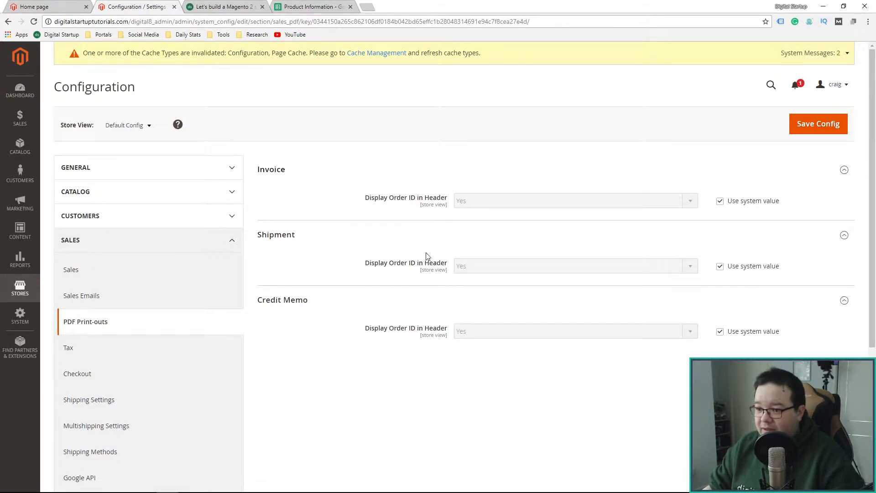
pyautogui.click(68, 347)
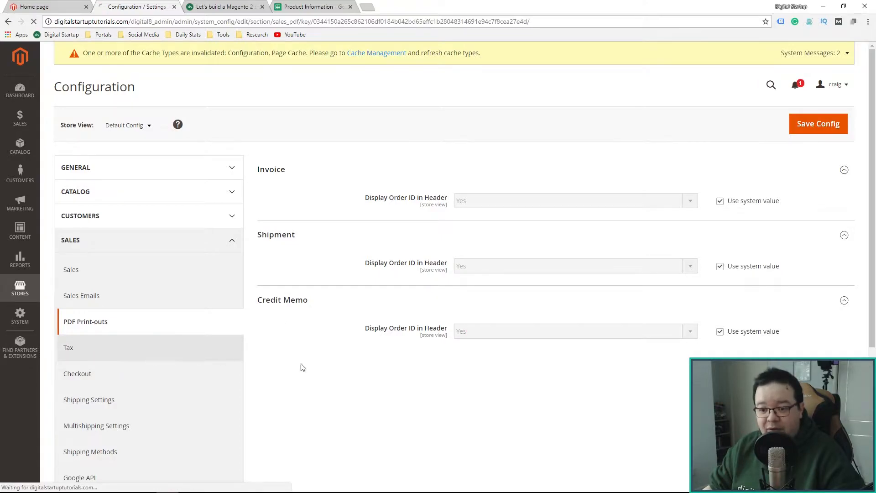
# - Open Tax configuration, toggling Tax Classes and Calculation Settings to reach the display settings
pyautogui.click(68, 346)
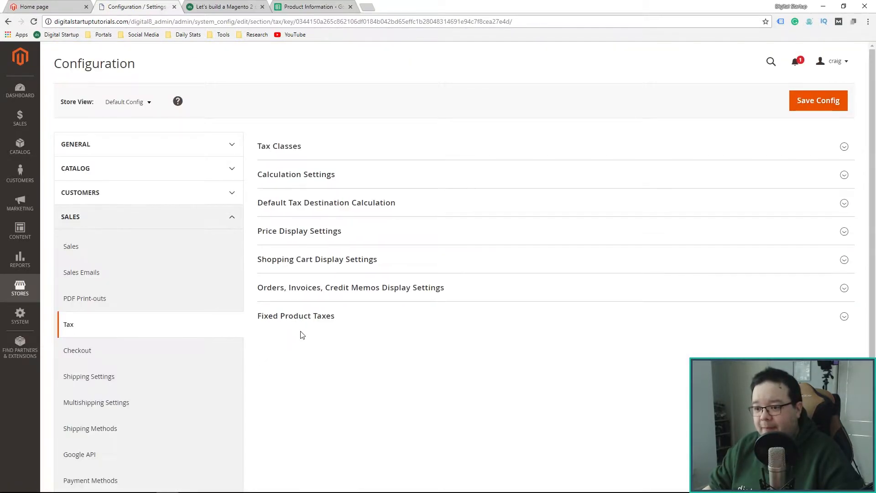
pyautogui.click(295, 315)
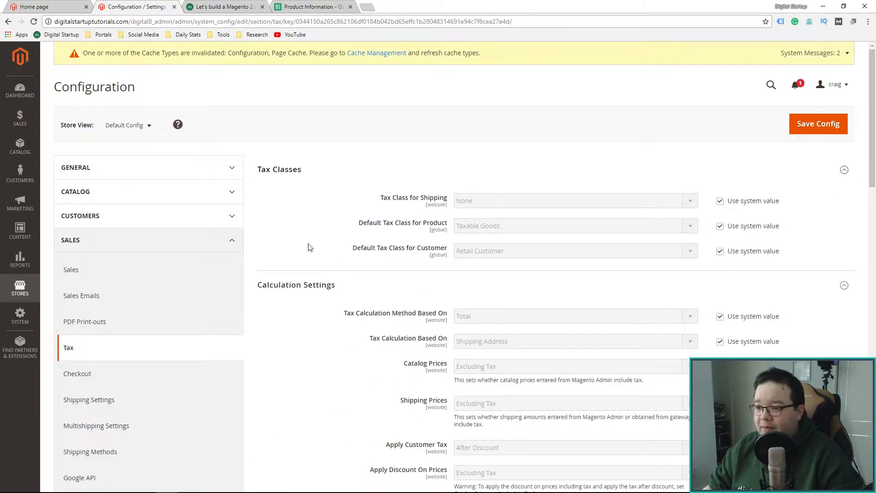
pyautogui.moveTo(280, 261)
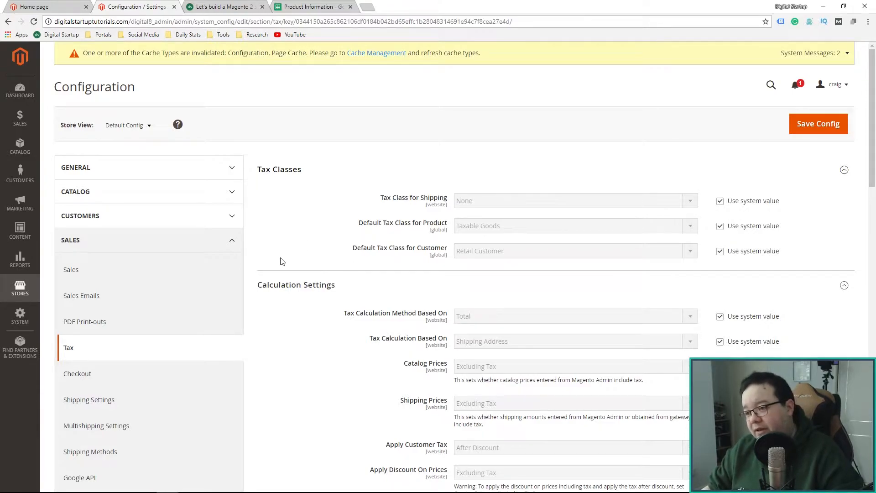
pyautogui.moveTo(284, 258)
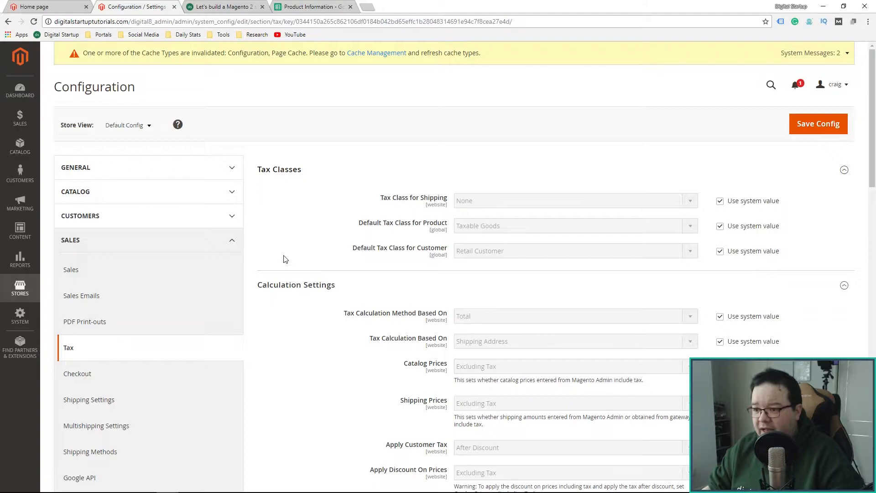
pyautogui.moveTo(284, 259)
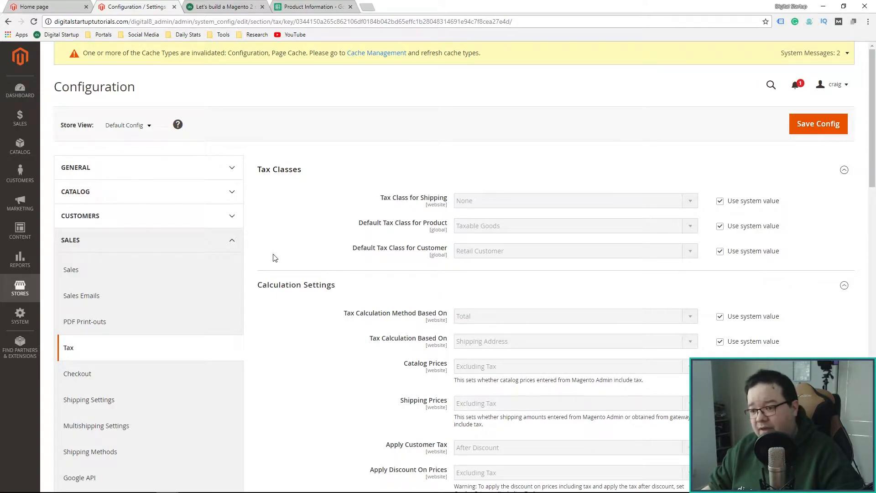
pyautogui.click(843, 169)
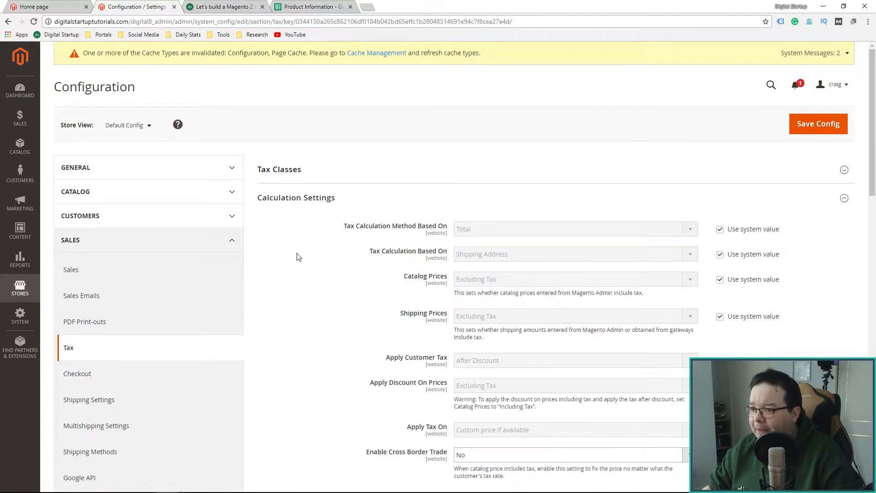
pyautogui.scroll(-3)
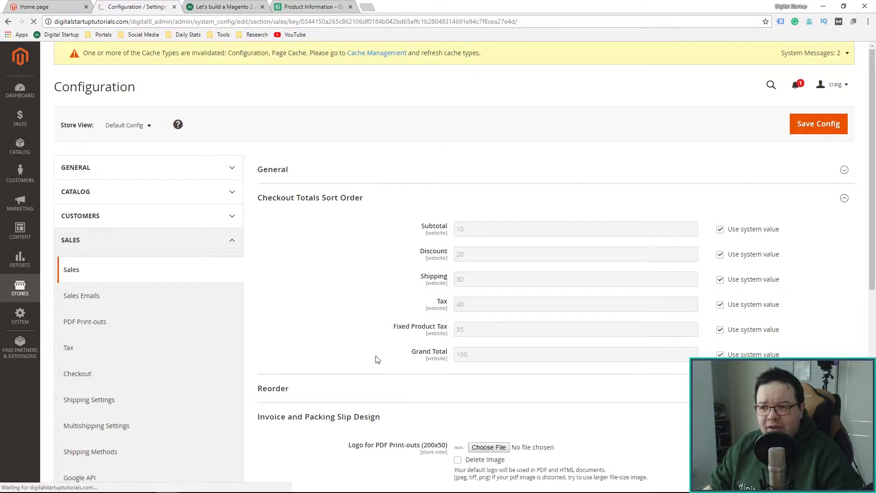
pyautogui.click(68, 347)
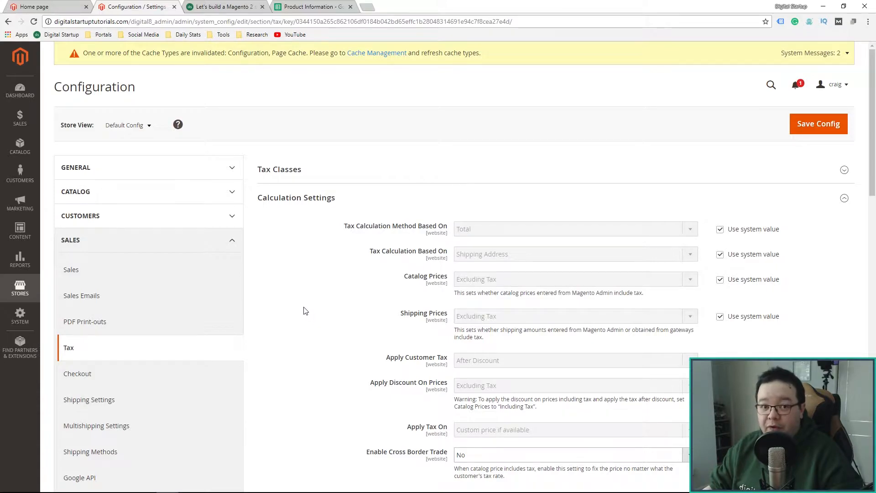
pyautogui.moveTo(592, 338)
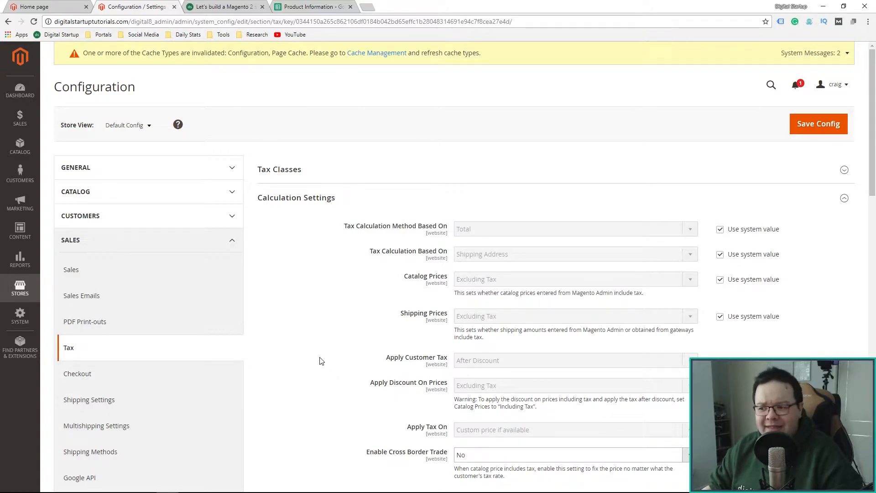
pyautogui.scroll(-3)
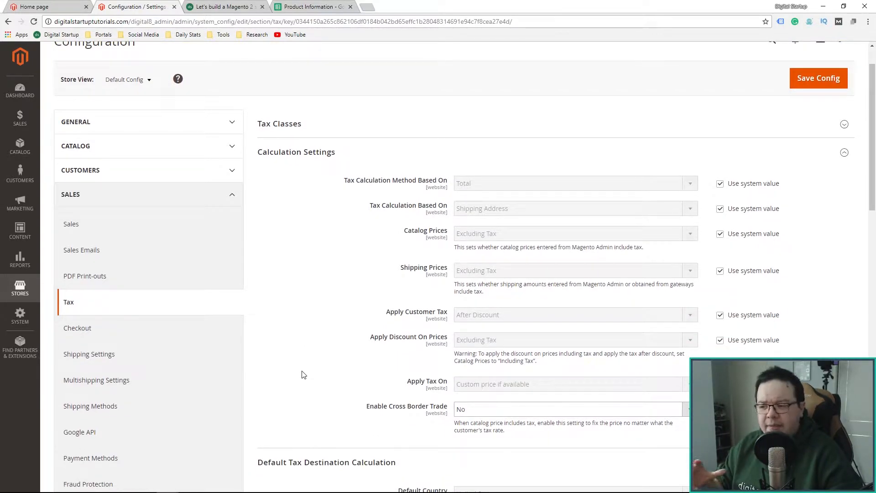
pyautogui.click(296, 151)
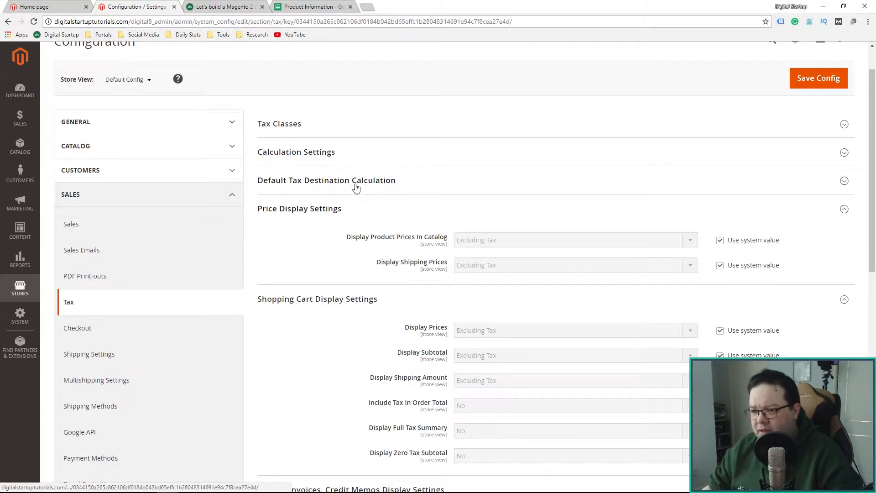
# - Override the system value, choose United Kingdom as Default Tax Destination Country, and Save Config
pyautogui.click(326, 180)
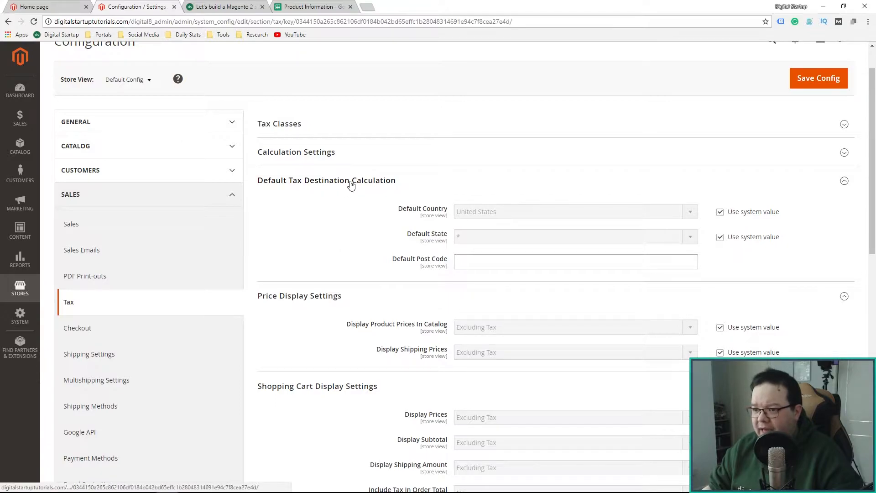
pyautogui.click(720, 211)
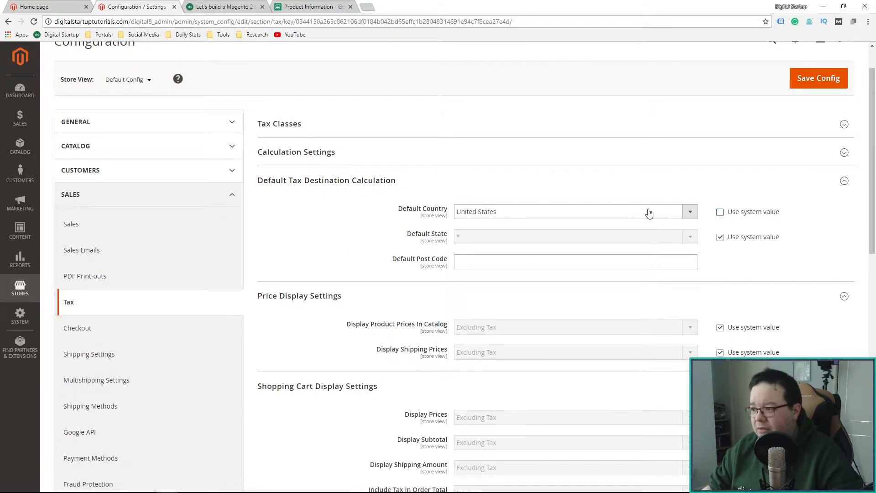
pyautogui.click(575, 211)
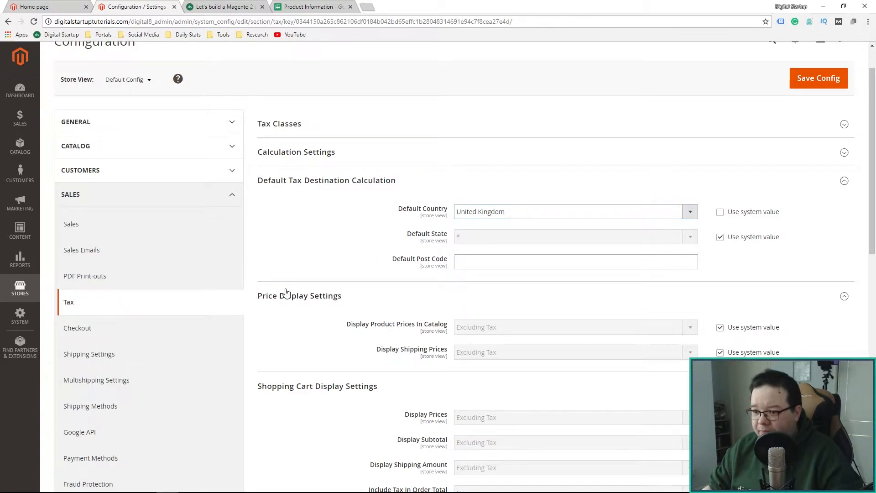
pyautogui.scroll(-3)
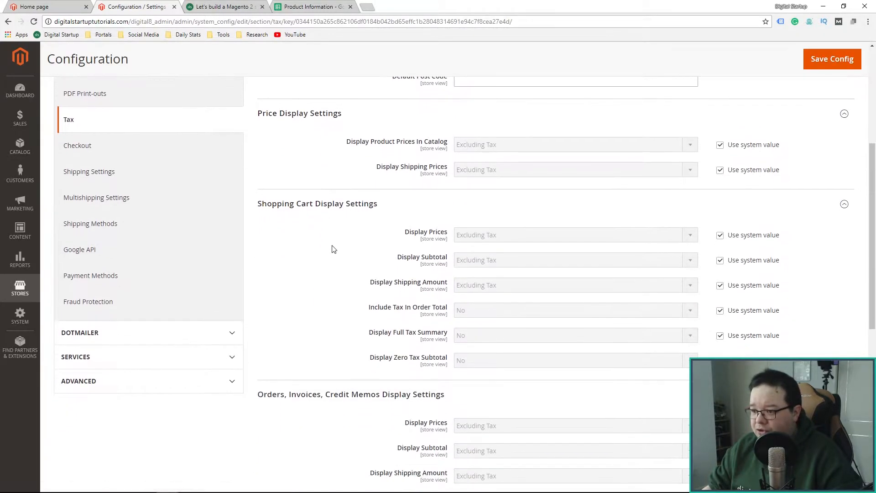
pyautogui.scroll(-3)
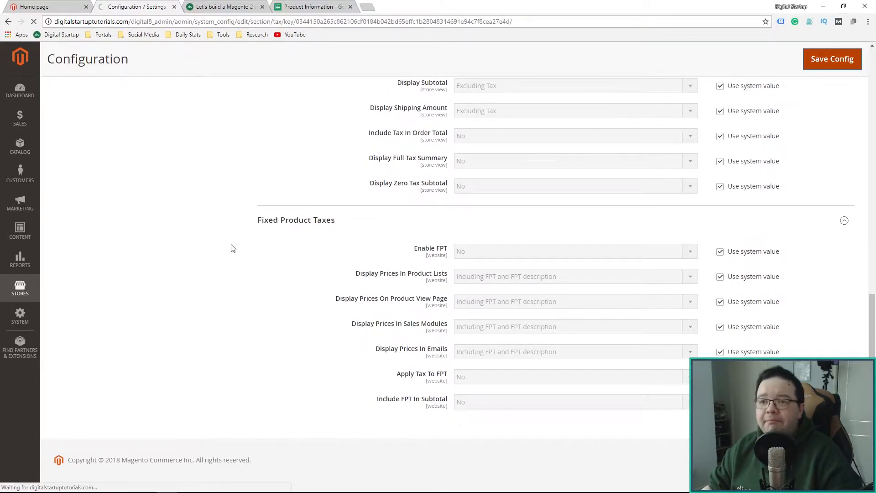
pyautogui.click(832, 59)
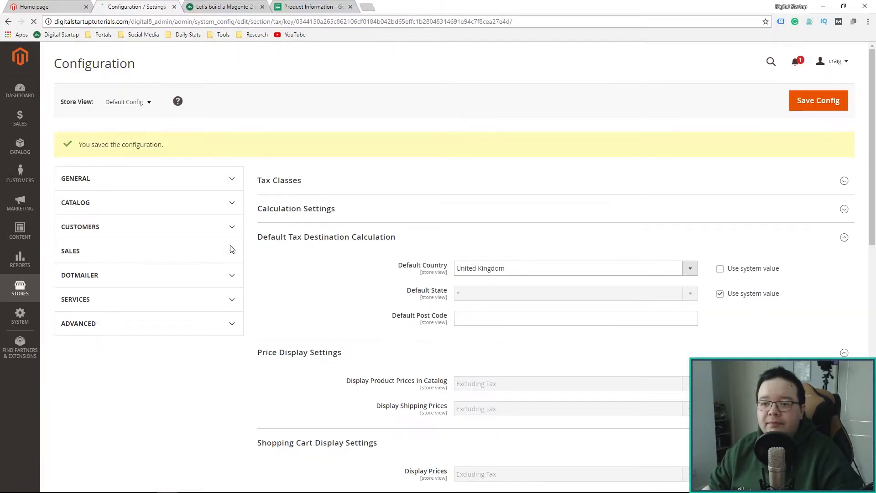
pyautogui.click(70, 250)
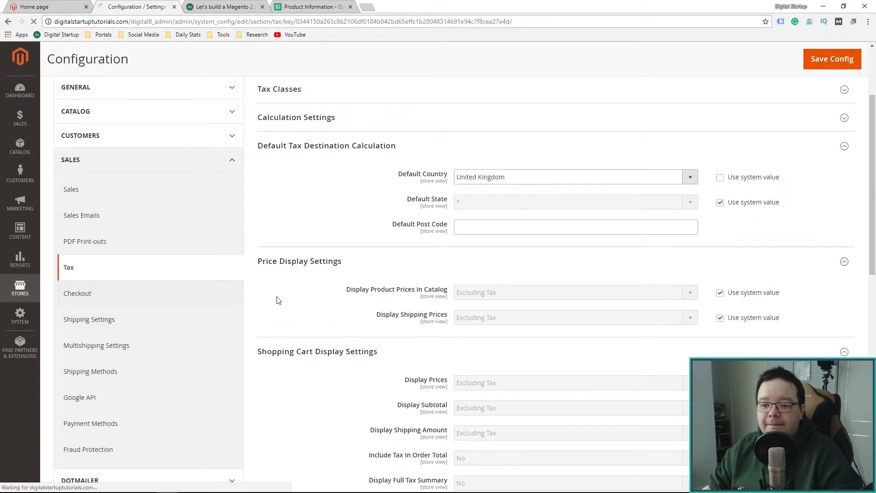
# - In Checkout Options, set Enable Terms and Conditions to Yes and review the remaining checkout settings
pyautogui.click(77, 293)
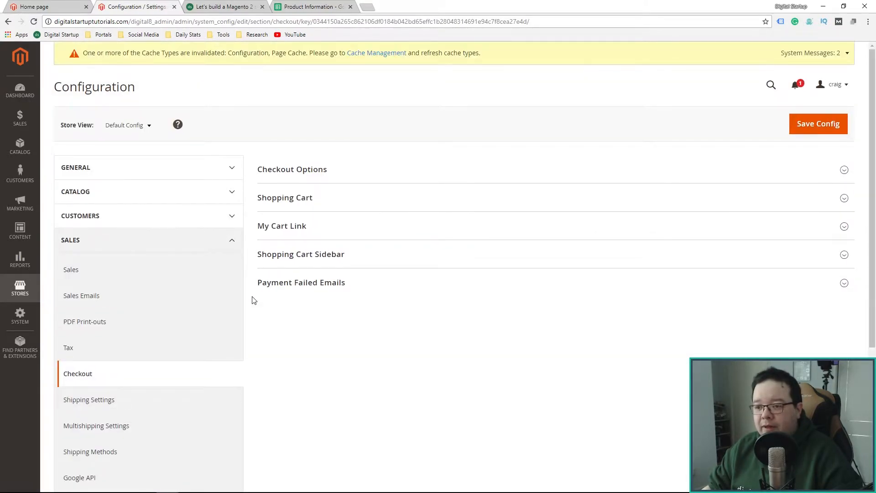
pyautogui.click(292, 169)
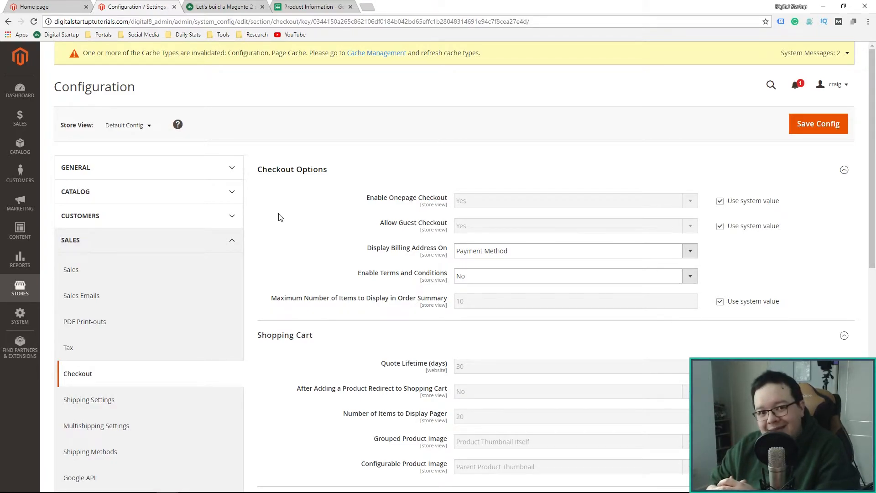
pyautogui.moveTo(294, 246)
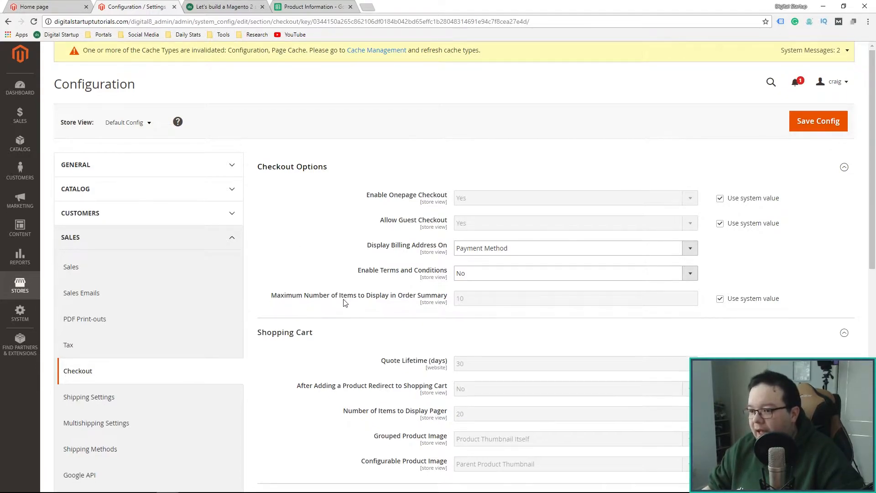
pyautogui.scroll(-3)
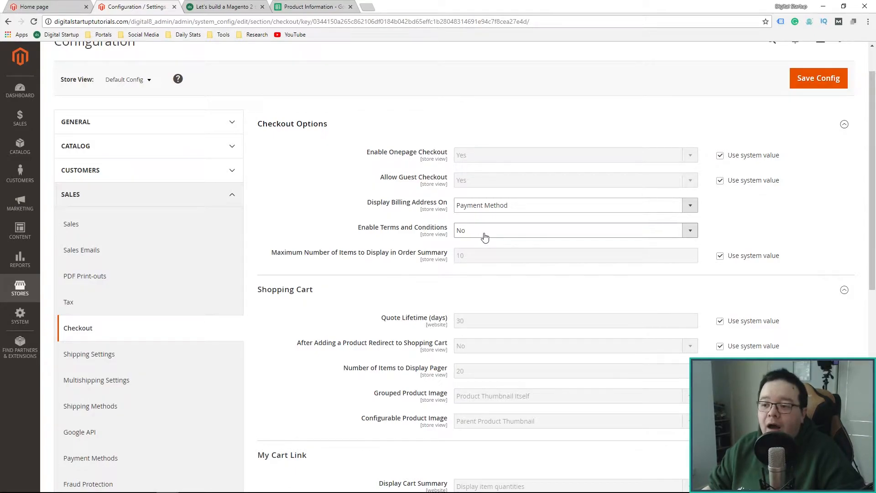
pyautogui.click(573, 229)
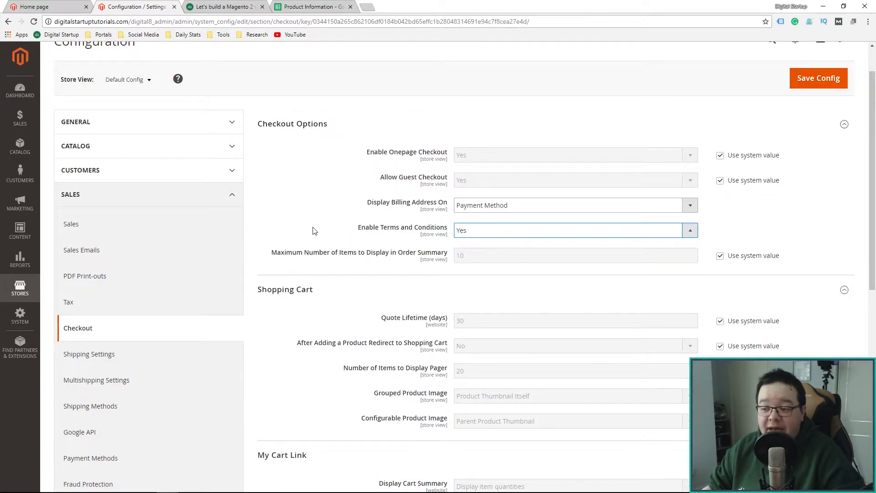
pyautogui.moveTo(341, 251)
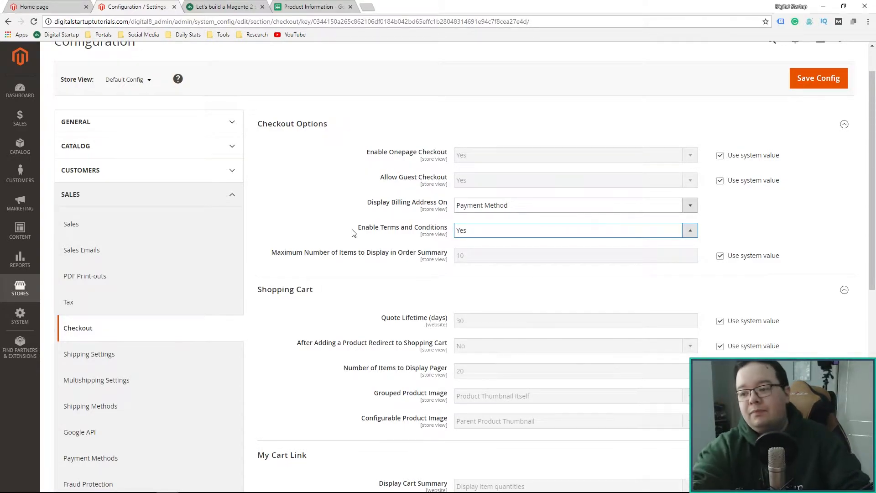
pyautogui.scroll(-3)
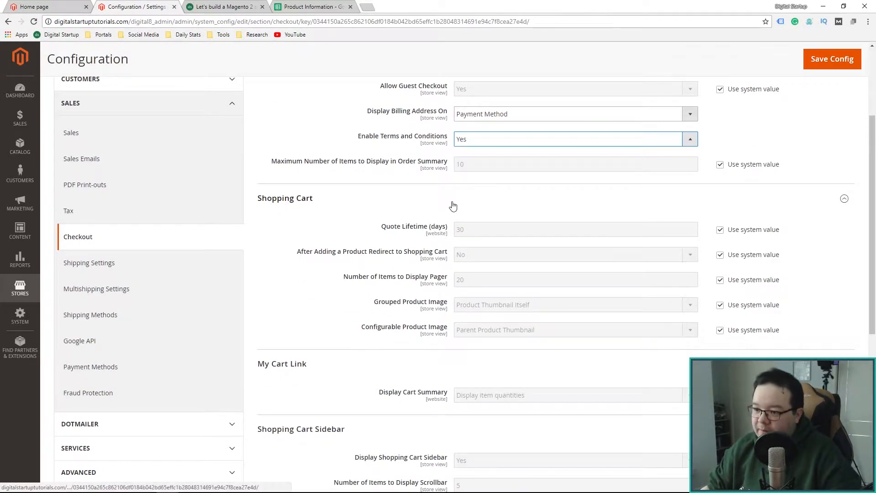
pyautogui.moveTo(528, 345)
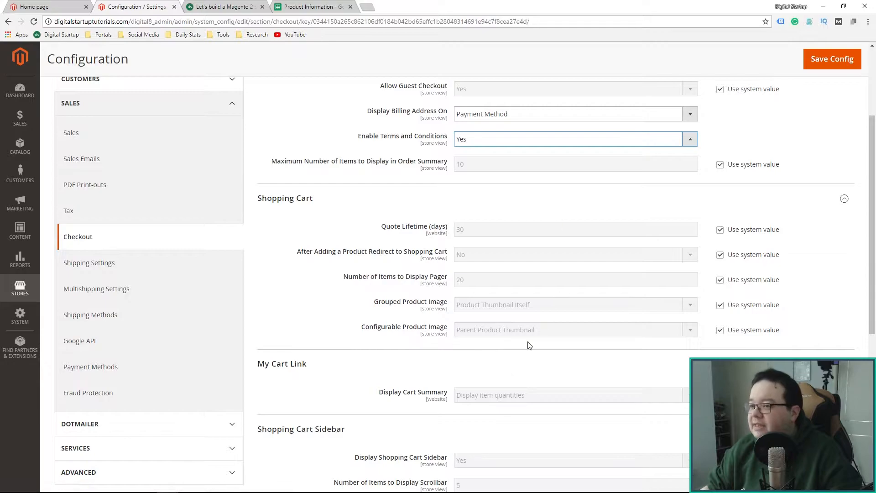
pyautogui.scroll(-3)
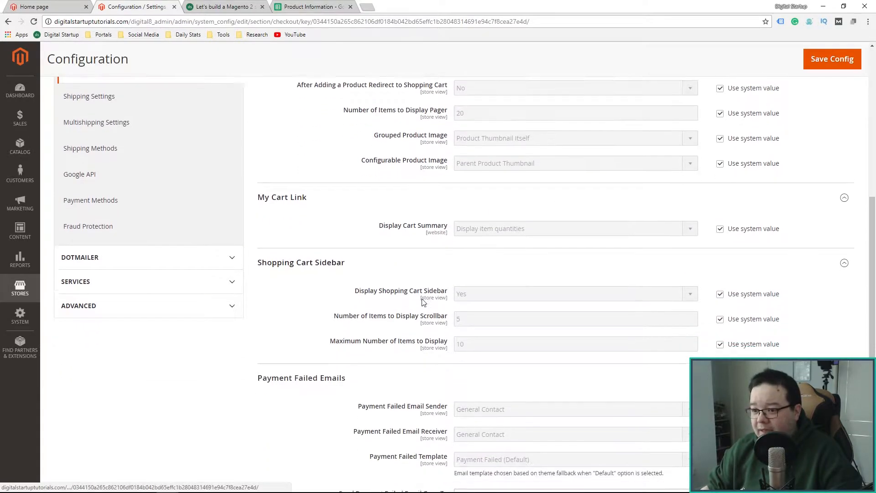
pyautogui.scroll(-3)
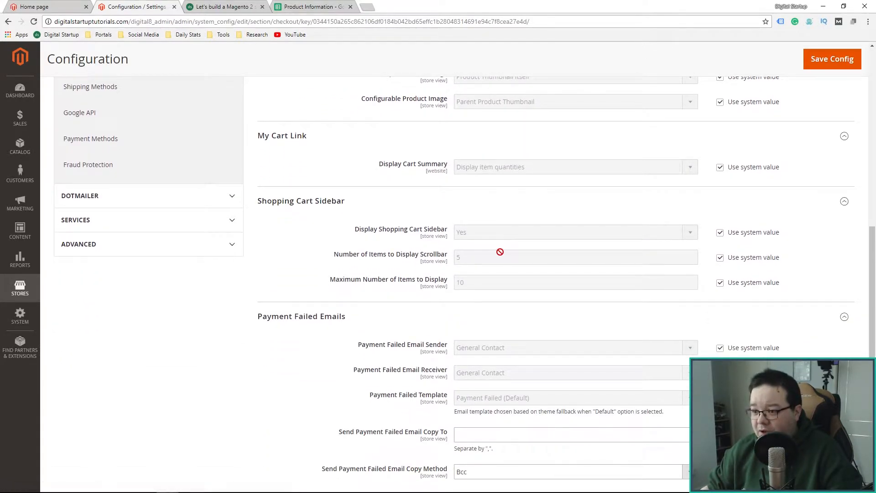
pyautogui.scroll(-3)
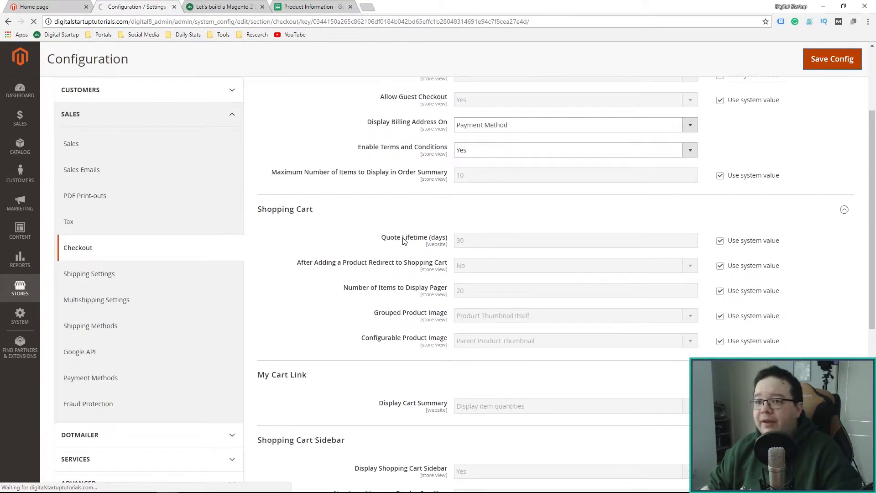
# - Open Sales > Shipping Settings and set the origin country to United Kingdom
pyautogui.click(831, 59)
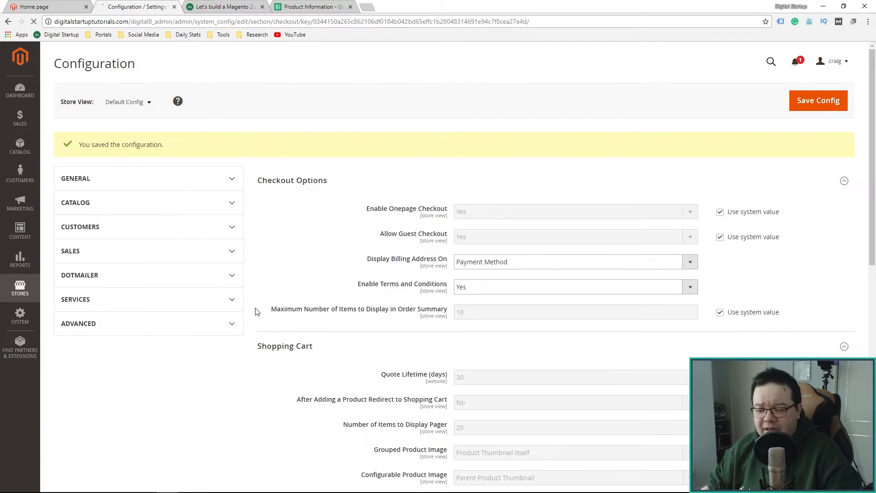
pyautogui.click(70, 250)
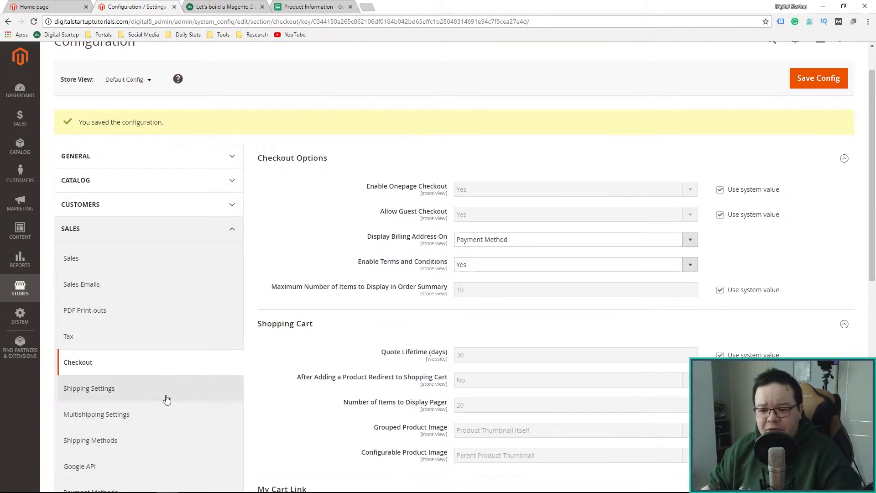
pyautogui.click(89, 388)
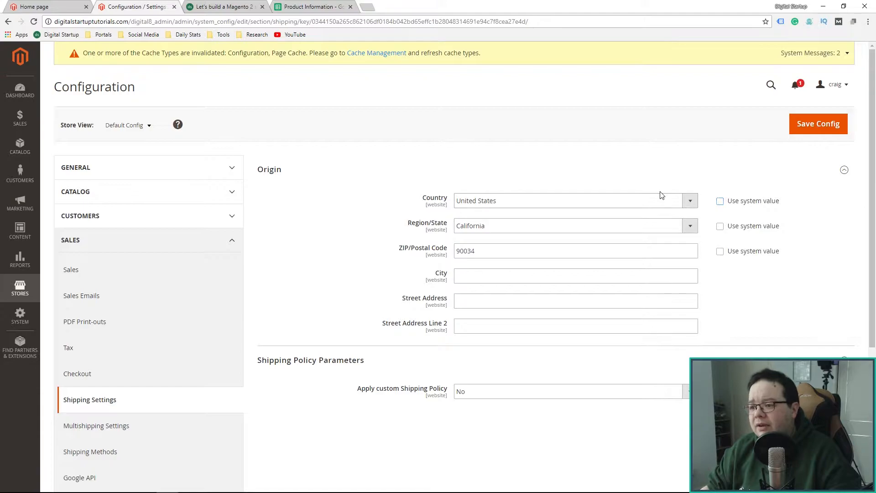
pyautogui.click(690, 201)
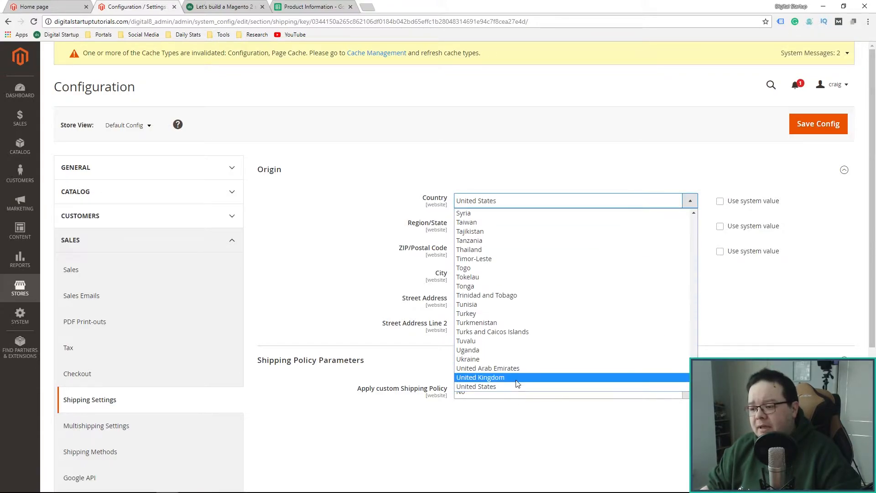
pyautogui.click(479, 377)
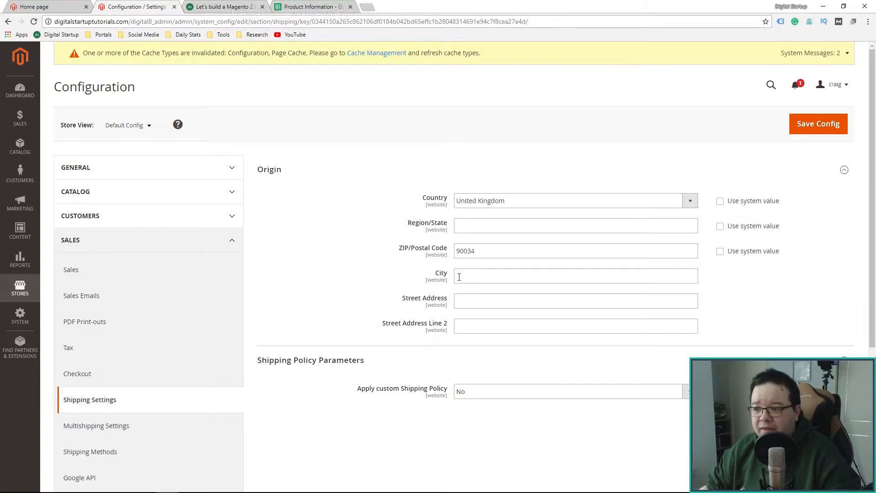
# - Enter London as origin city and 'Unit 2 Phantom Park' as street address, then save
pyautogui.write('Ldo')
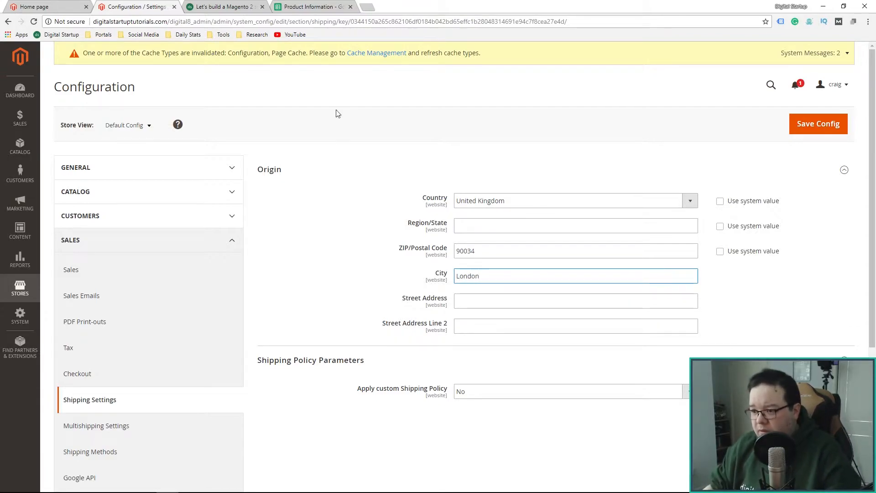
pyautogui.click(224, 7)
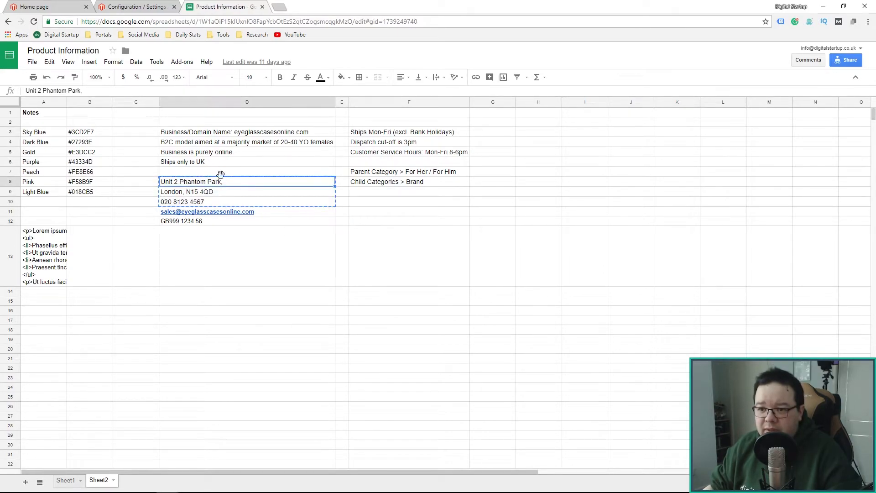
pyautogui.click(135, 7)
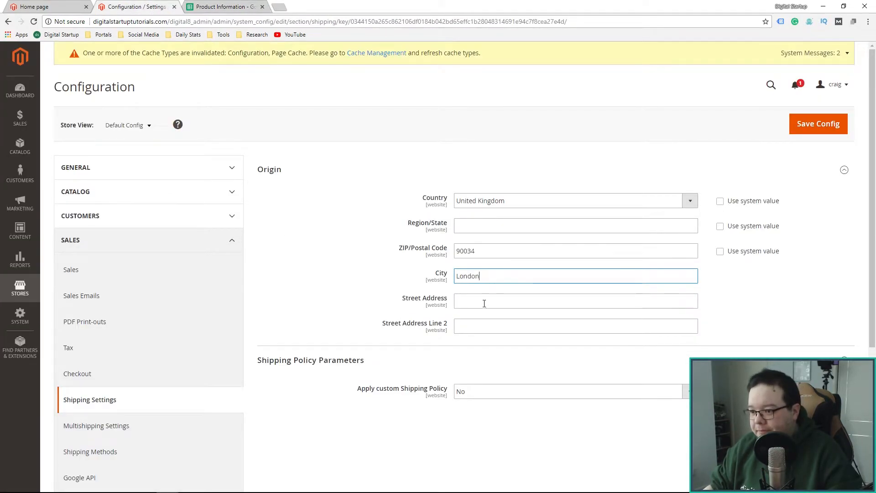
pyautogui.write('Unit 2 Phantom Park')
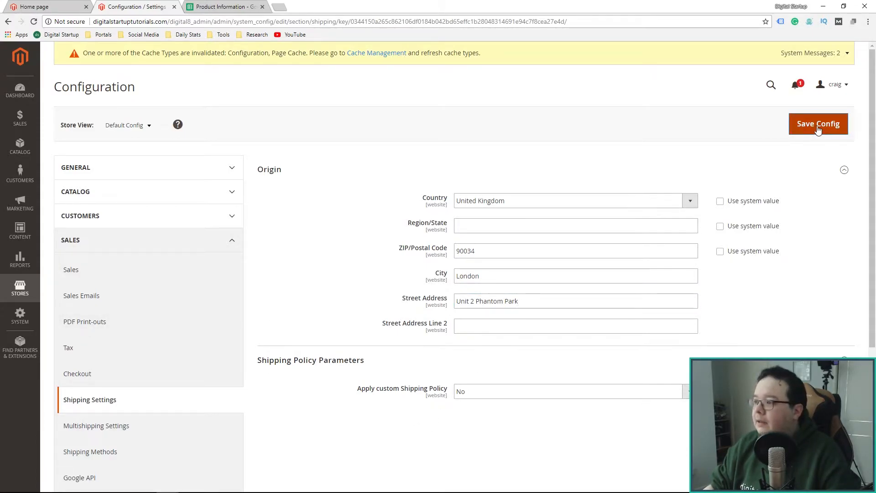
pyautogui.click(818, 123)
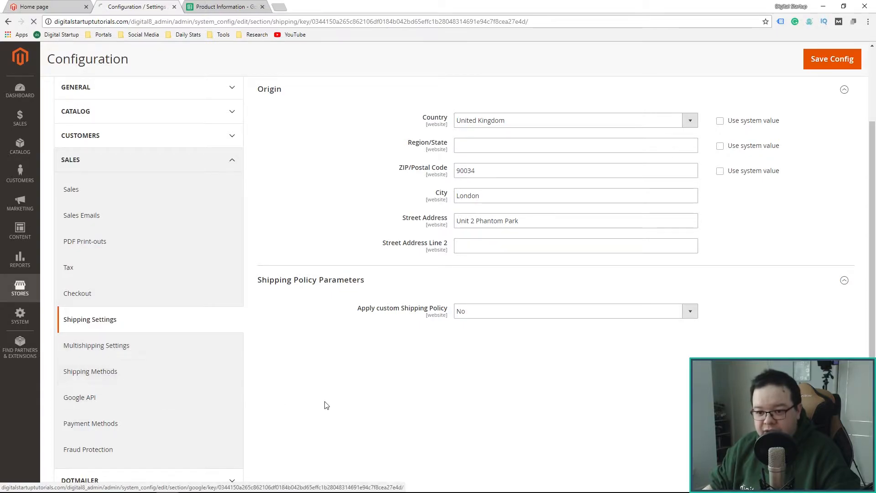
# - Open Shipping Methods and expand then collapse the Flat Rate and Table Rates sections
pyautogui.click(90, 371)
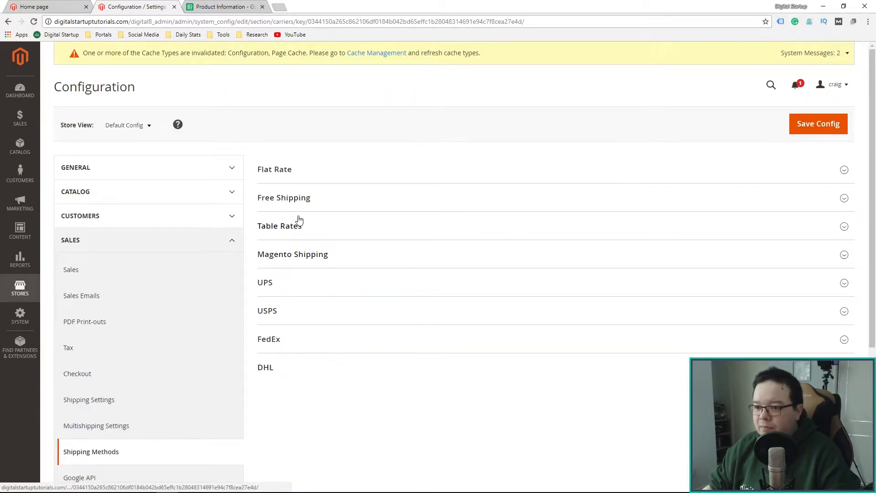
pyautogui.click(279, 225)
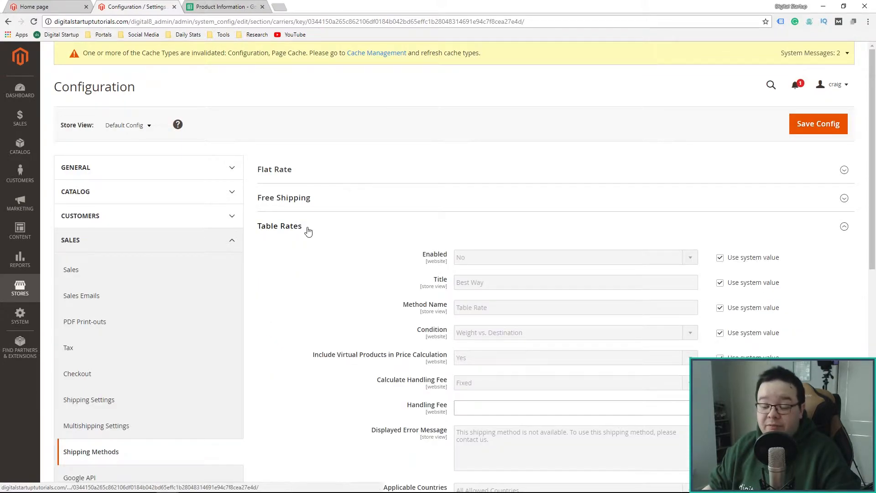
pyautogui.moveTo(316, 229)
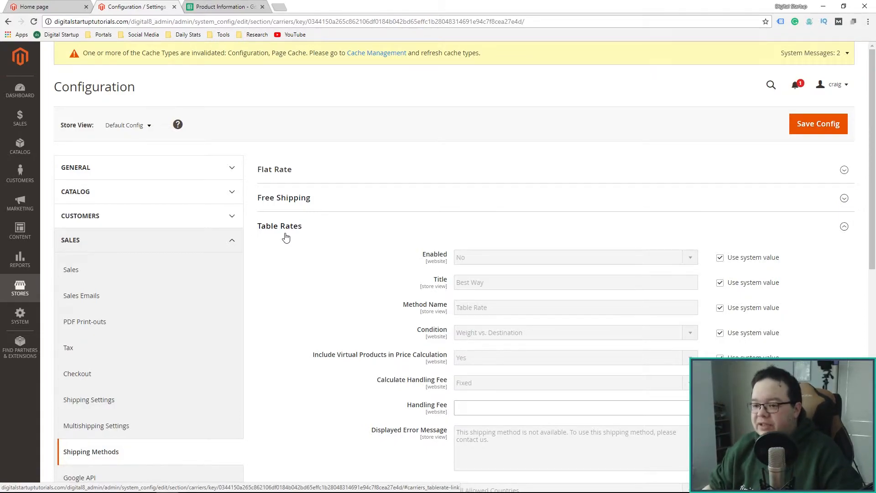
pyautogui.click(279, 225)
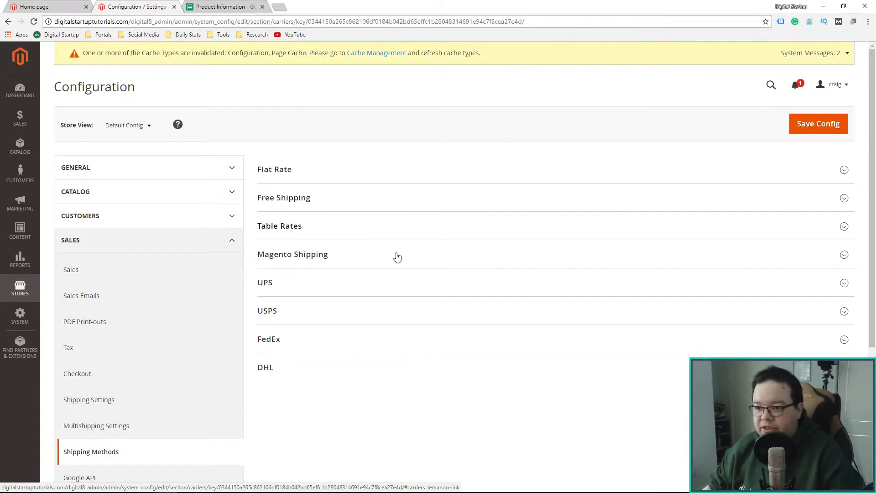
pyautogui.moveTo(359, 209)
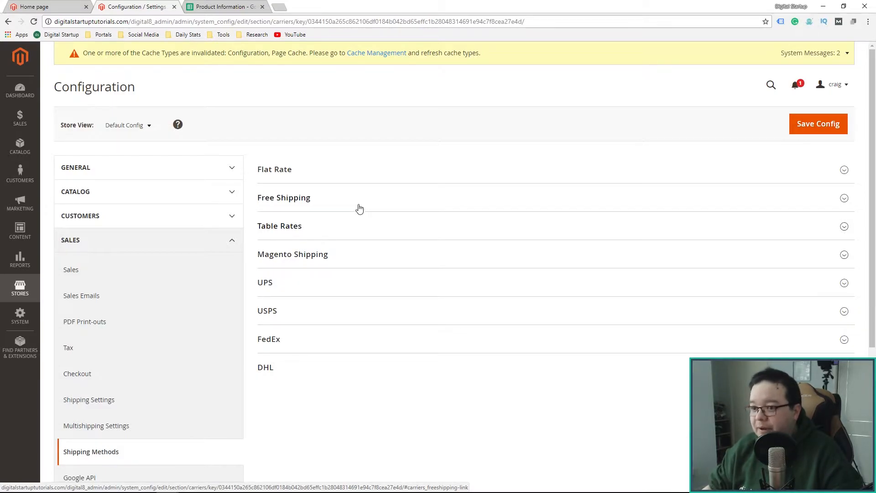
pyautogui.moveTo(351, 202)
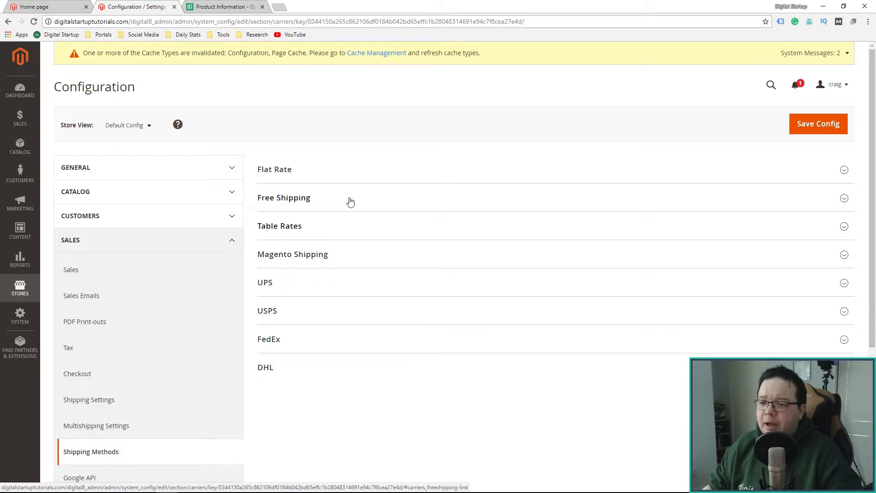
pyautogui.click(274, 169)
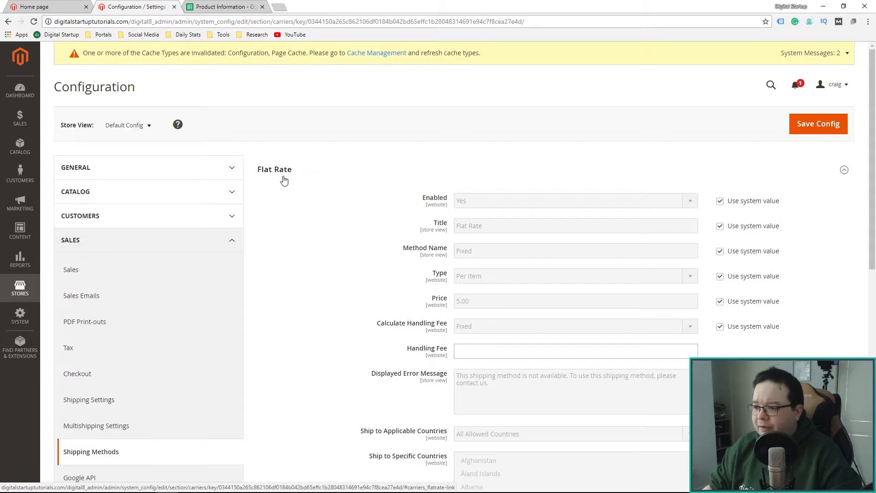
pyautogui.moveTo(290, 209)
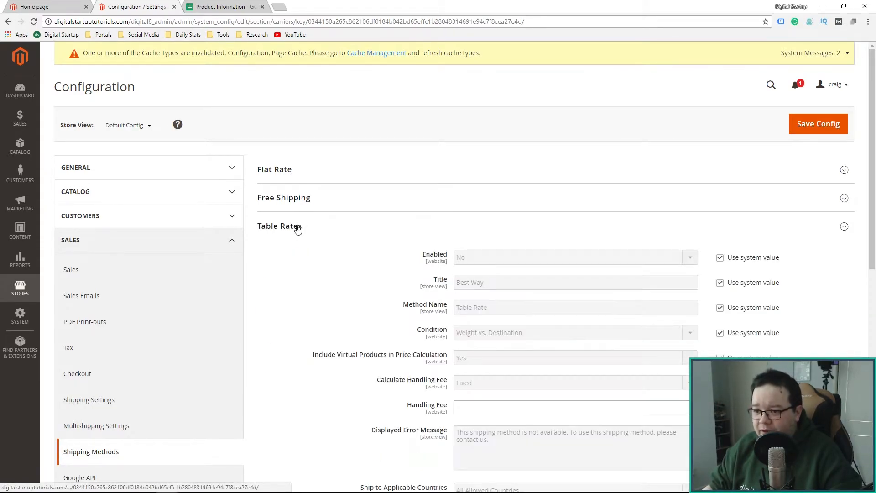
pyautogui.click(279, 225)
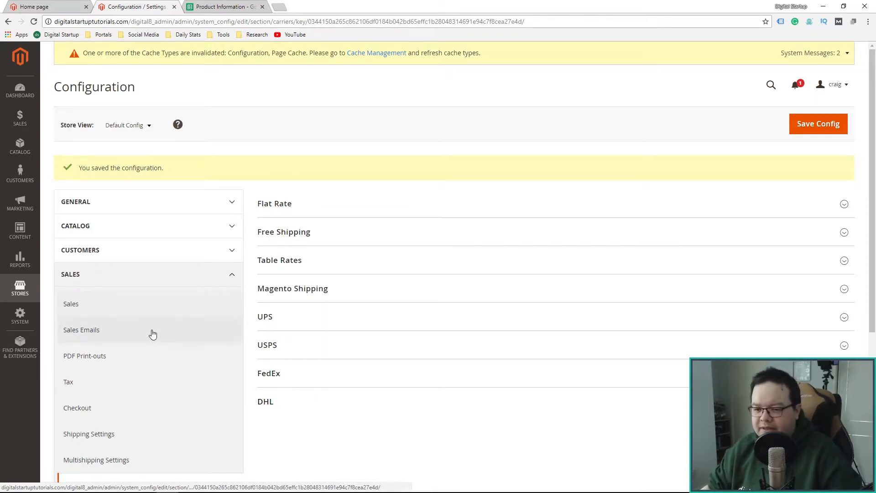
# - Open Fraud Protection and view the disabled Signifyd Configuration with its empty API key
pyautogui.scroll(-3)
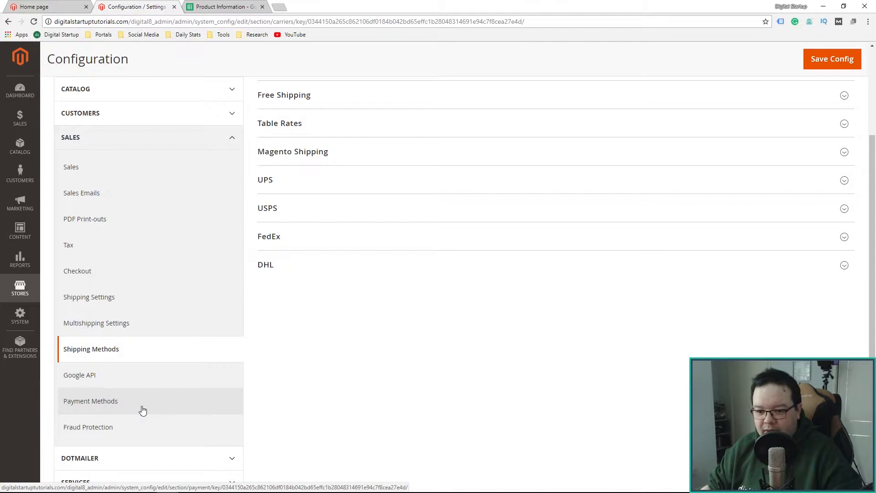
pyautogui.moveTo(152, 408)
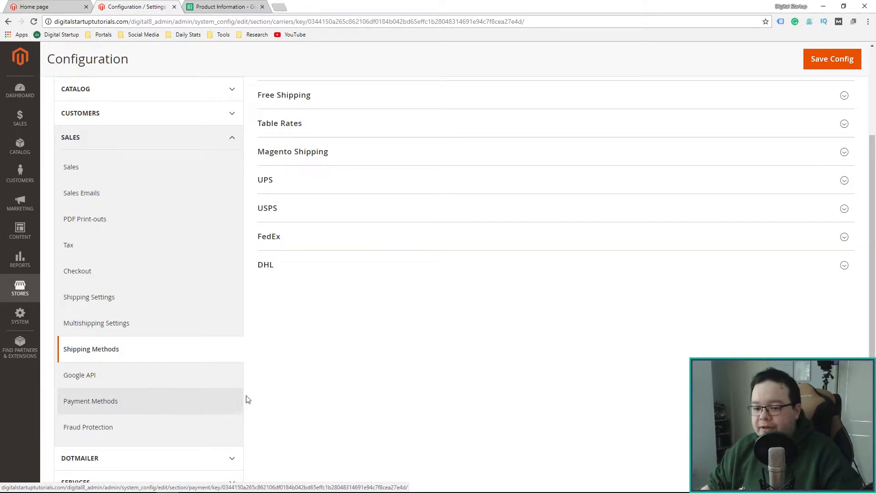
pyautogui.scroll(-3)
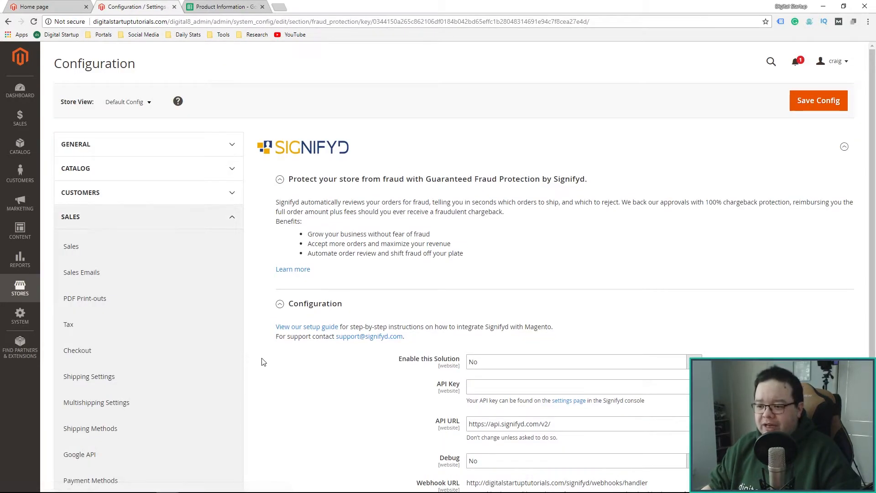
pyautogui.click(818, 100)
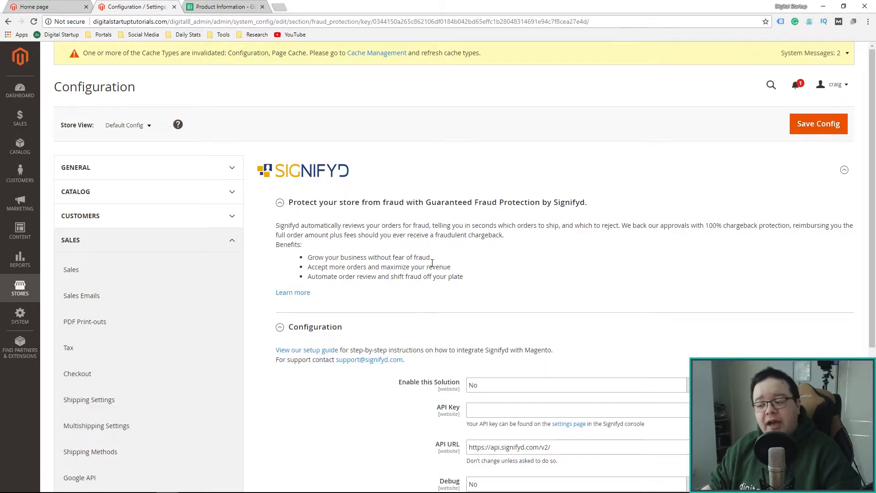
pyautogui.moveTo(461, 361)
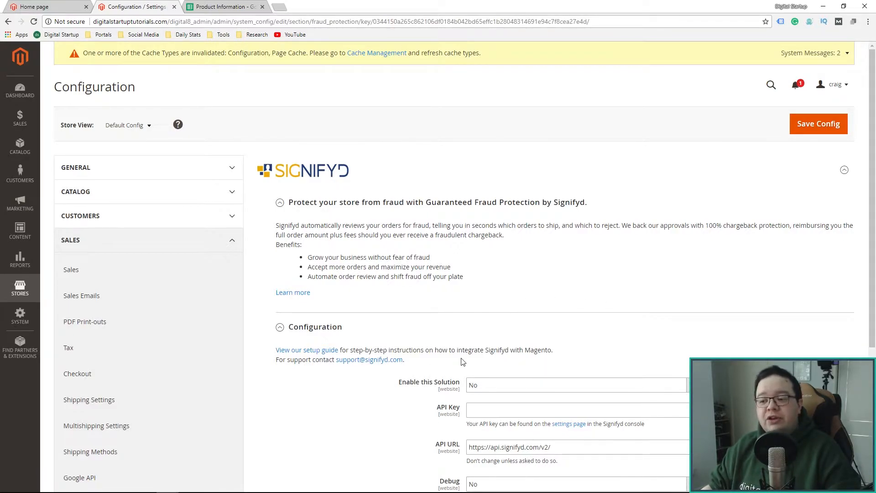
pyautogui.moveTo(610, 397)
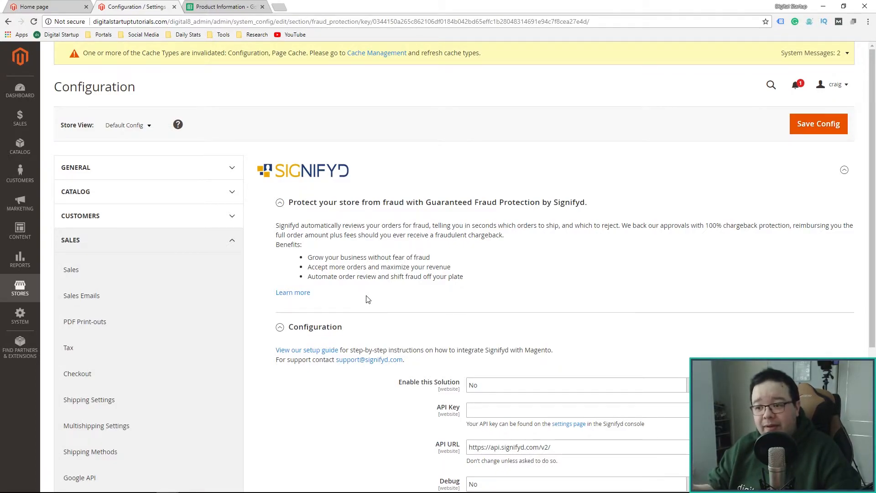
pyautogui.moveTo(348, 279)
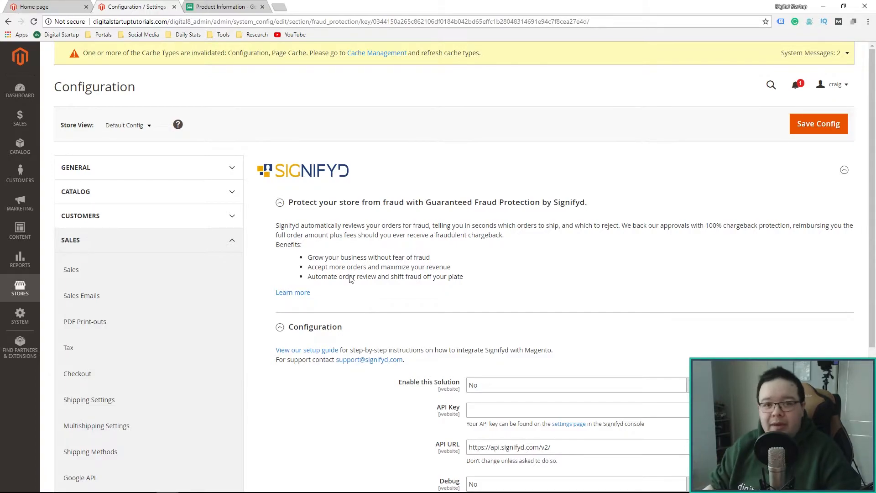
pyautogui.scroll(-3)
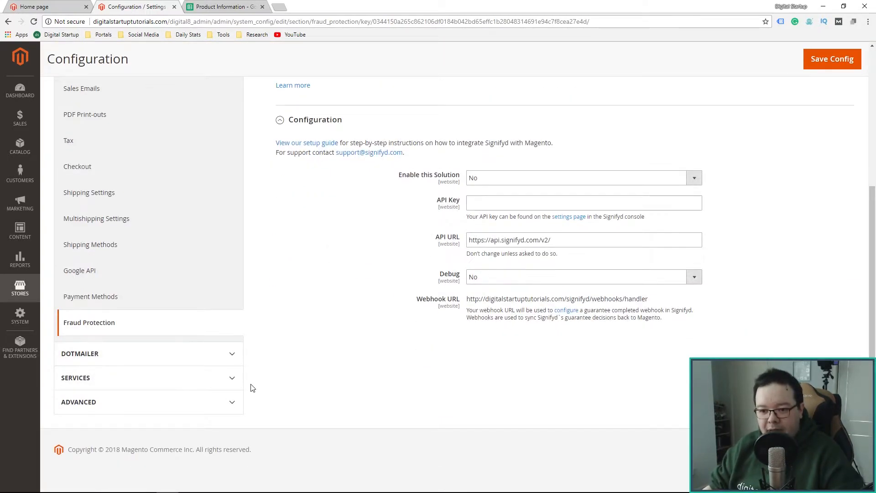
# - Under Advanced > Admin, override the system value and set Startup Page to Orders
pyautogui.click(75, 377)
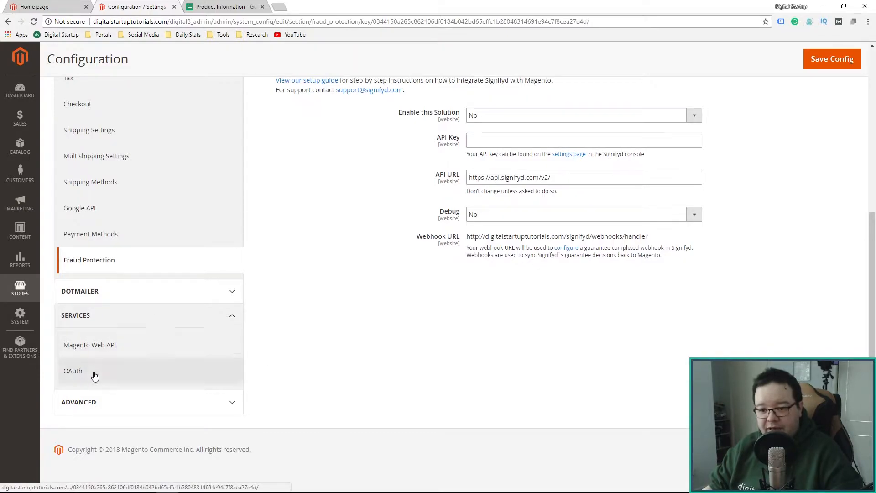
pyautogui.moveTo(129, 409)
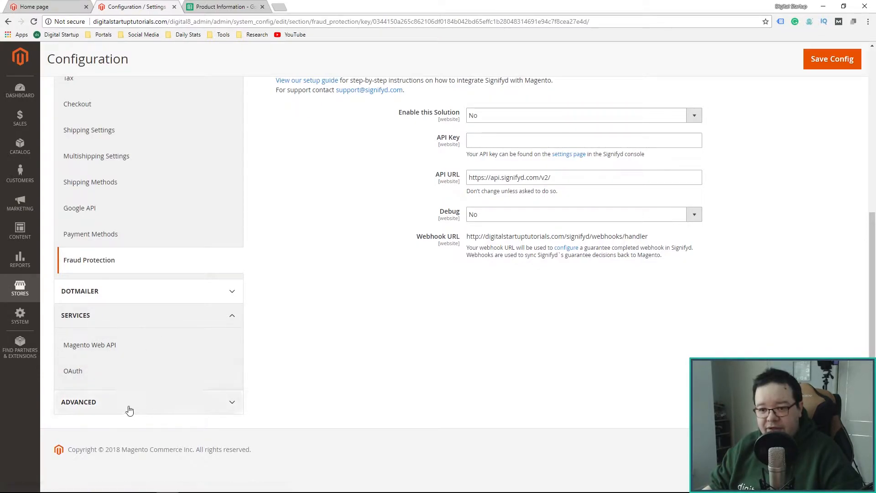
pyautogui.click(78, 401)
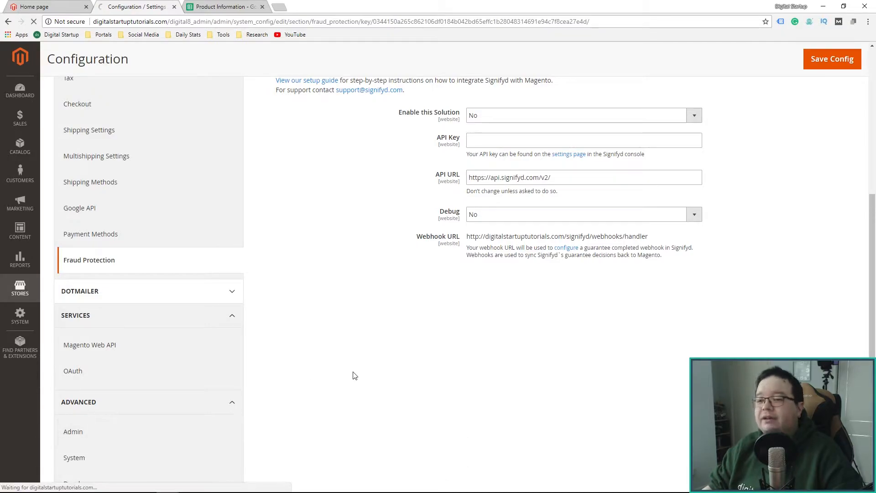
pyautogui.click(73, 430)
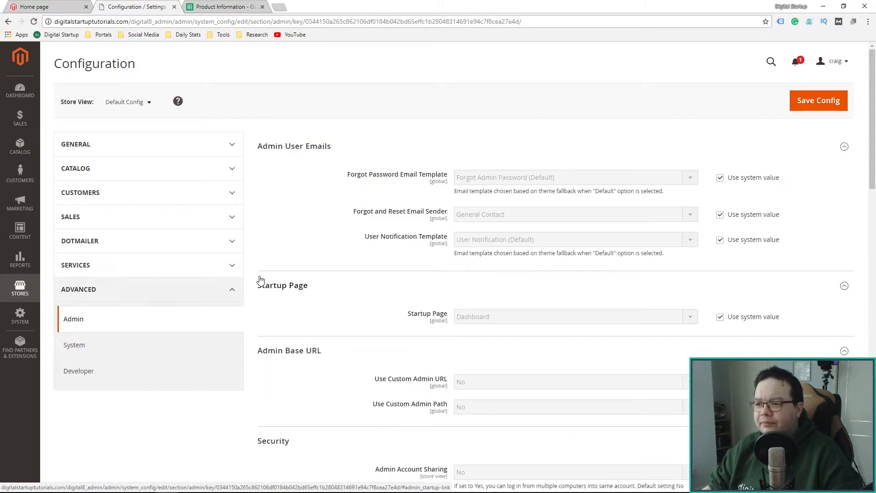
pyautogui.scroll(-3)
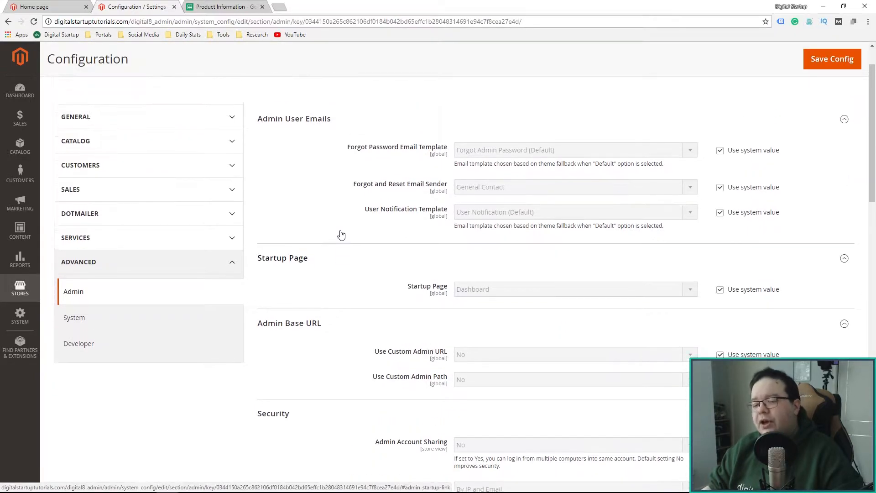
pyautogui.scroll(-3)
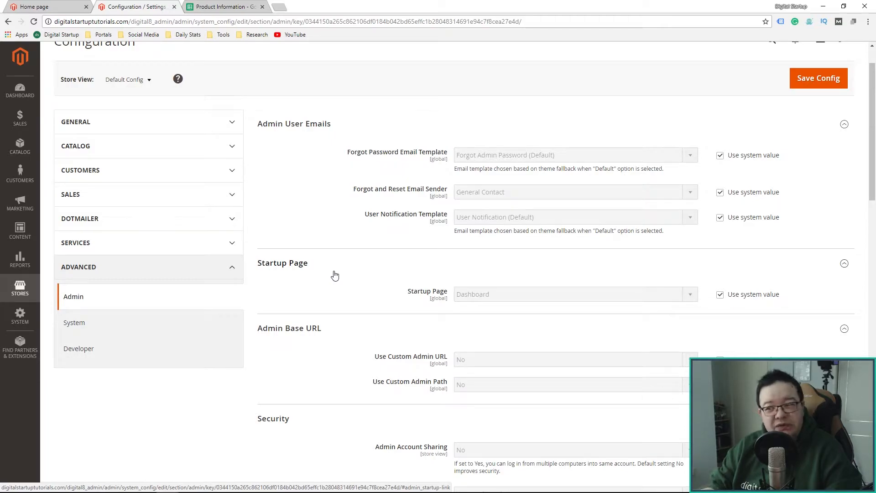
pyautogui.moveTo(432, 165)
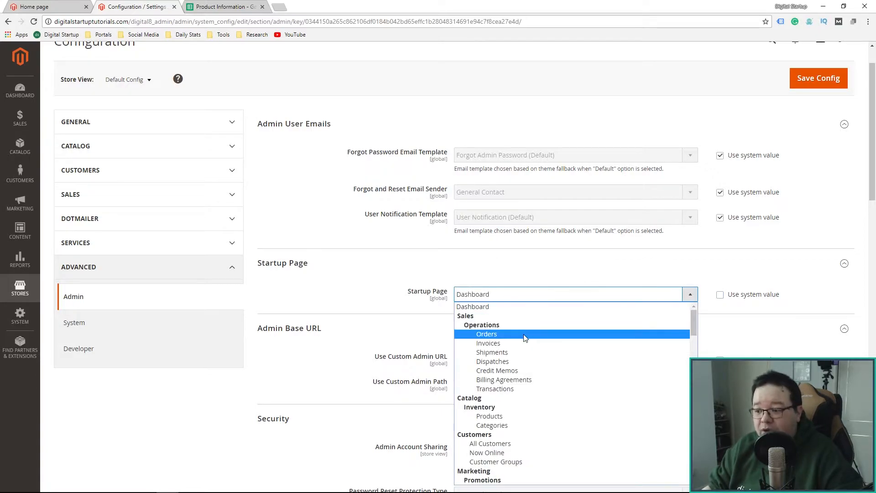
pyautogui.click(486, 333)
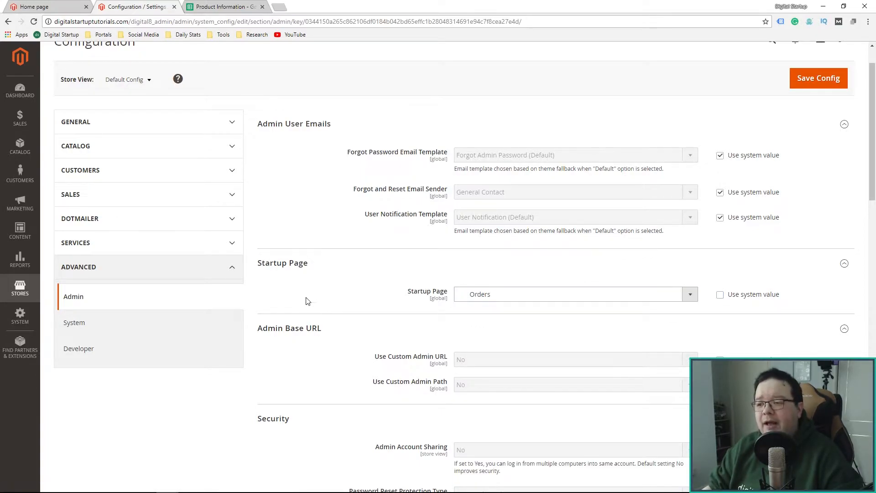
pyautogui.scroll(-3)
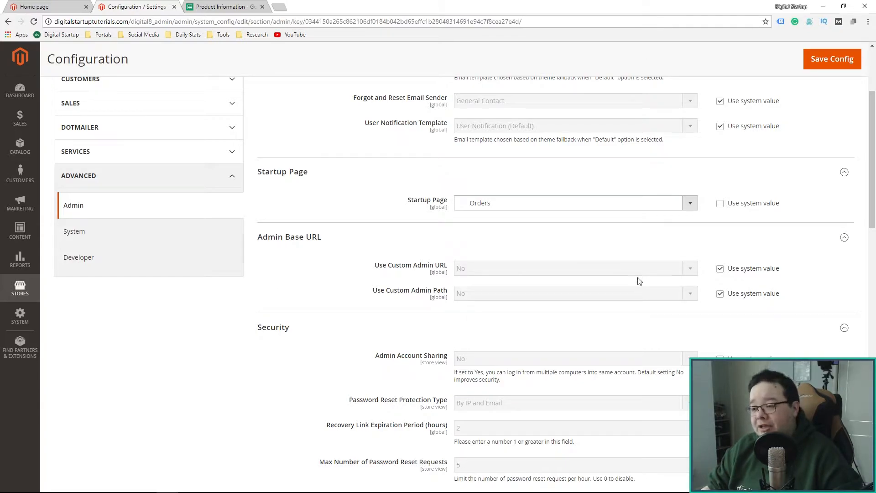
pyautogui.moveTo(640, 281)
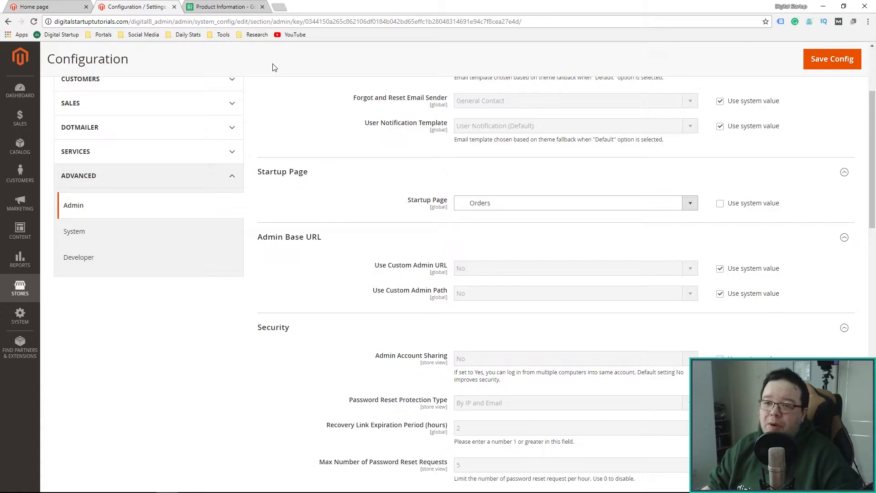
pyautogui.moveTo(281, 89)
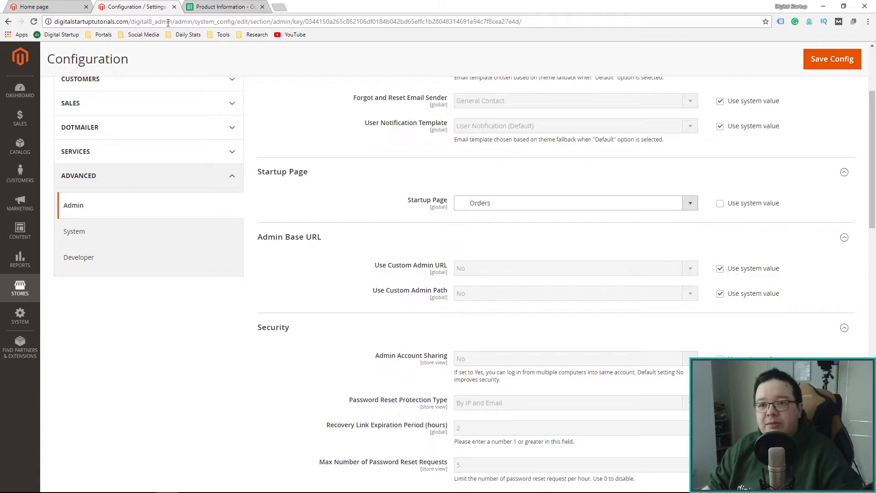
pyautogui.moveTo(188, 44)
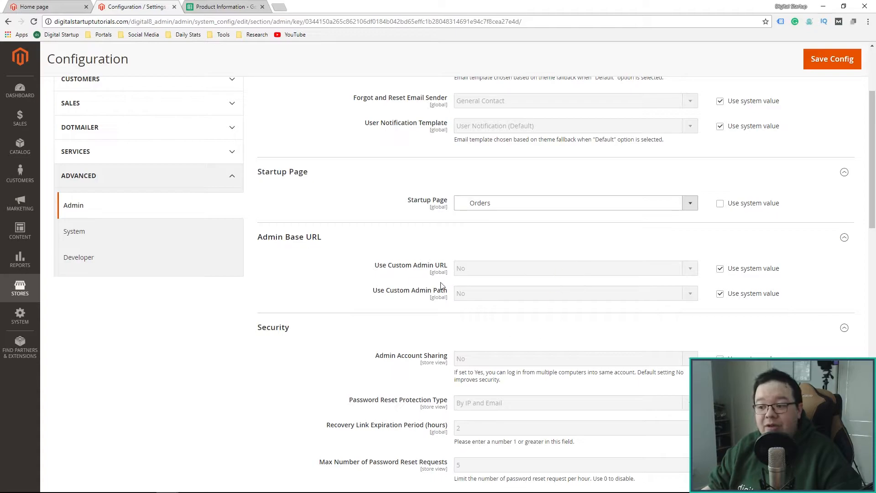
pyautogui.moveTo(704, 274)
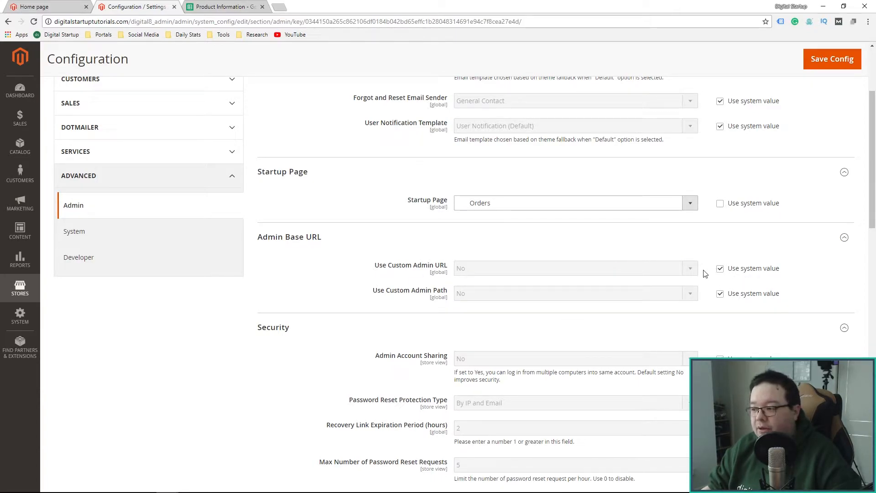
pyautogui.moveTo(709, 273)
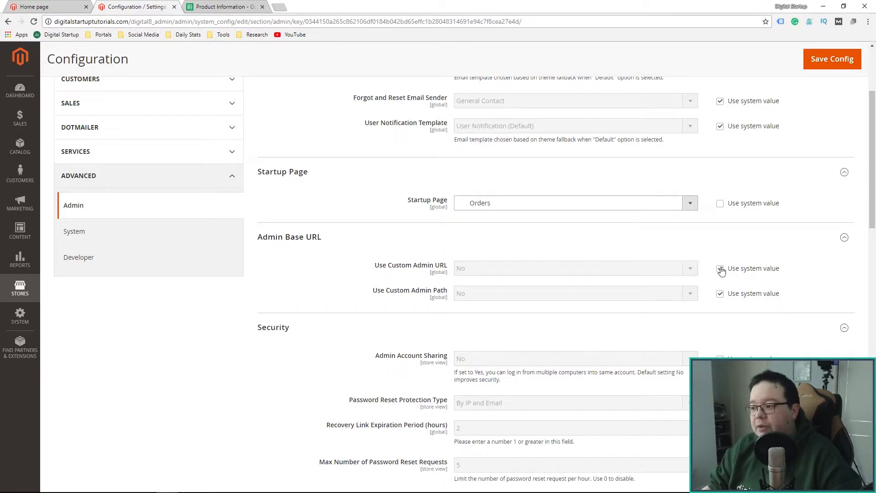
# - Set Use Custom Admin URL to Yes and begin entering a Custom Admin URL
pyautogui.click(573, 268)
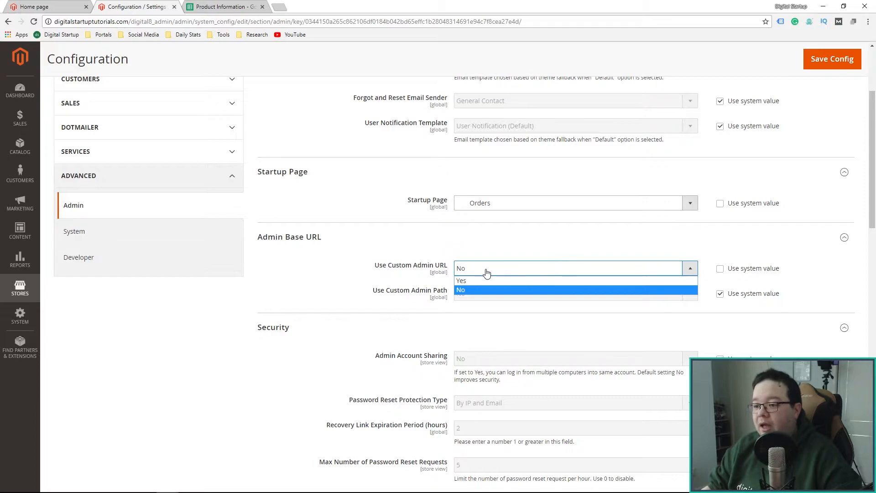
pyautogui.click(461, 281)
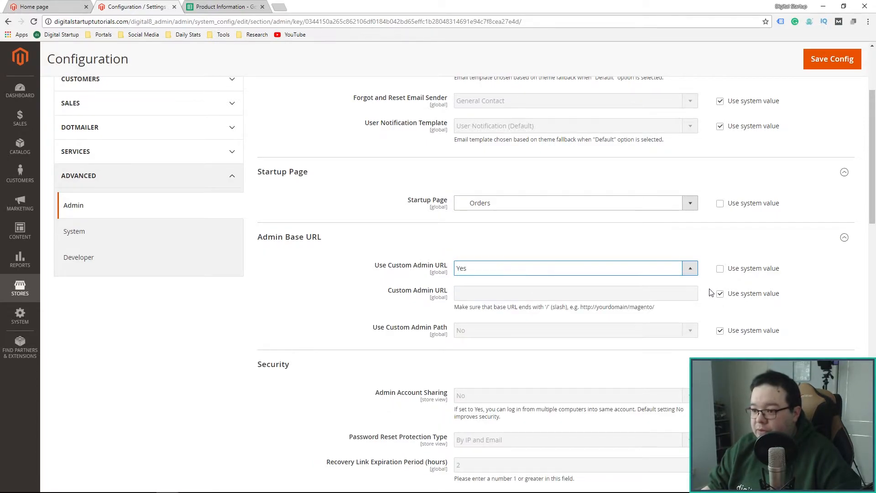
pyautogui.click(720, 293)
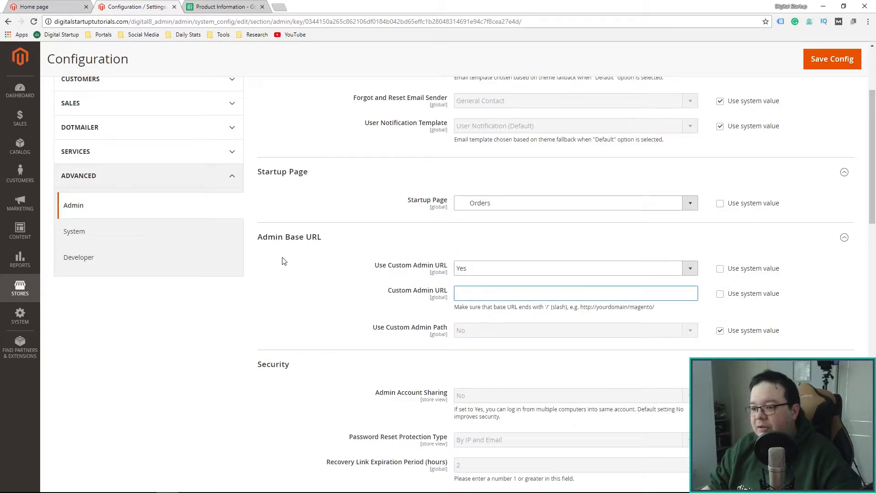
pyautogui.click(570, 293)
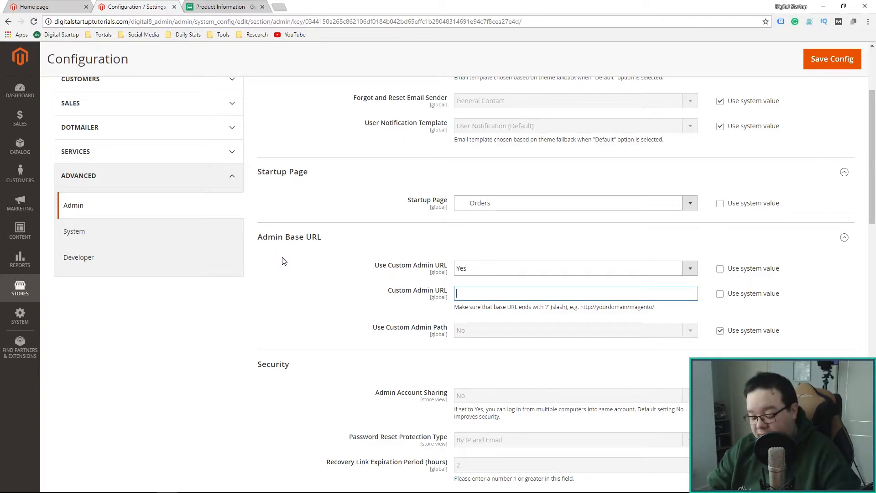
pyautogui.write('bobisthebest/')
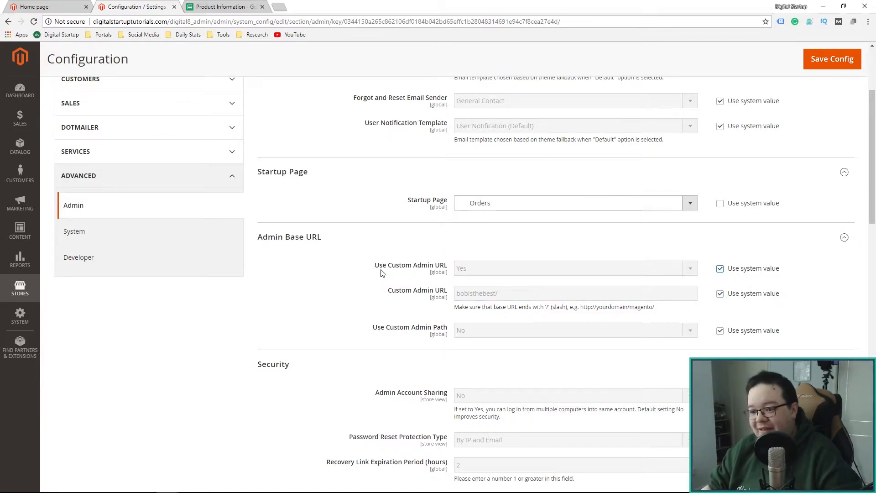
pyautogui.scroll(-3)
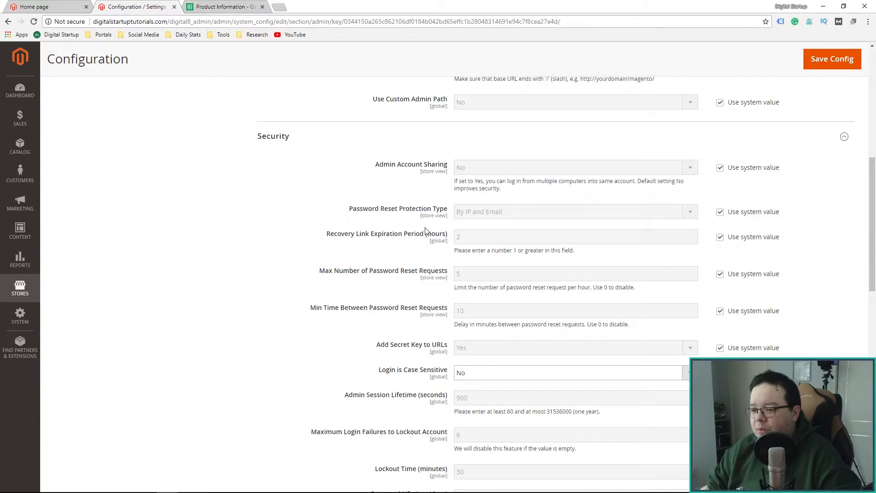
pyautogui.moveTo(423, 244)
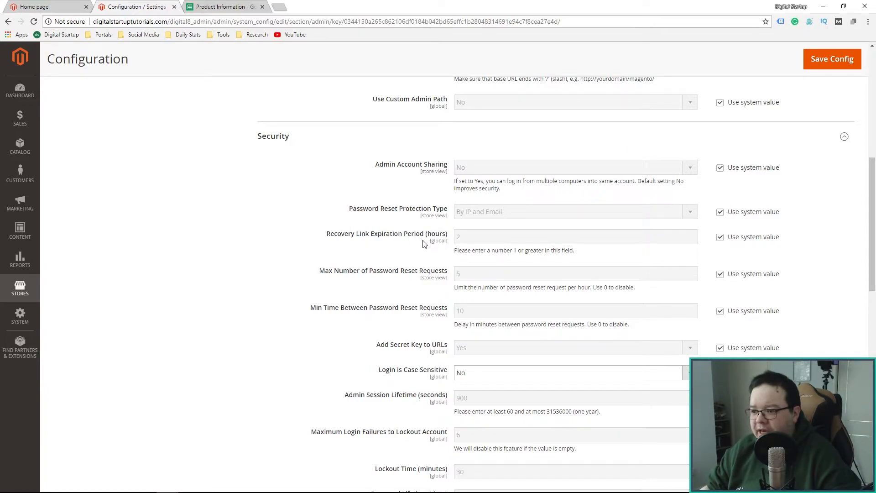
# - Make admin login case sensitive in the Security settings
pyautogui.scroll(-3)
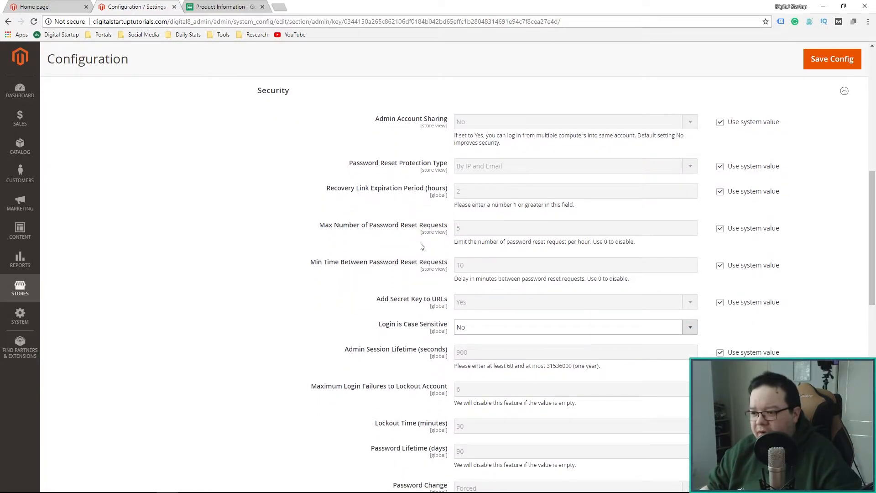
pyautogui.scroll(-3)
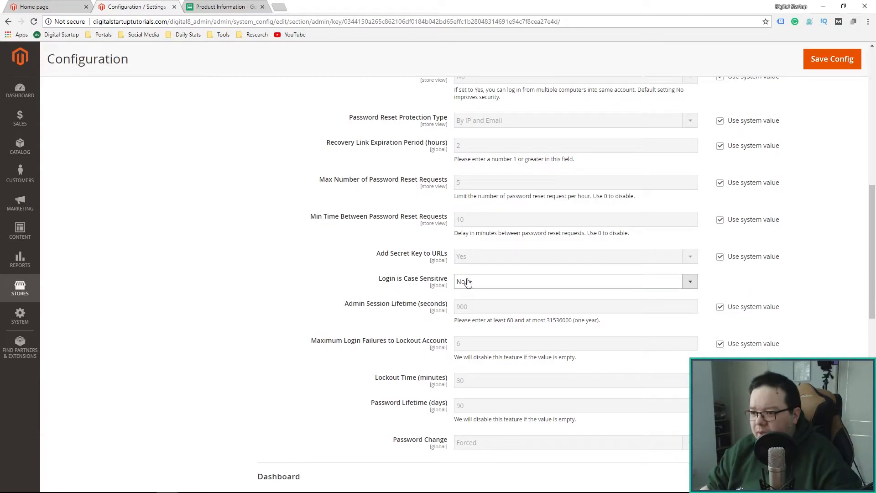
pyautogui.click(575, 281)
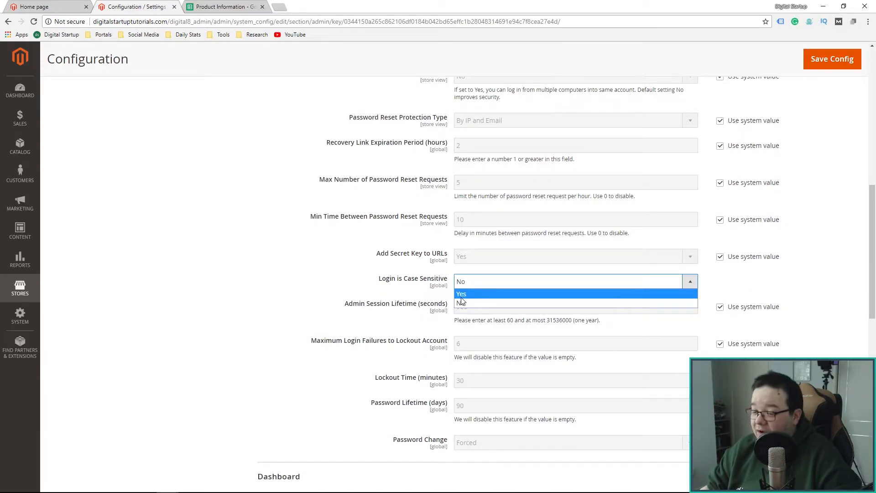
pyautogui.click(461, 294)
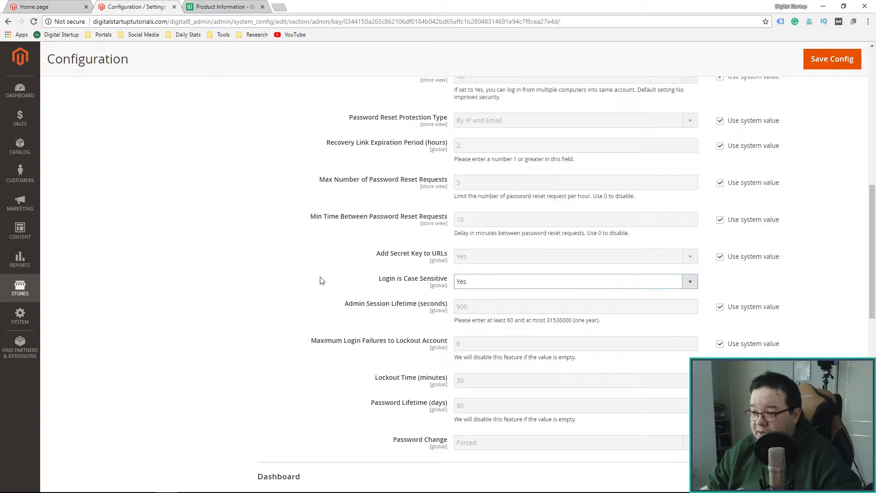
# - Override the system value and set Password Lifetime to 30 days
pyautogui.scroll(-3)
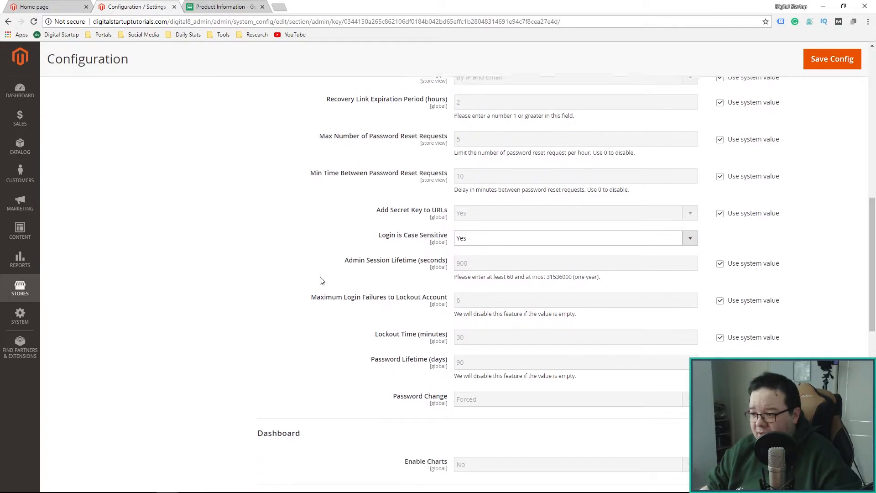
pyautogui.scroll(-3)
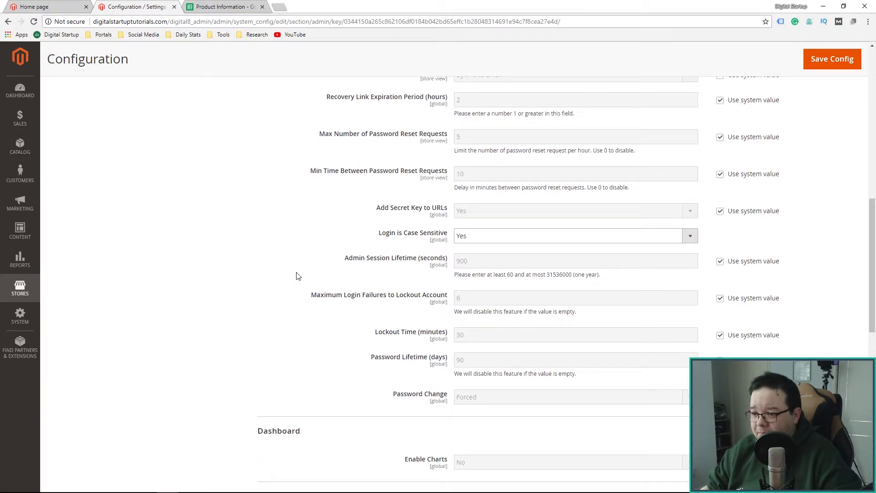
pyautogui.scroll(-3)
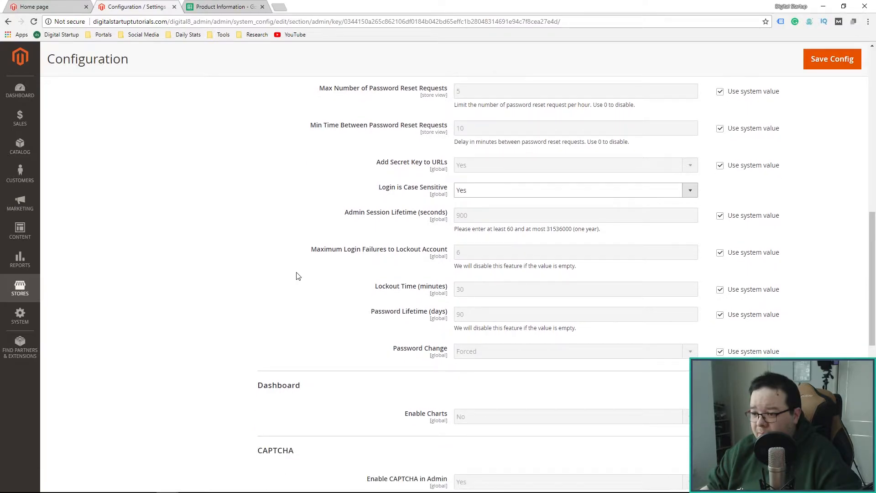
pyautogui.moveTo(508, 351)
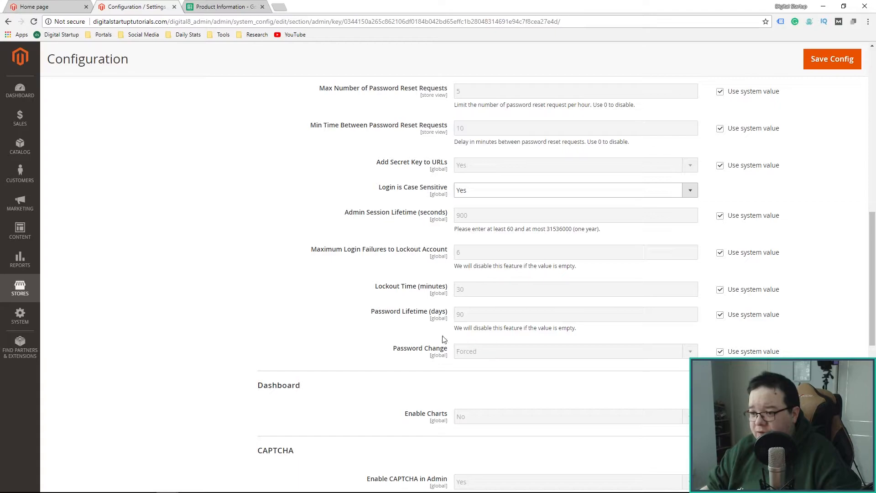
pyautogui.click(720, 314)
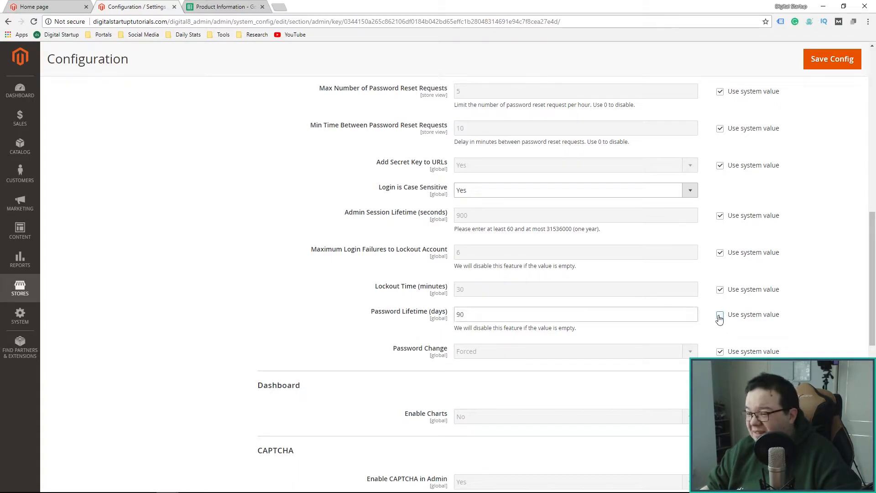
pyautogui.click(719, 314)
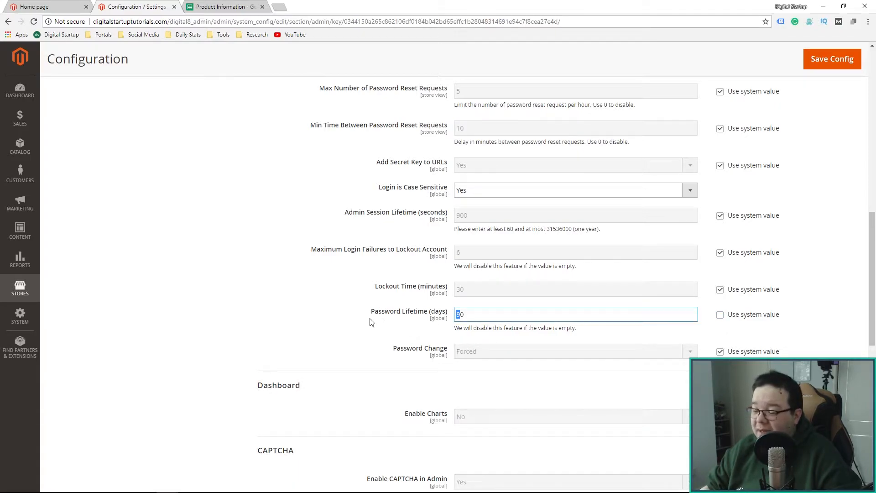
pyautogui.moveTo(345, 309)
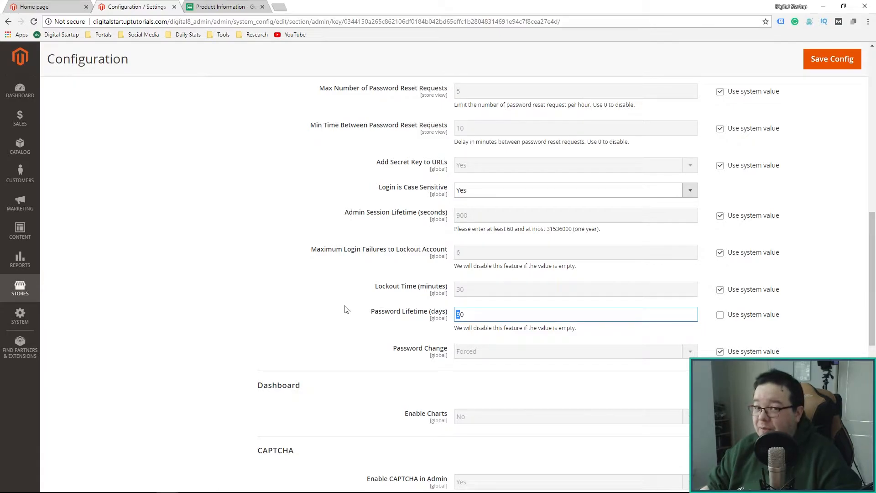
pyautogui.moveTo(263, 265)
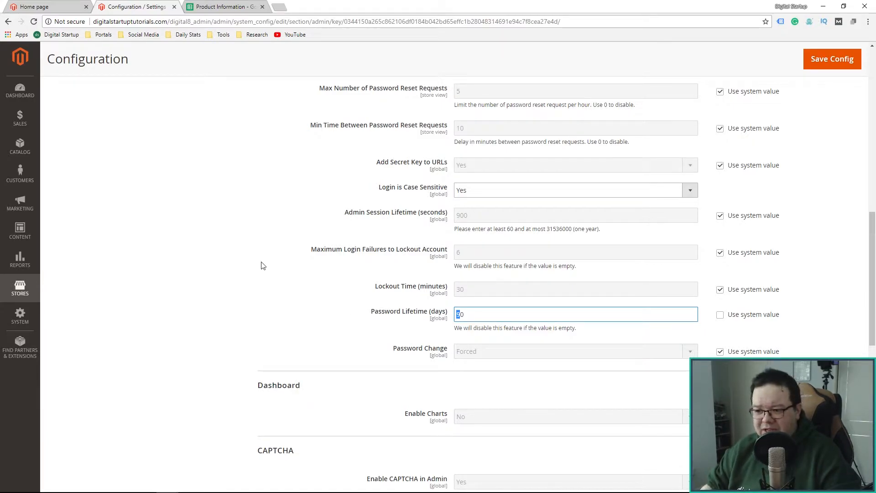
pyautogui.write('30')
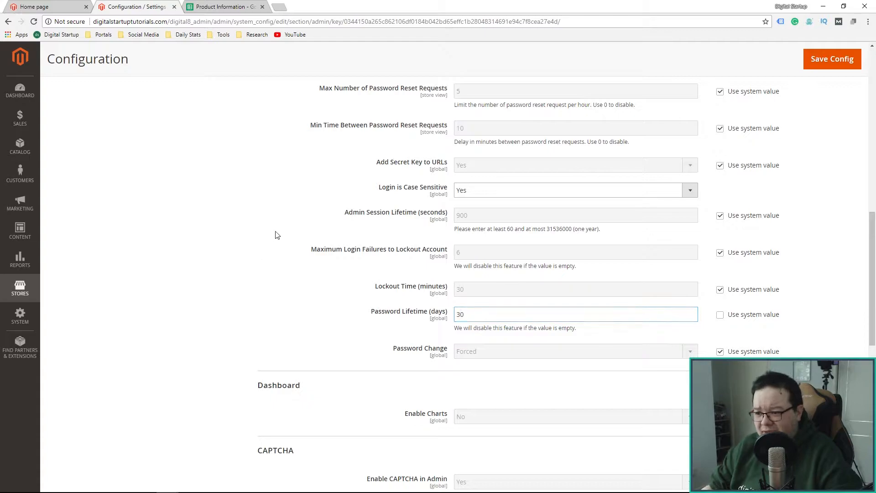
pyautogui.scroll(-3)
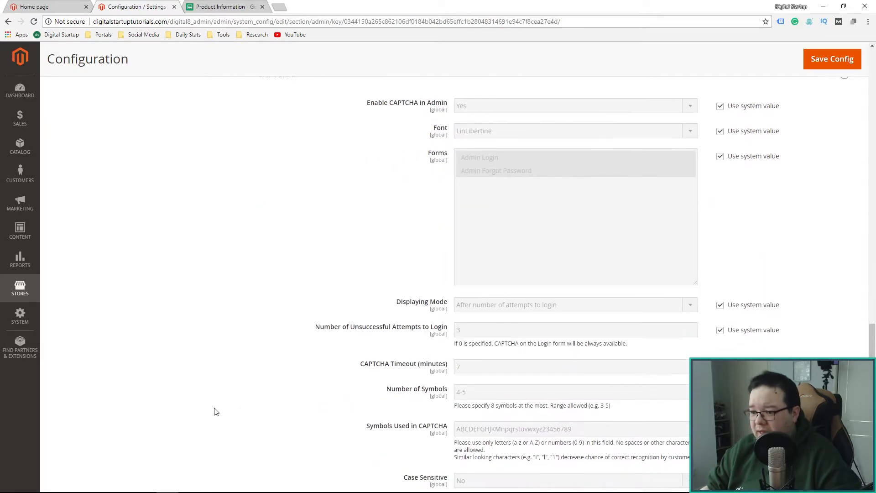
pyautogui.scroll(-3)
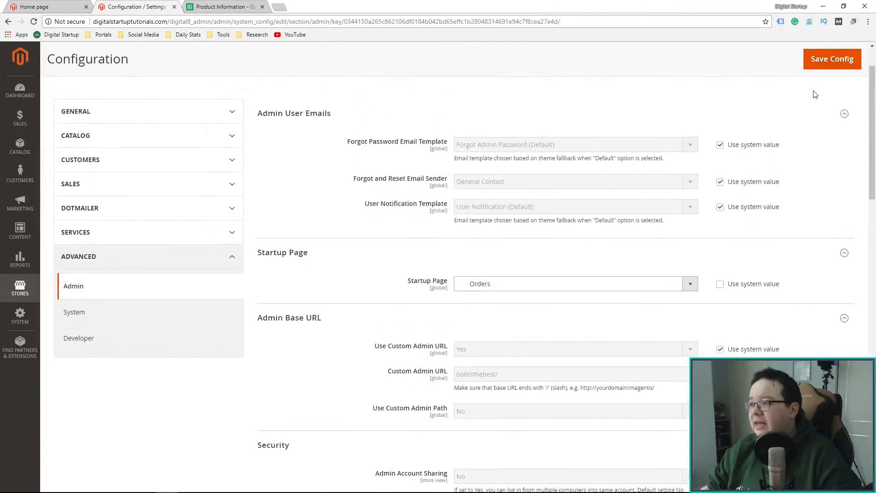
# - Save the Advanced Admin configuration, then browse System cron, mail sending and currency options
pyautogui.click(831, 59)
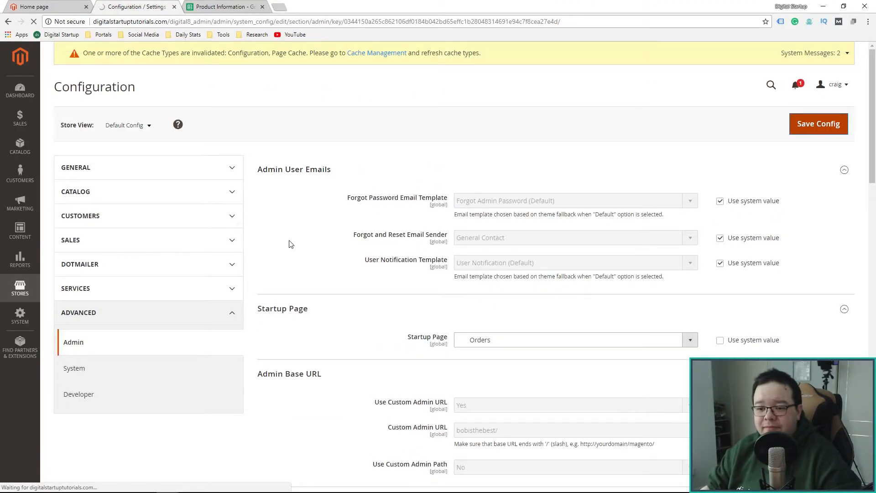
pyautogui.click(818, 123)
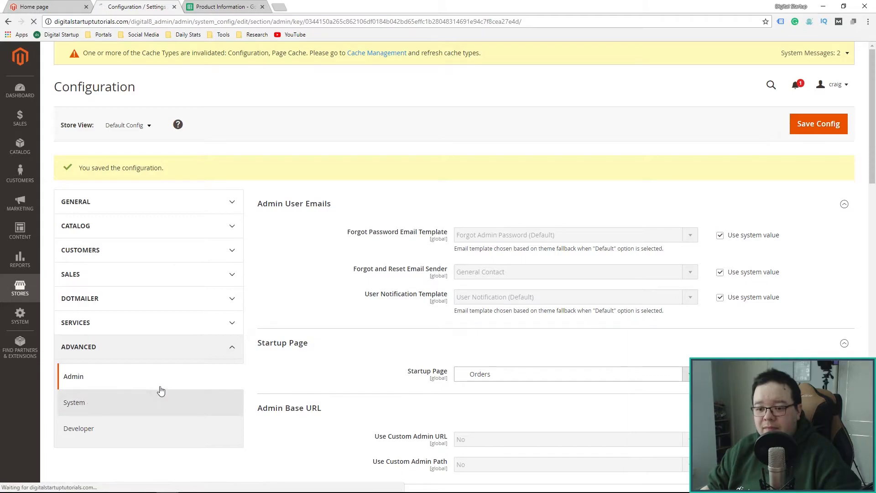
pyautogui.click(74, 402)
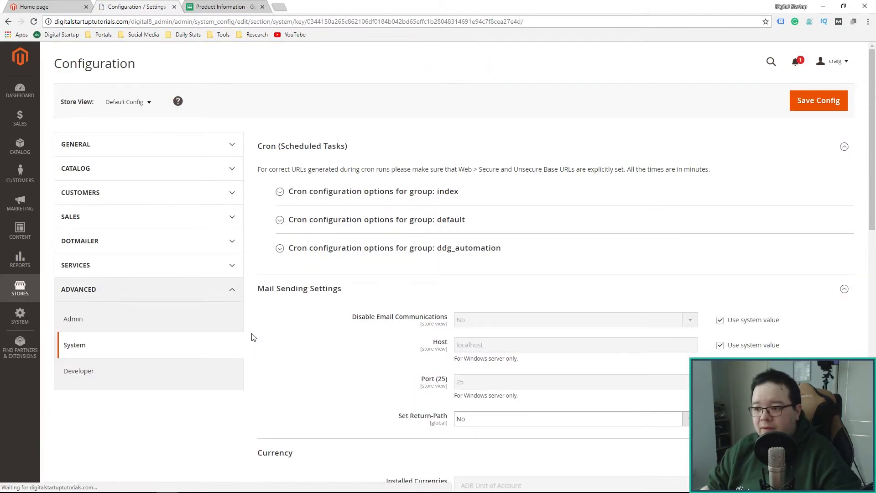
pyautogui.scroll(-3)
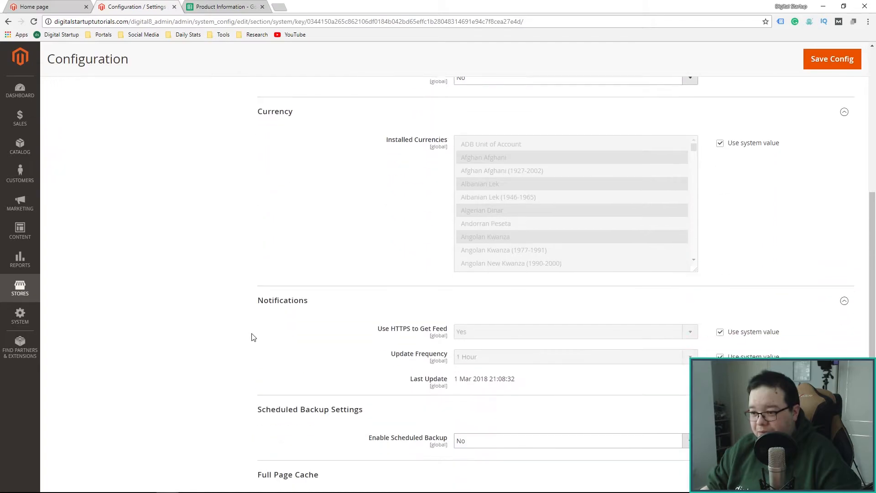
pyautogui.scroll(-3)
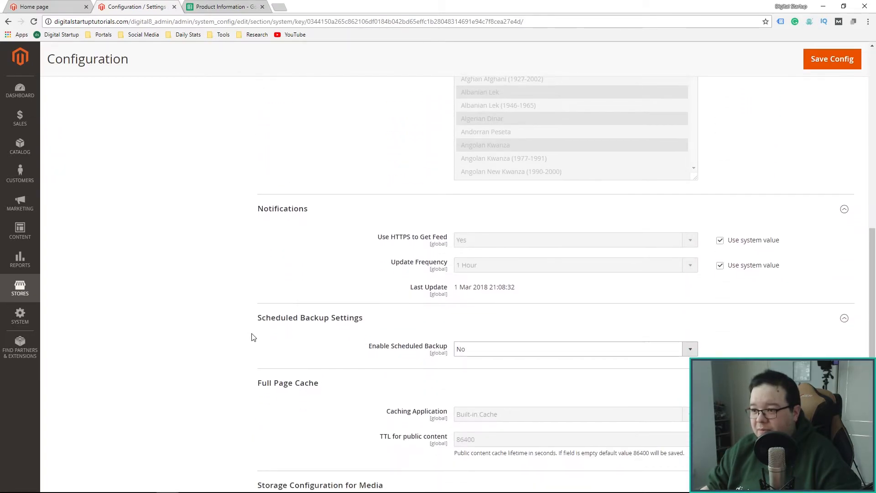
pyautogui.moveTo(244, 339)
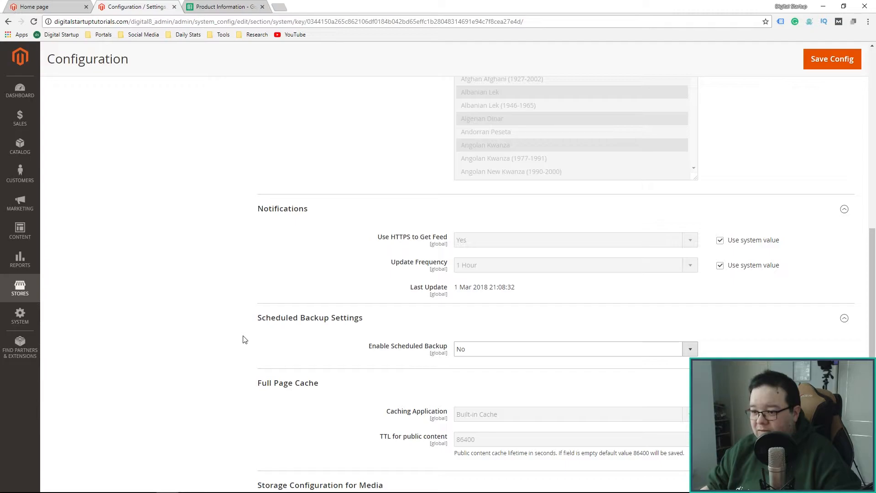
pyautogui.scroll(-3)
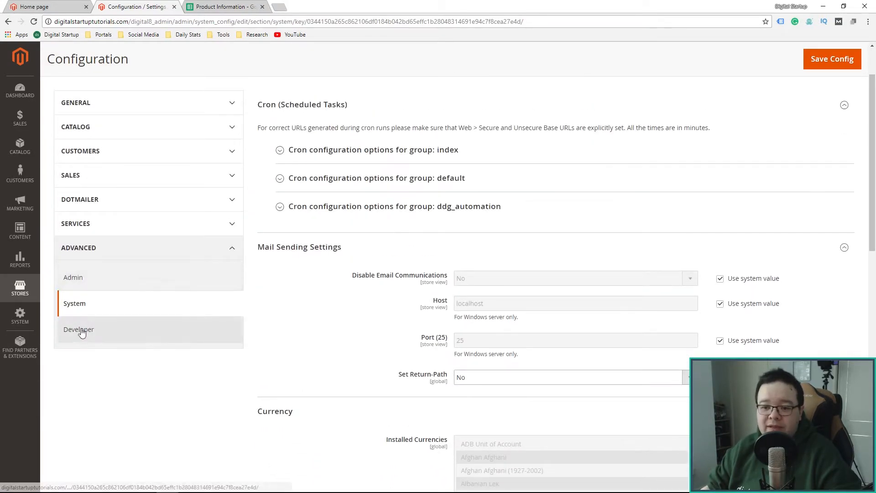
# - Open Advanced > Developer and scroll down to the JavaScript and CSS settings
pyautogui.click(78, 329)
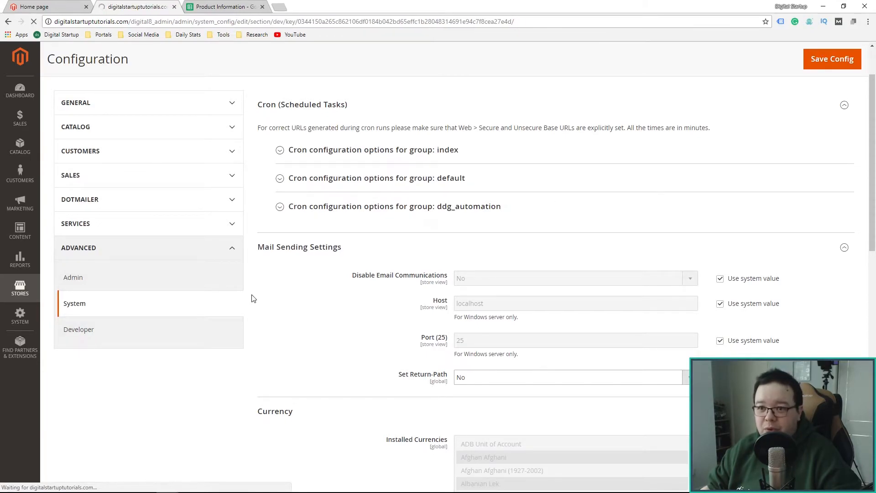
pyautogui.click(79, 329)
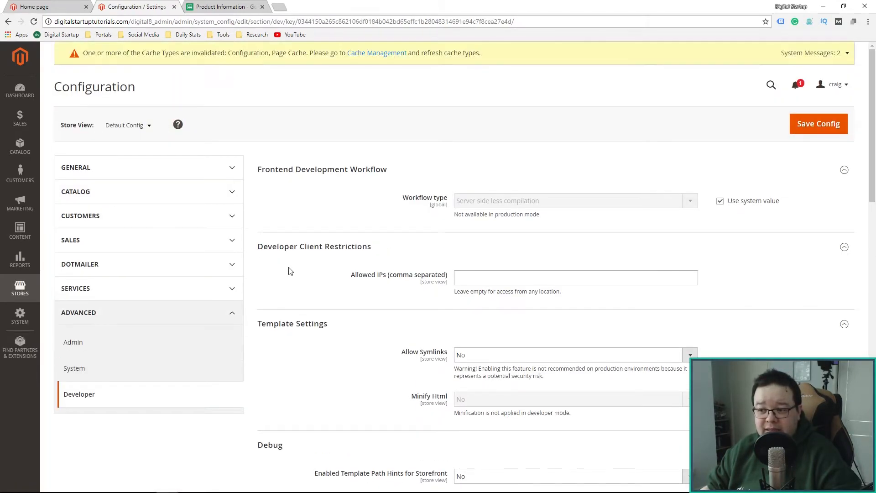
pyautogui.scroll(-3)
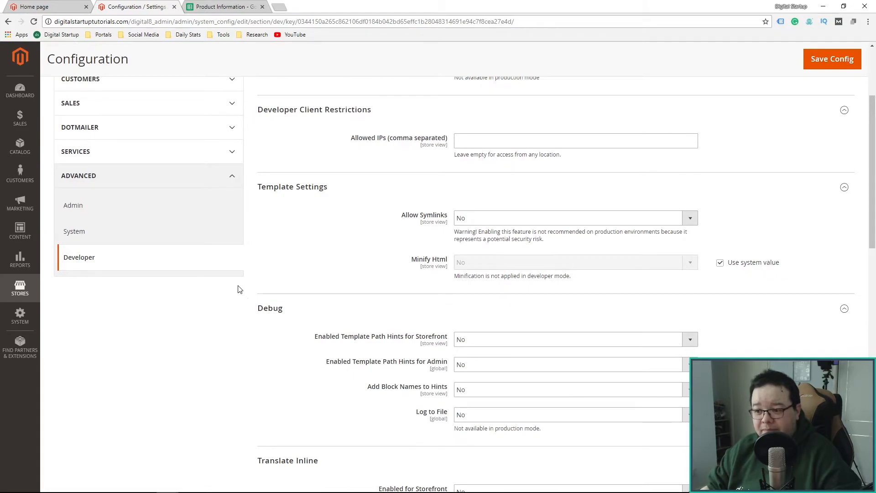
pyautogui.scroll(-3)
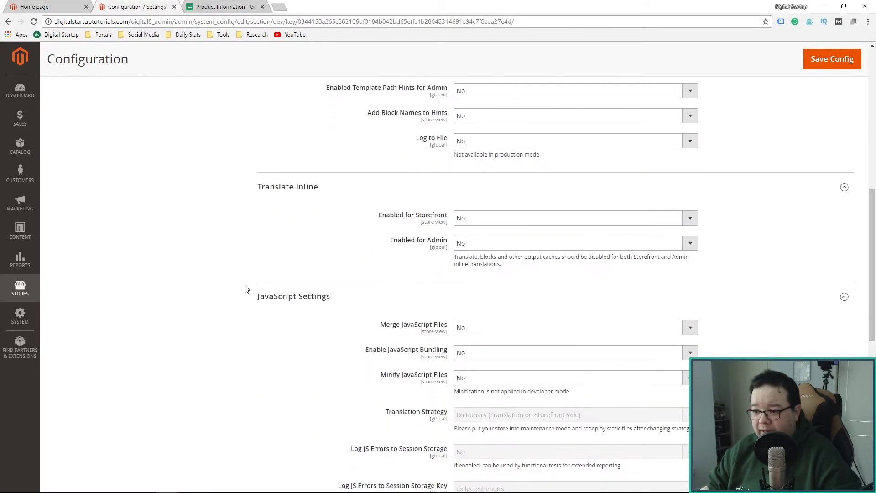
pyautogui.scroll(-3)
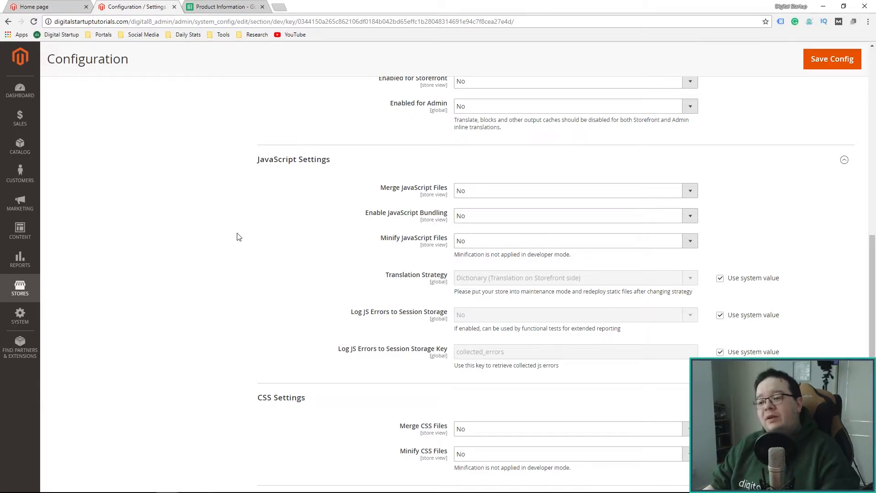
pyautogui.moveTo(227, 247)
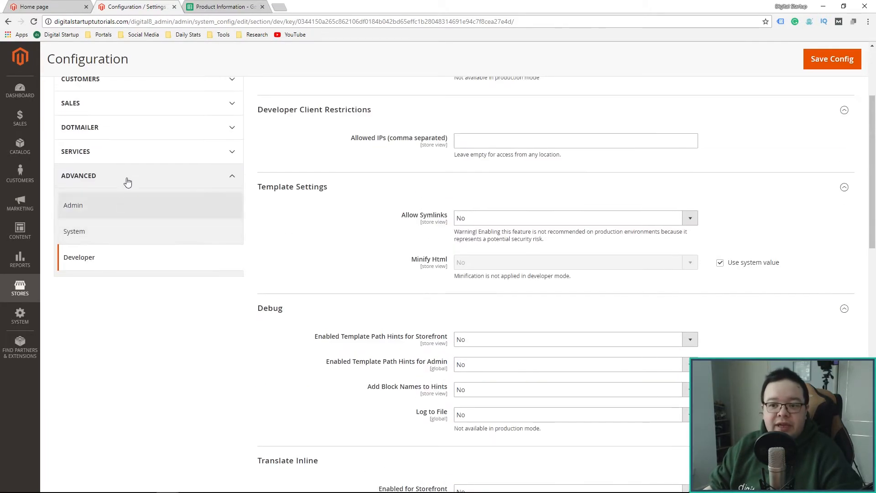
pyautogui.scroll(-3)
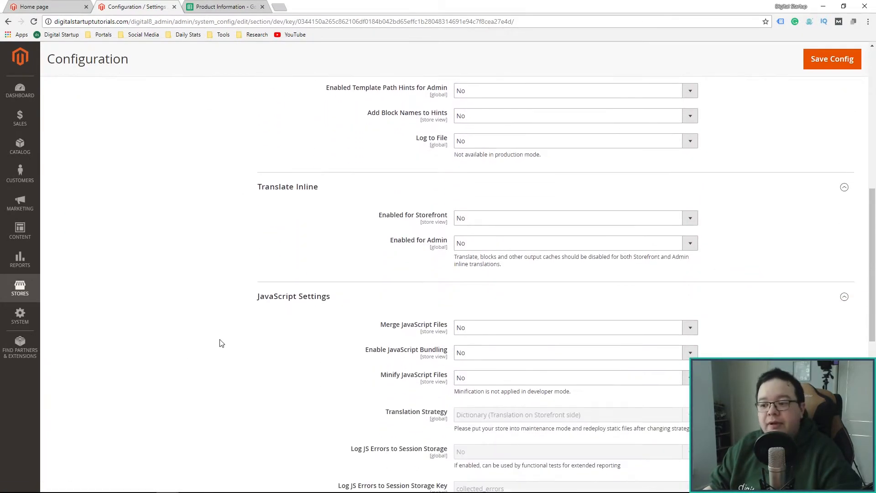
pyautogui.scroll(-3)
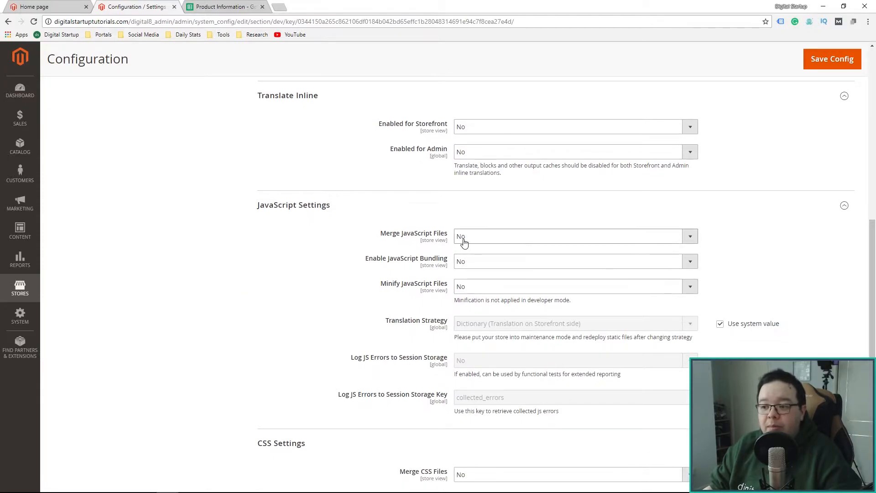
# - Set Merge JavaScript, Minify JavaScript, Merge CSS and Minify CSS Files to Yes
pyautogui.click(572, 236)
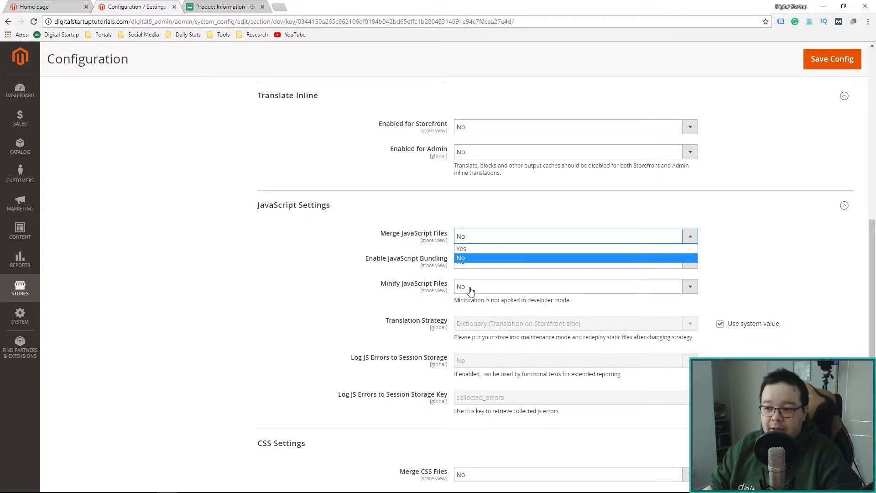
pyautogui.moveTo(460, 249)
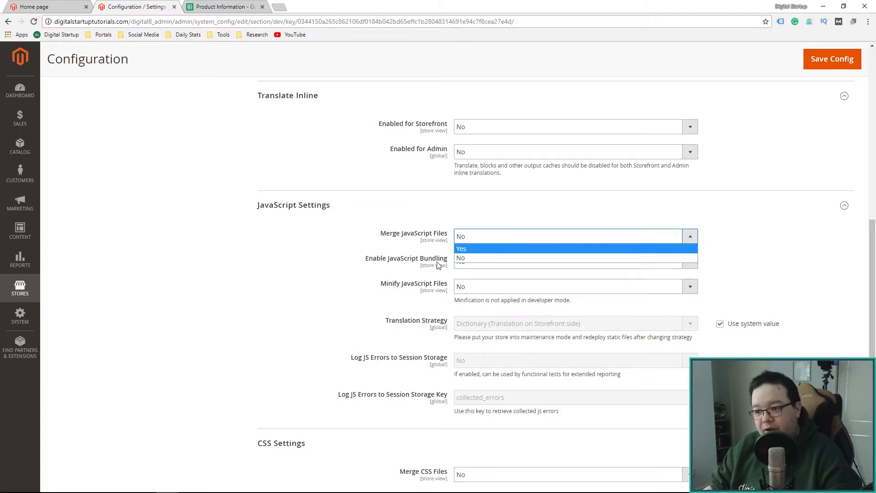
pyautogui.click(461, 248)
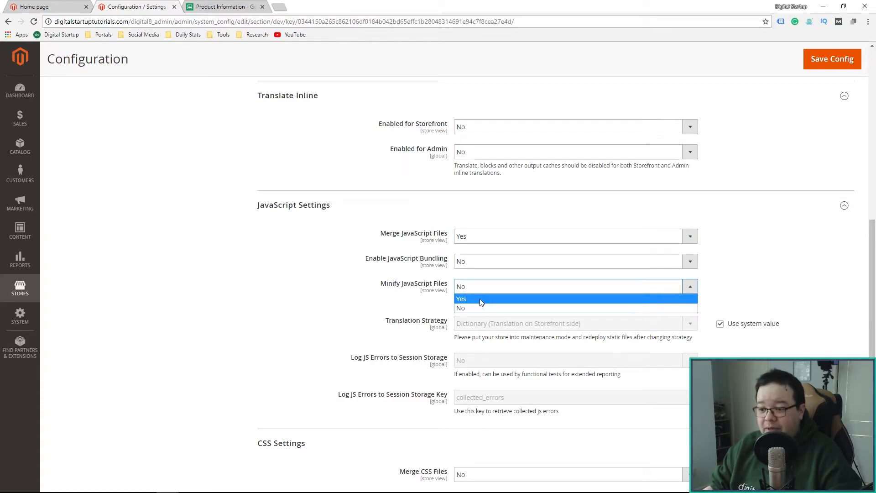
pyautogui.click(461, 298)
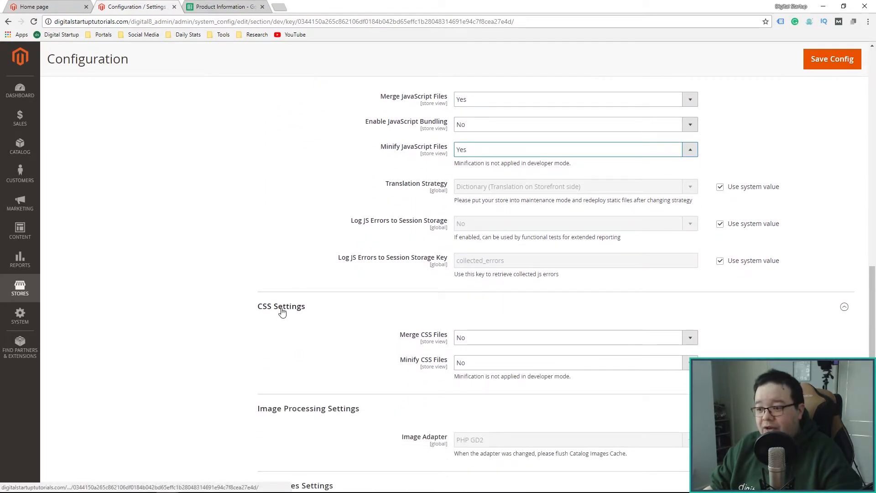
pyautogui.click(573, 362)
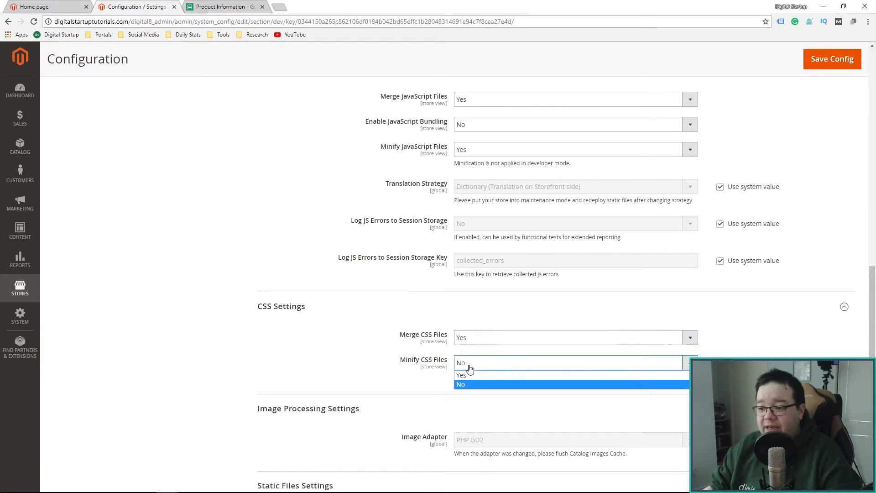
pyautogui.click(461, 375)
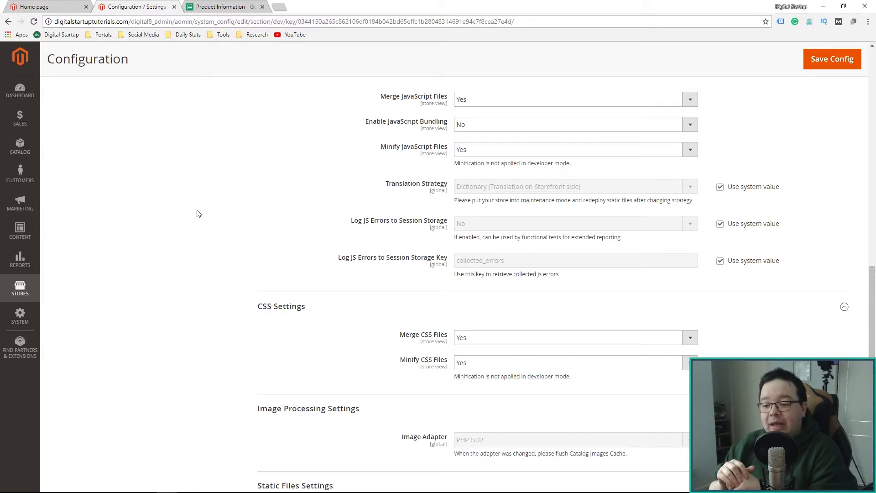
# - Scroll down and back up to review the JavaScript and CSS optimization settings
pyautogui.scroll(-3)
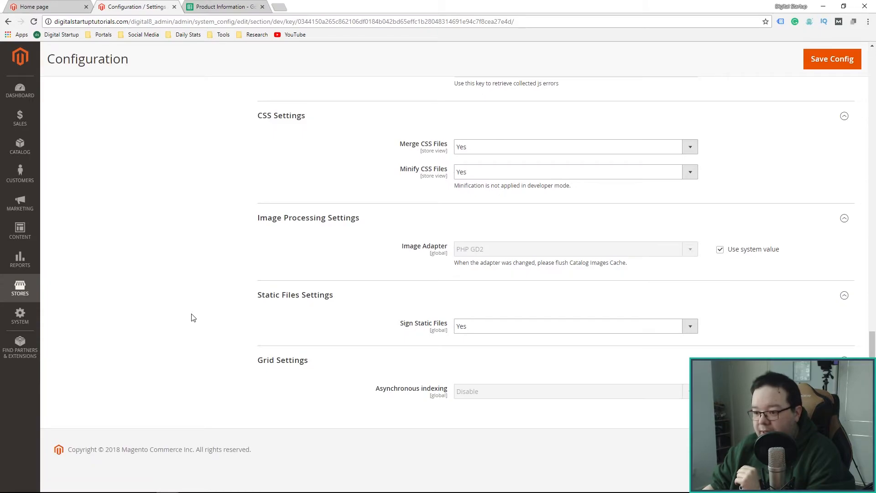
pyautogui.moveTo(268, 406)
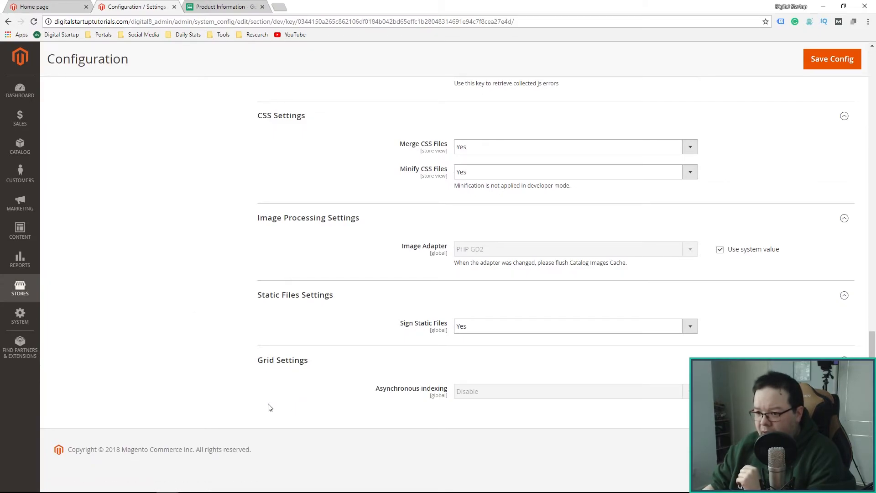
pyautogui.scroll(3)
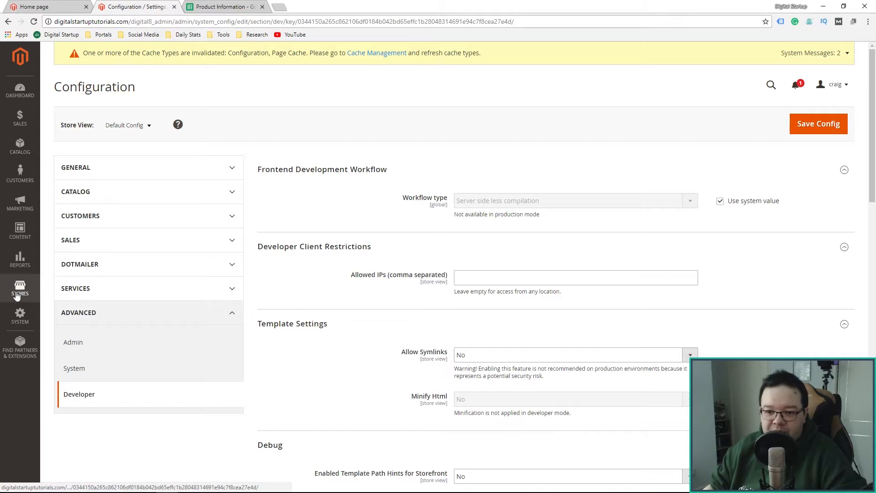
# - From Stores > Terms and Conditions, start adding a new condition
pyautogui.click(19, 288)
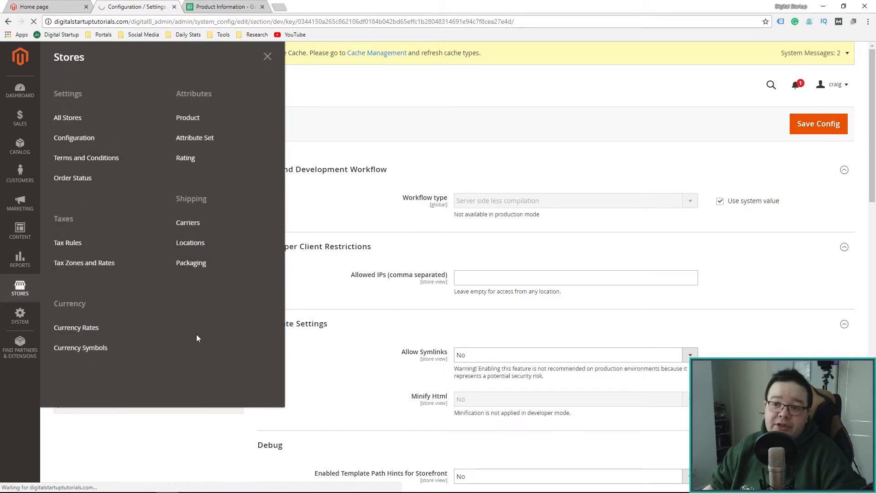
pyautogui.click(86, 158)
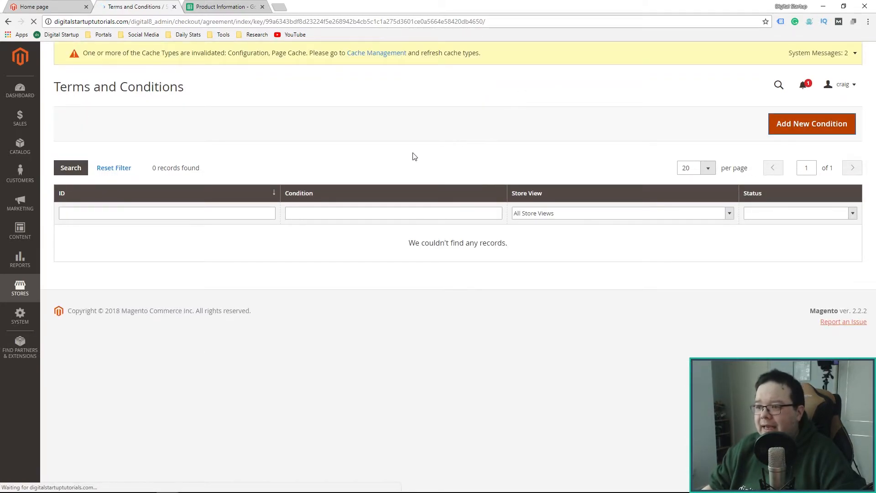
pyautogui.click(811, 124)
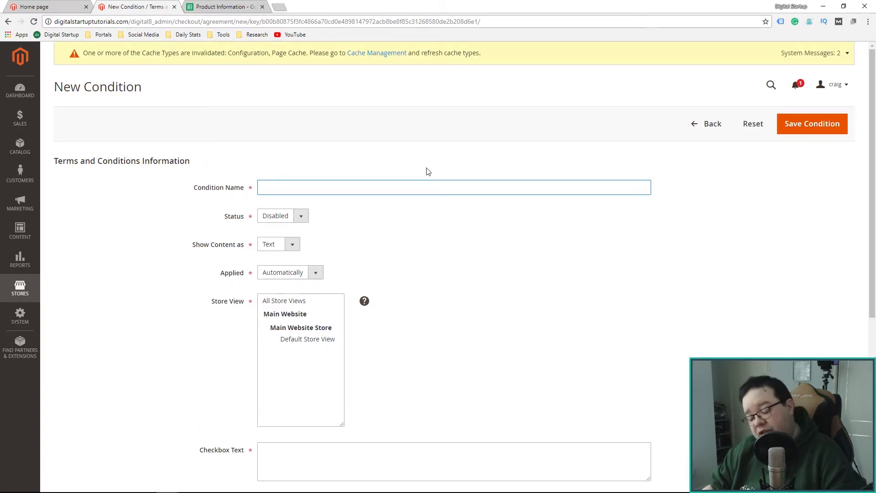
# - Name the condition 'Agreement', enable it, and keep content shown as text
pyautogui.write('Agree')
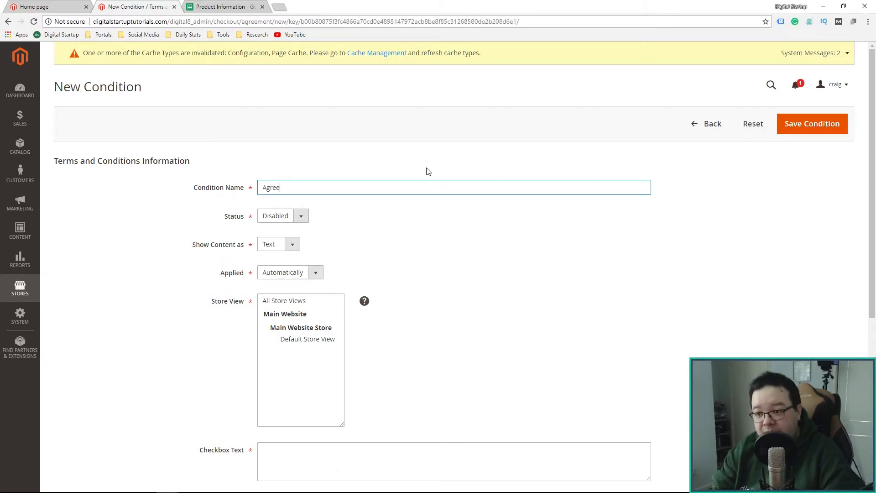
pyautogui.write('ment')
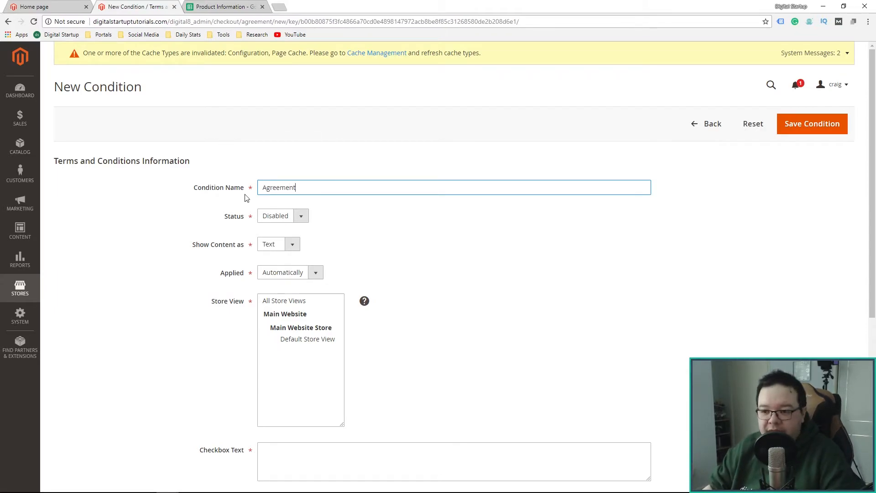
pyautogui.click(282, 216)
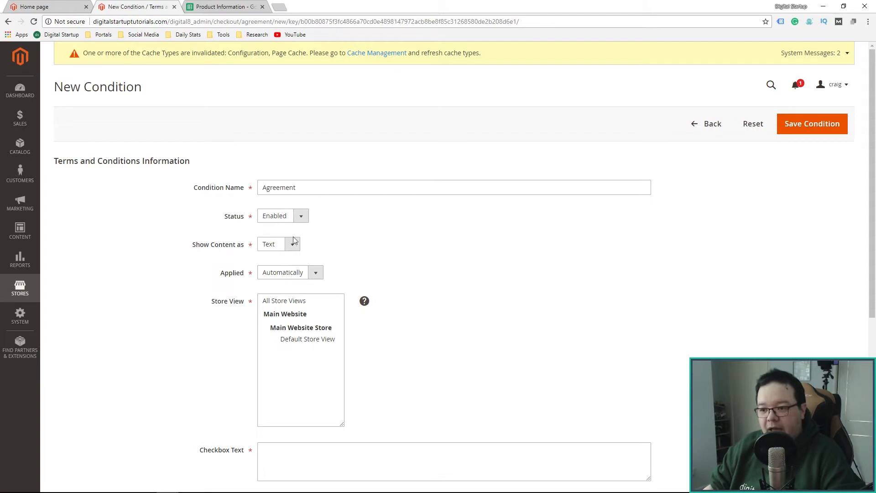
pyautogui.click(278, 243)
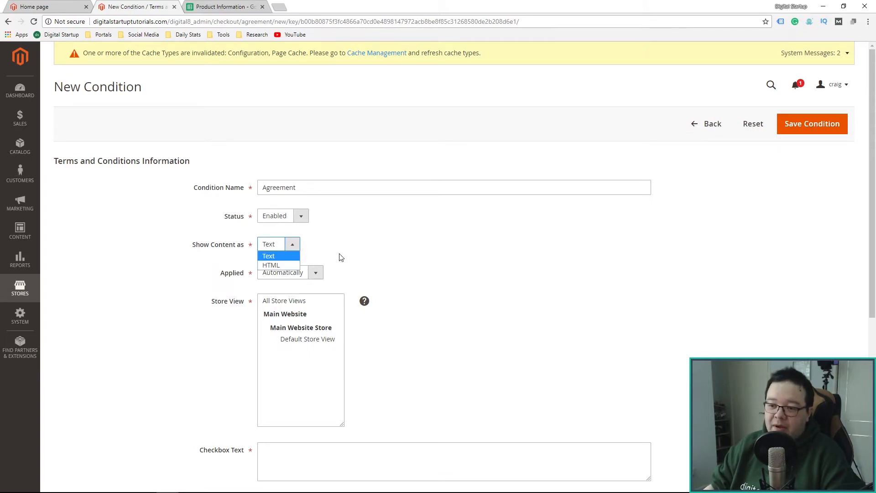
pyautogui.click(269, 255)
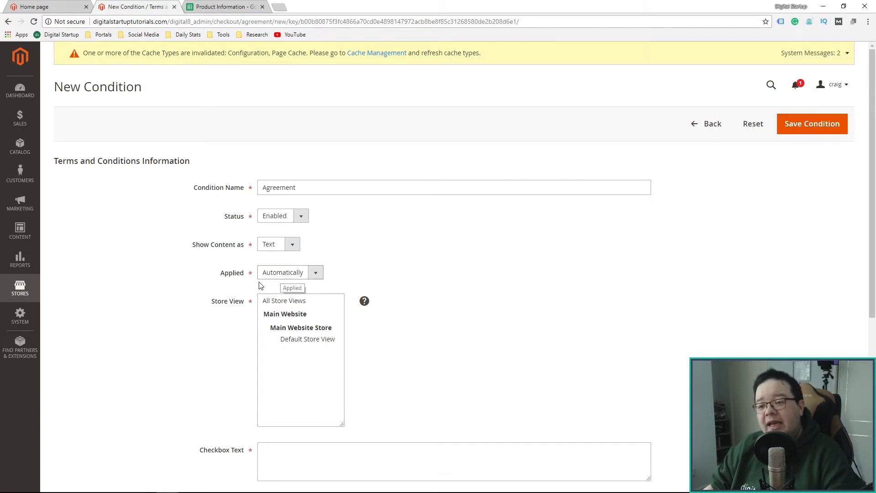
# - Set Applied to Manually for All Store Views and start the checkbox text
pyautogui.click(290, 272)
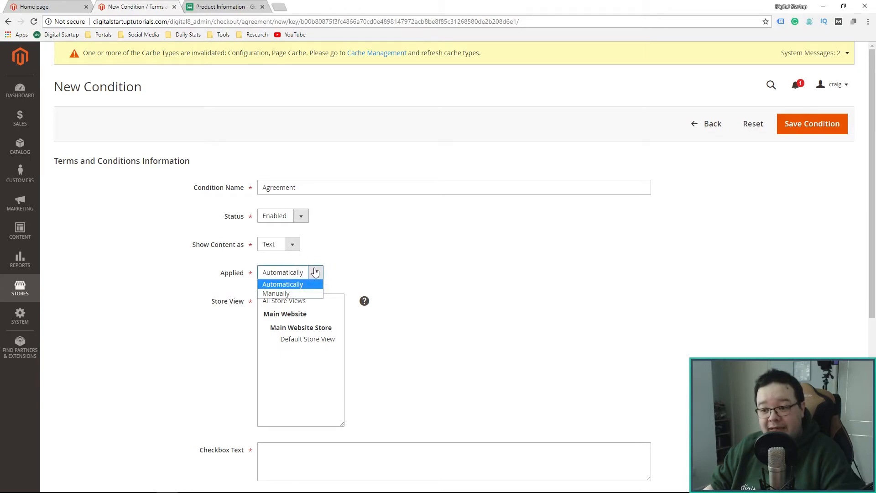
pyautogui.click(282, 283)
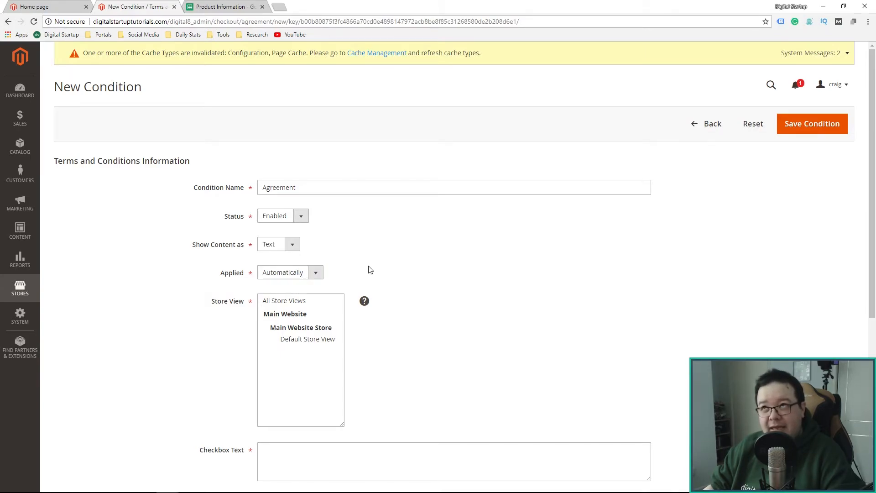
pyautogui.click(289, 272)
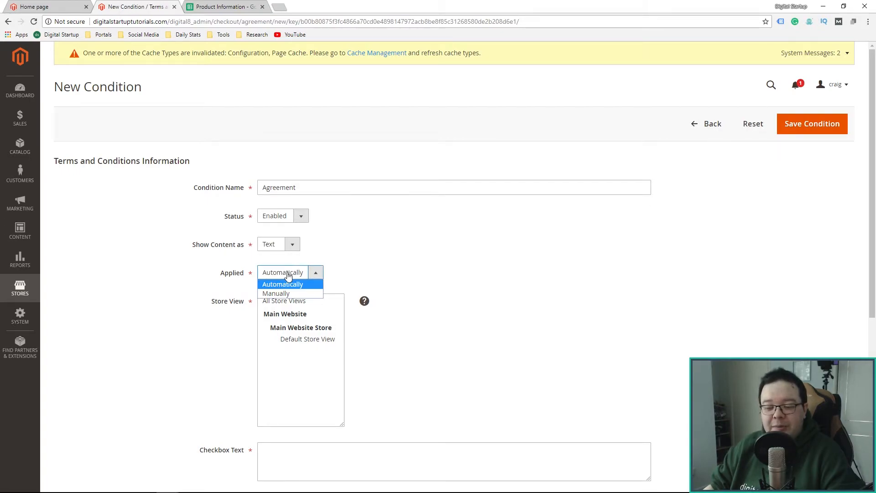
pyautogui.moveTo(285, 291)
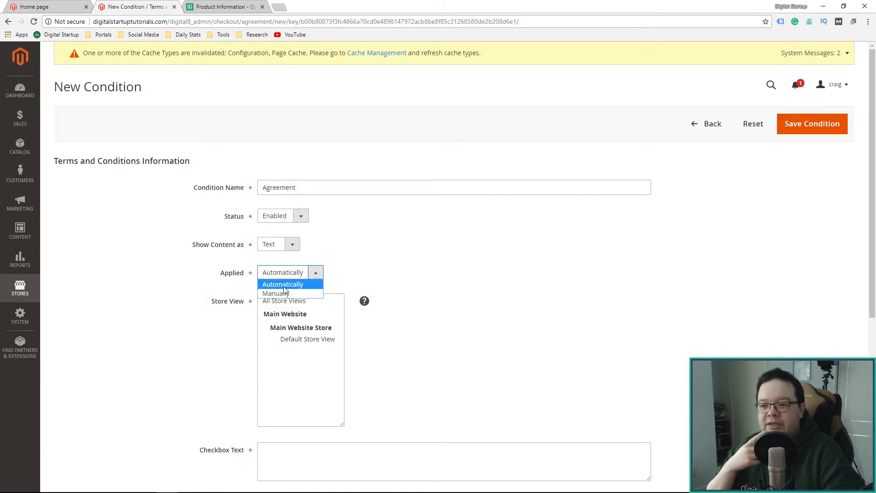
pyautogui.click(276, 293)
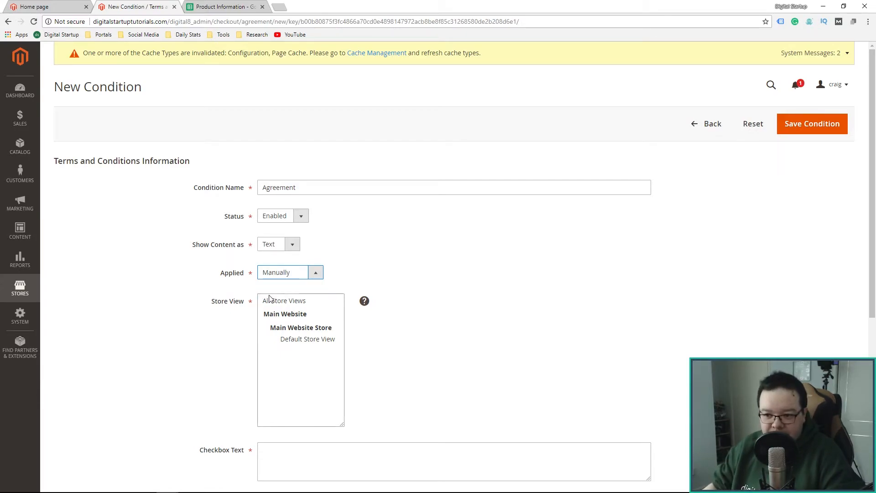
pyautogui.click(283, 300)
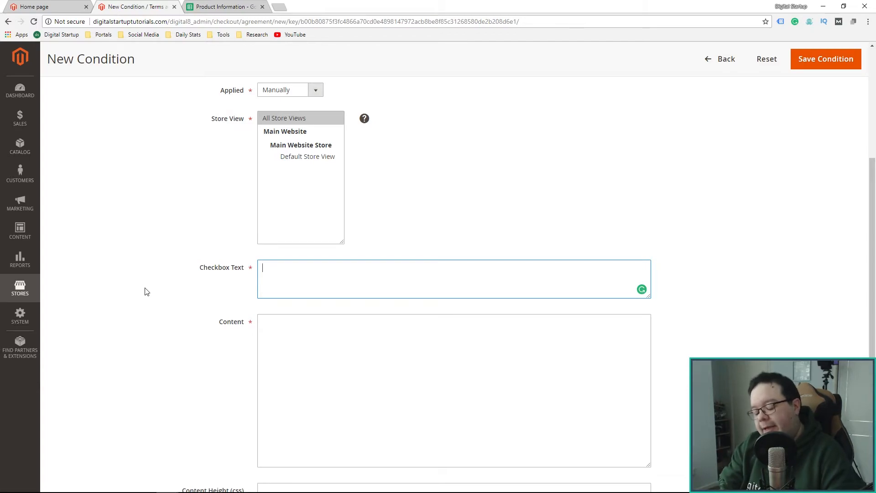
pyautogui.write('A agree')
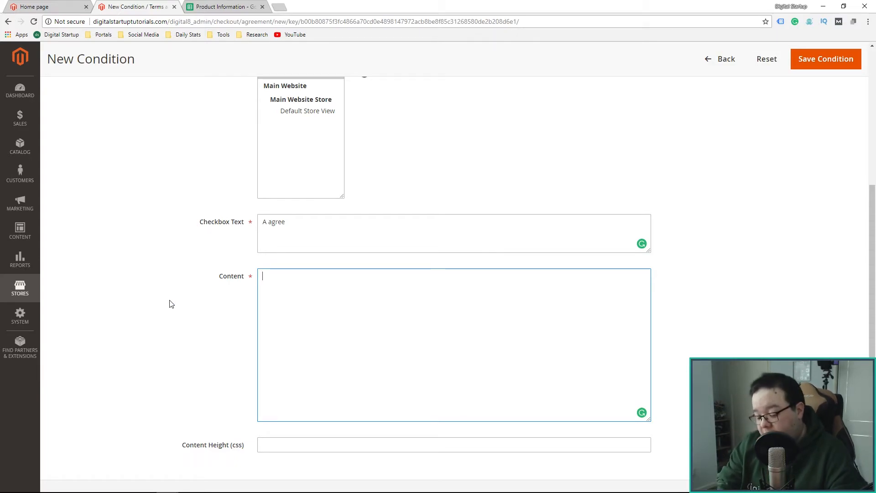
# - Enter content: placing your order means parcels may be left safely if nobody's home
pyautogui.write('When p[lacing')
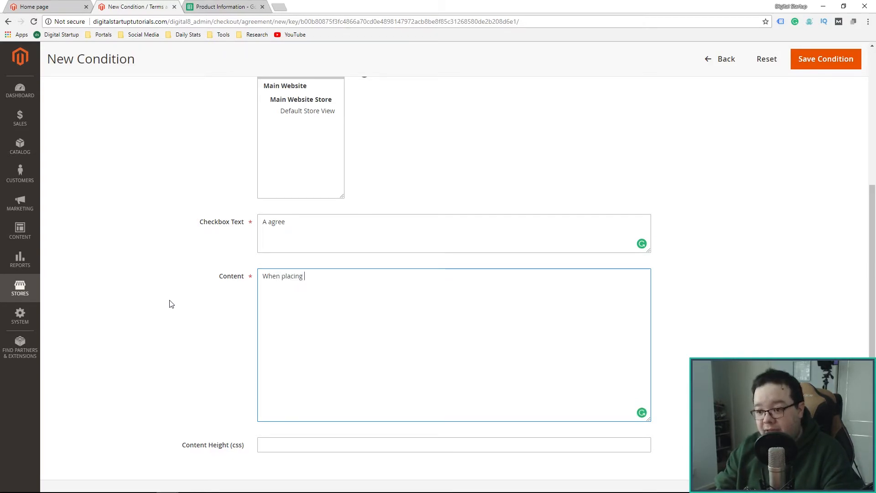
pyautogui.write('your order,')
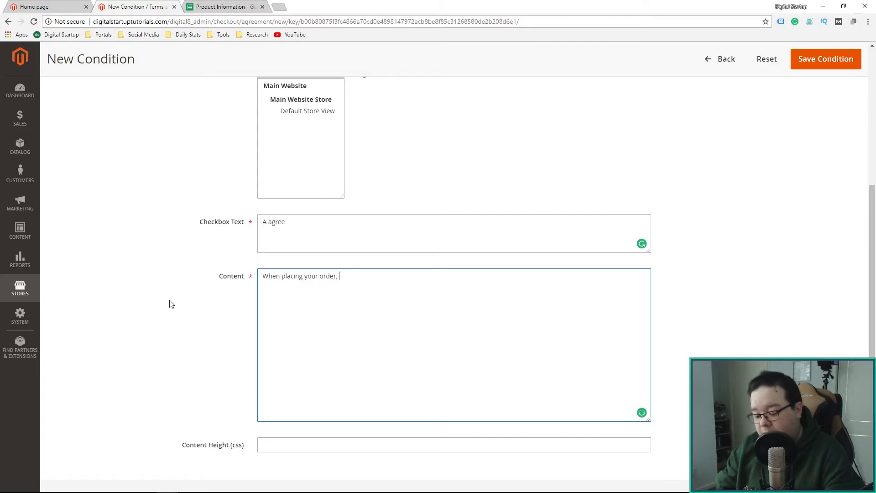
pyautogui.write('you agree that your')
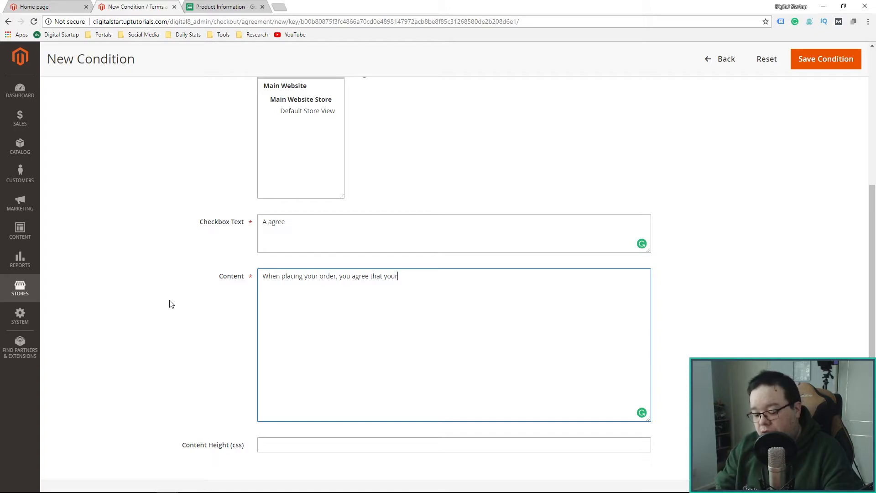
pyautogui.write('parcel m')
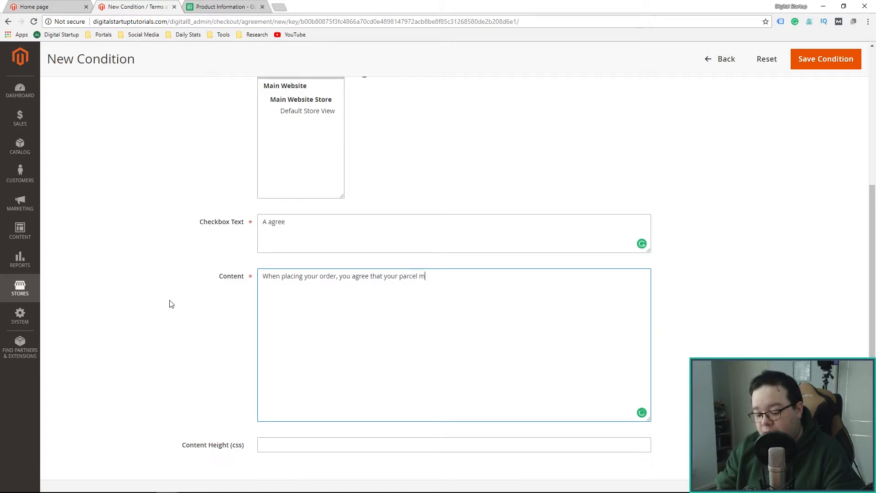
pyautogui.write('ay be left in a saf')
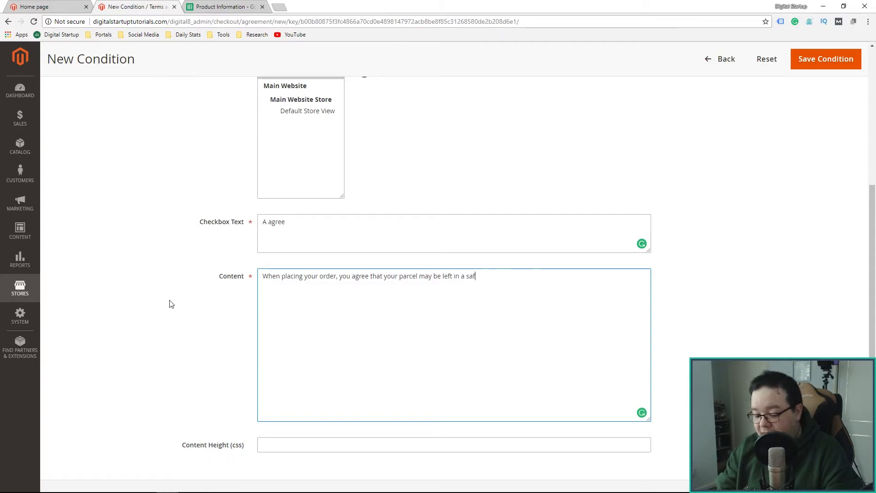
pyautogui.write('e place if')
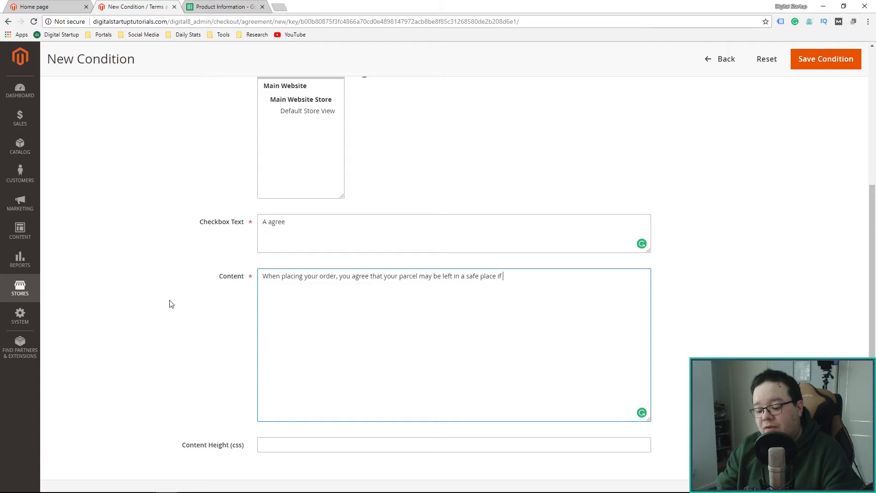
pyautogui.write('no one')
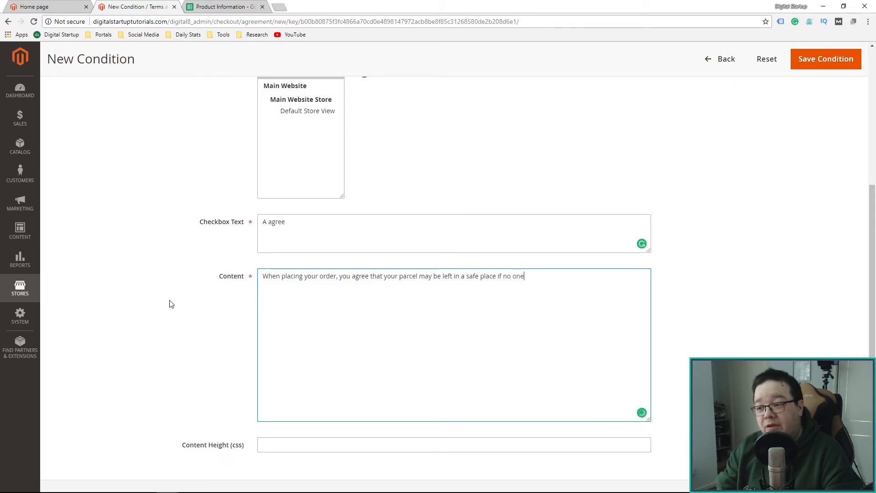
pyautogui.write('is home at the time of de')
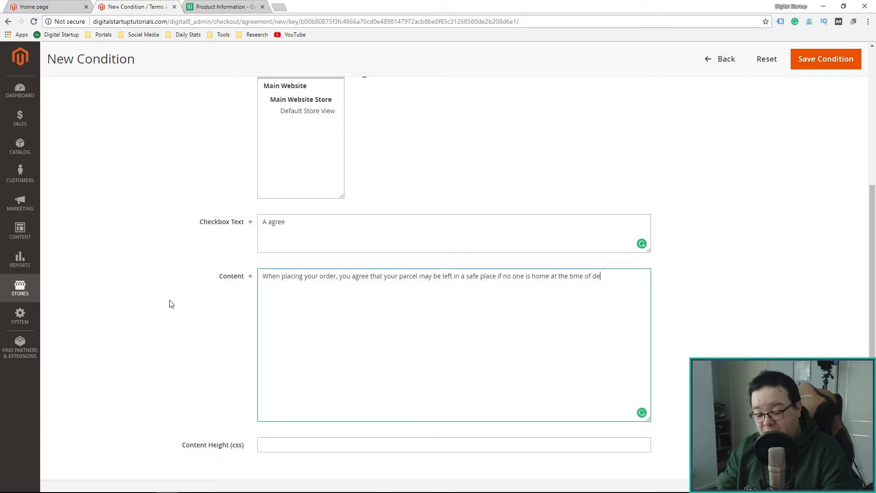
pyautogui.write('livery.')
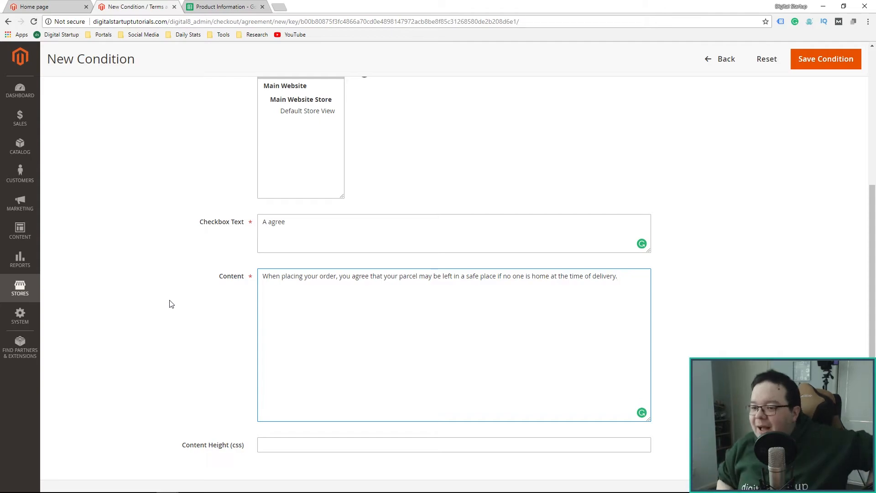
pyautogui.click(617, 275)
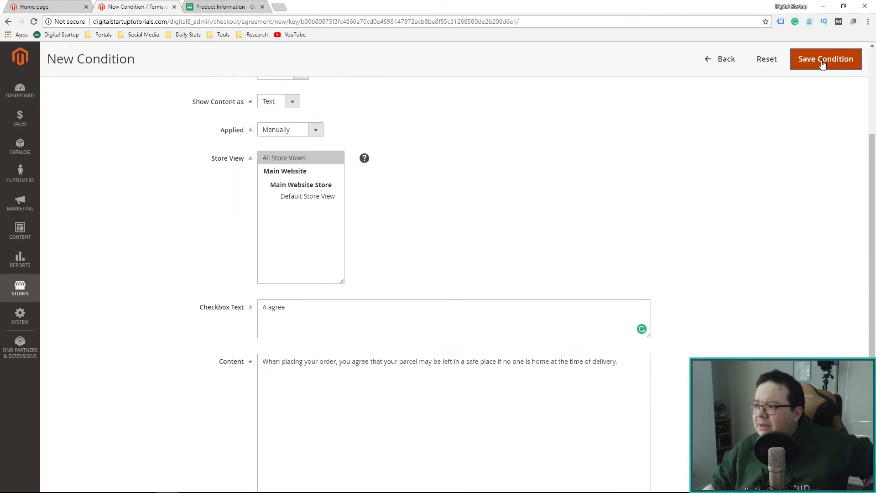
# - Save the Agreement condition
pyautogui.click(826, 59)
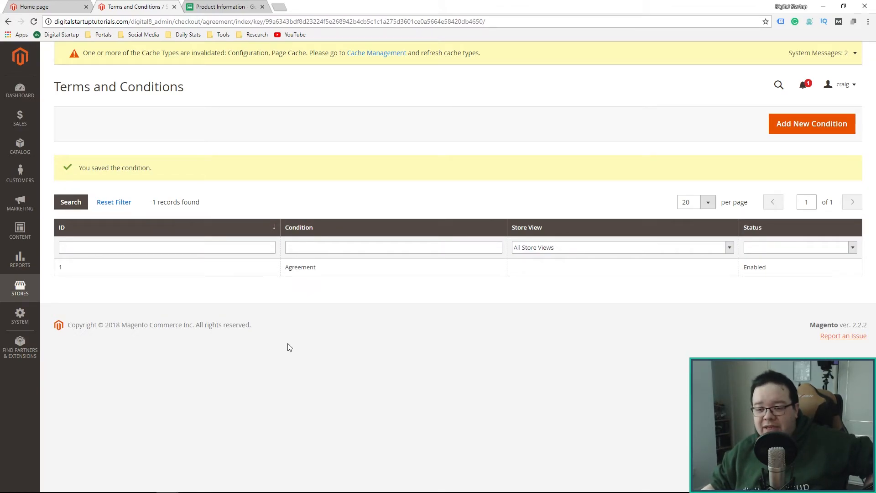
# - Go to Stores > Configuration, showing General country options with United Kingdom default
pyautogui.click(19, 315)
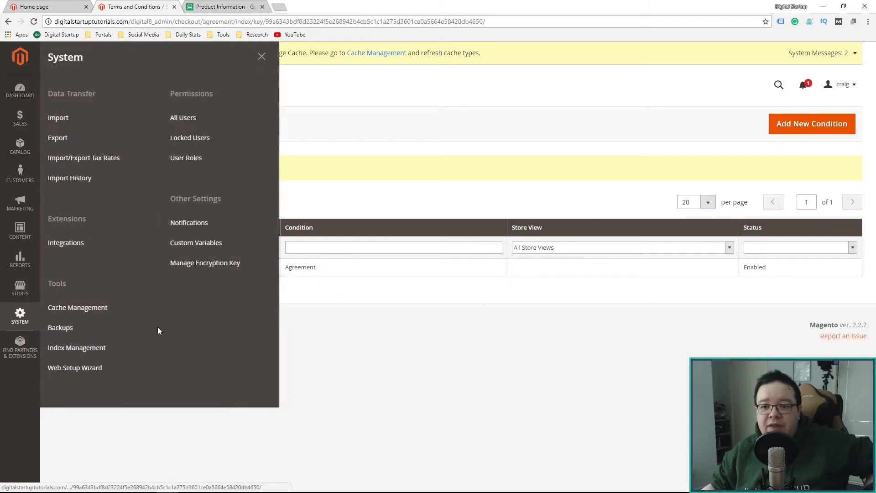
pyautogui.click(20, 288)
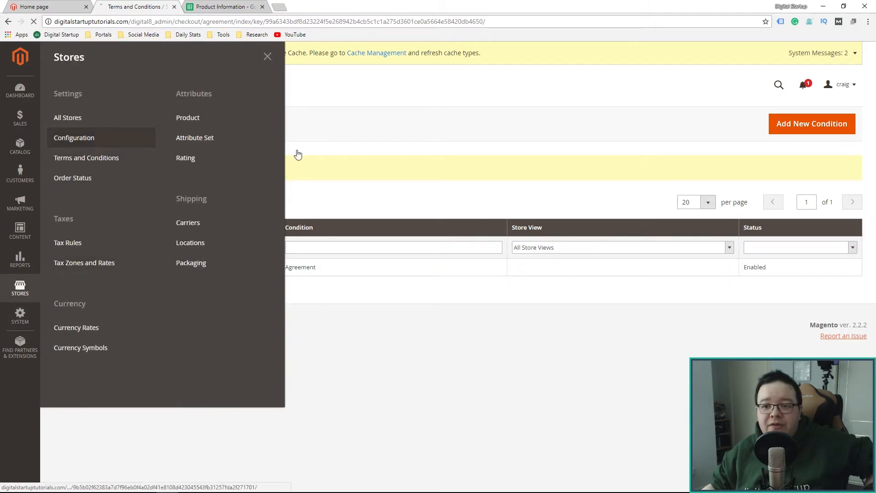
pyautogui.click(74, 137)
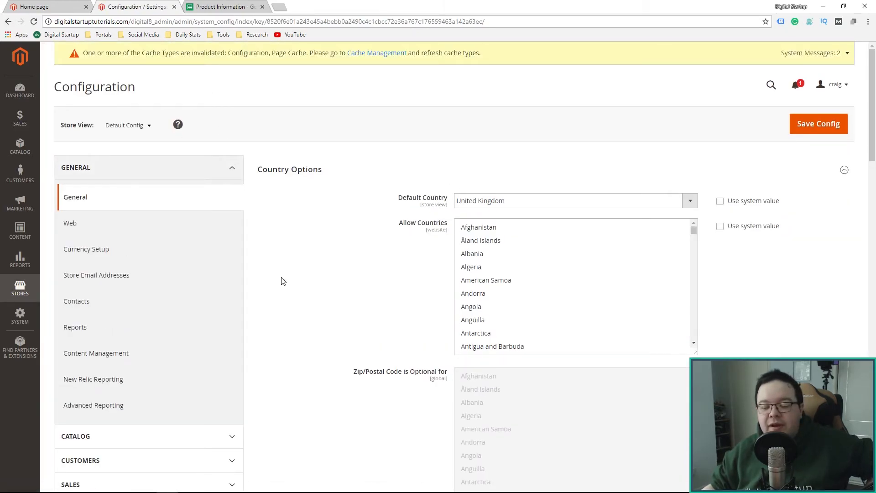
pyautogui.click(19, 288)
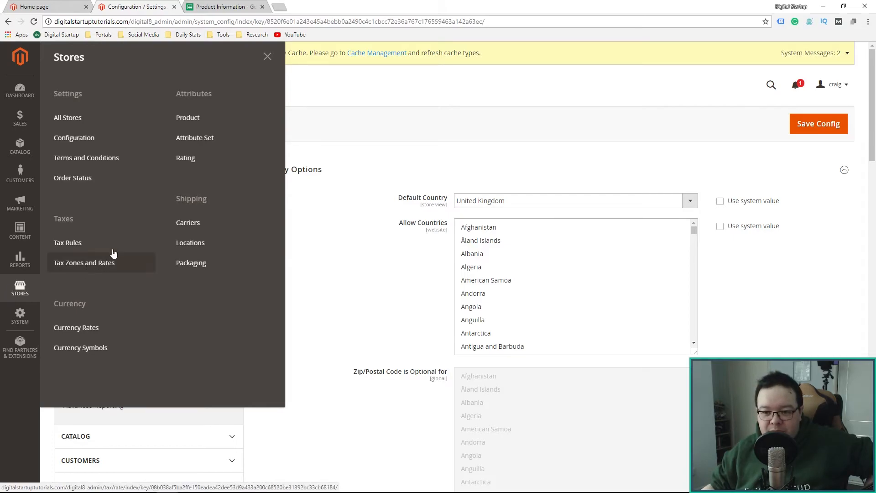
pyautogui.moveTo(93, 274)
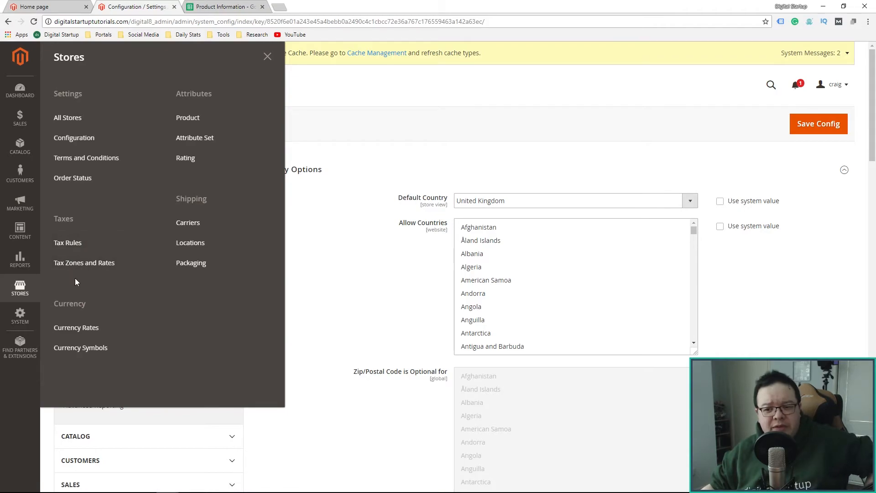
pyautogui.moveTo(68, 242)
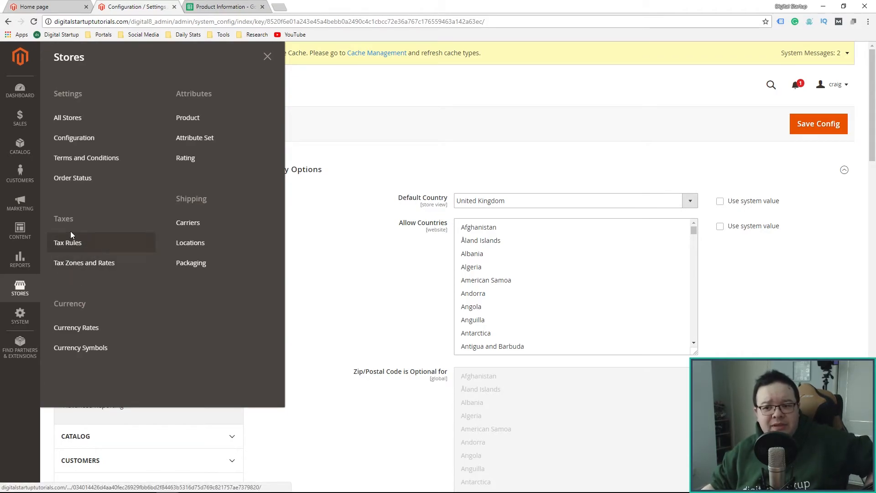
pyautogui.moveTo(118, 221)
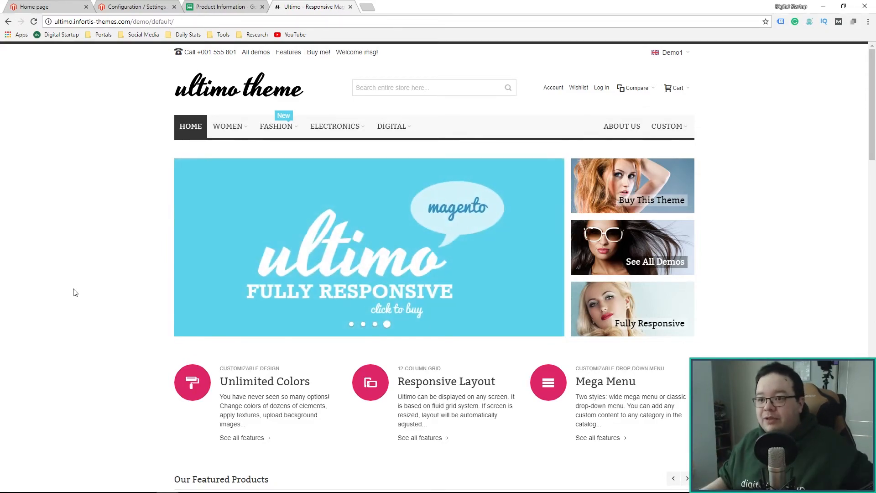
pyautogui.moveTo(182, 185)
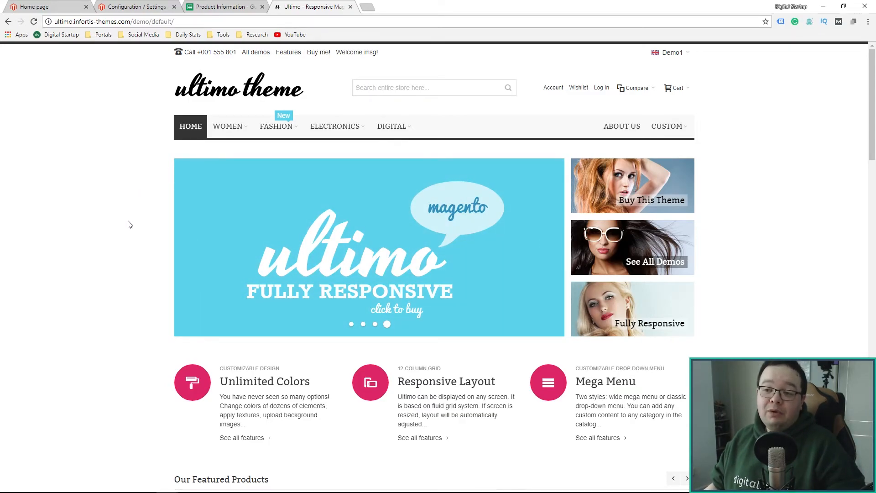
# - Scroll through the Ultimo demo home page to the featured products
pyautogui.scroll(-3)
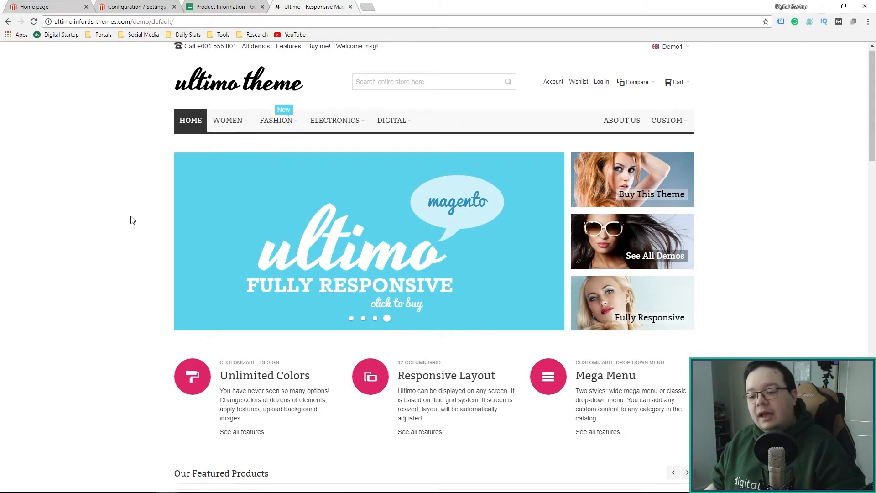
pyautogui.scroll(-3)
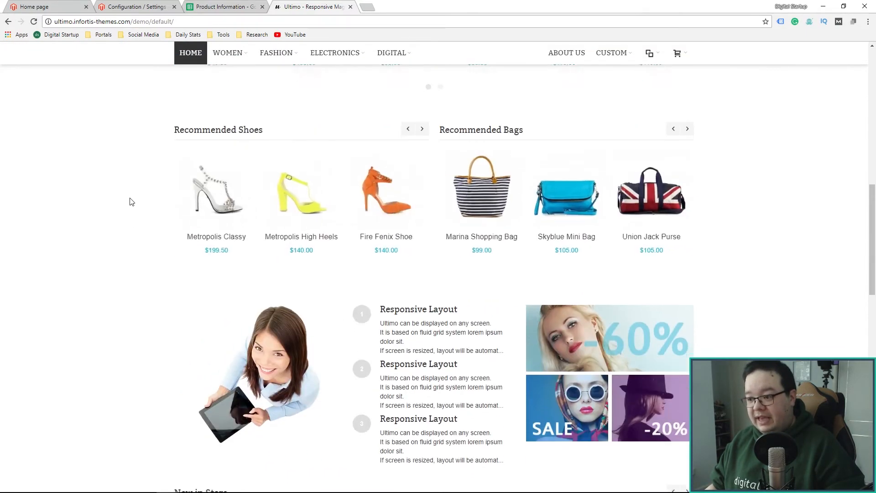
pyautogui.scroll(-3)
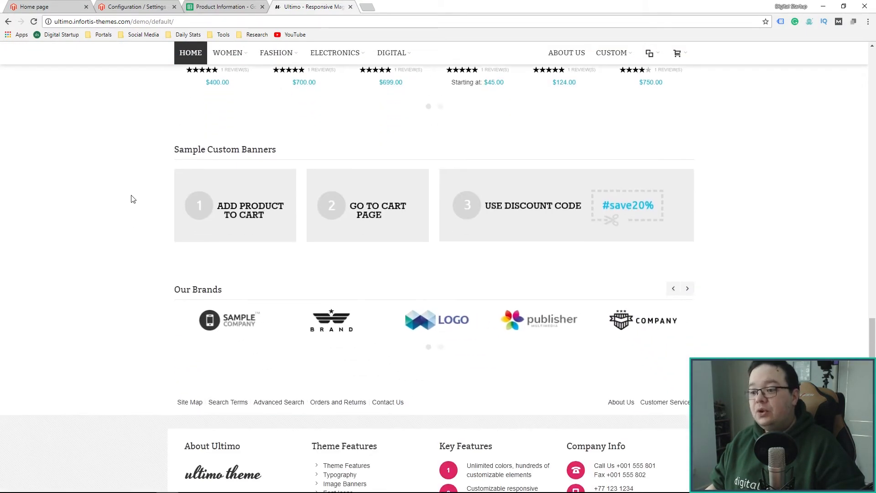
pyautogui.scroll(-3)
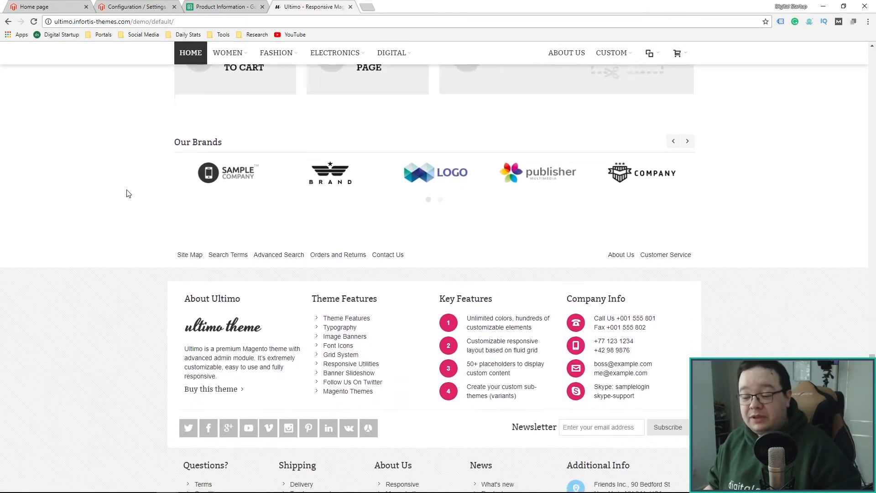
pyautogui.scroll(3)
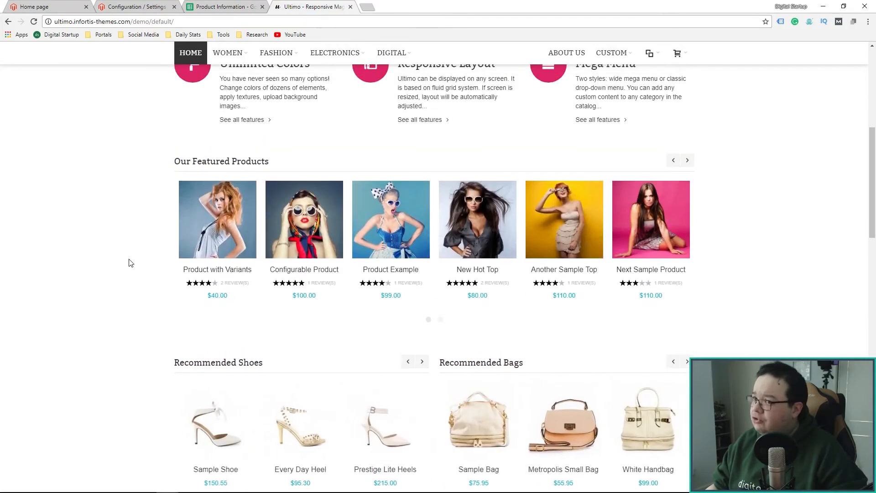
pyautogui.scroll(3)
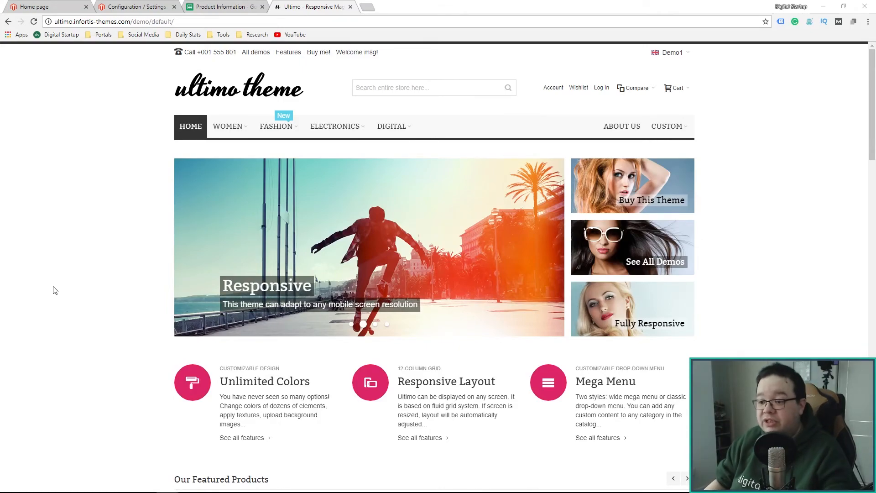
pyautogui.scroll(-3)
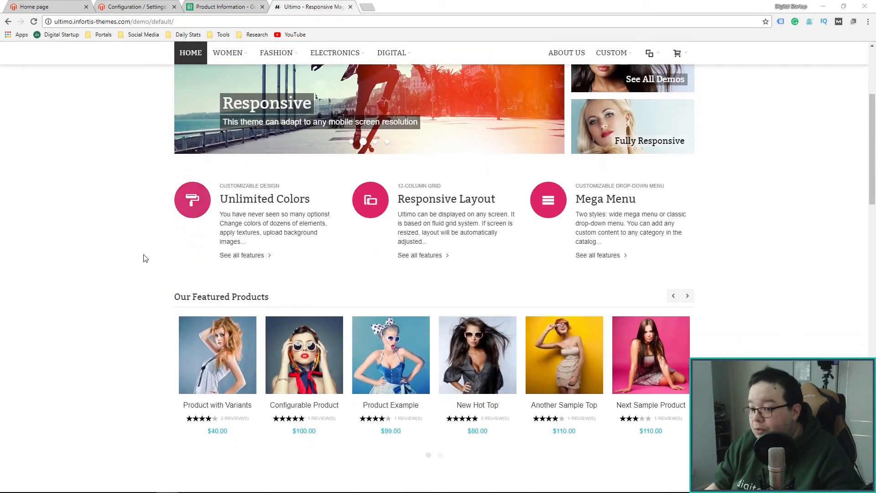
pyautogui.scroll(-3)
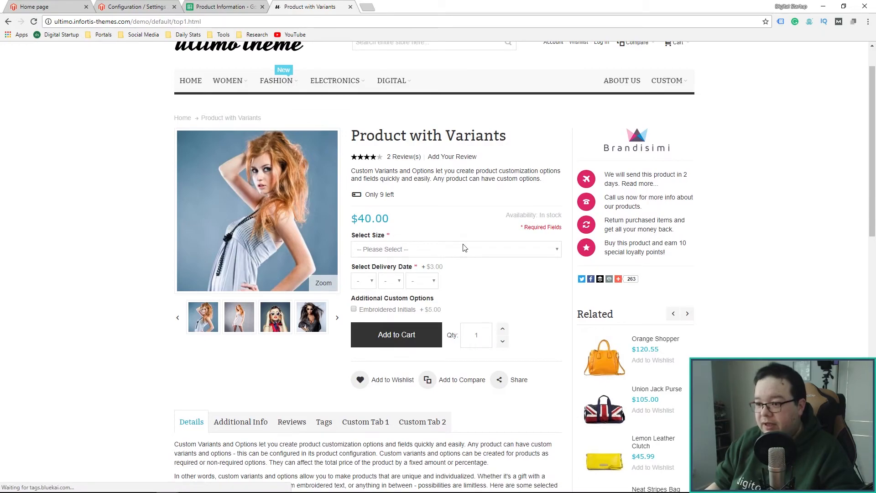
# - Enlarge the product photo, then scroll through and highlight the product description
pyautogui.click(323, 282)
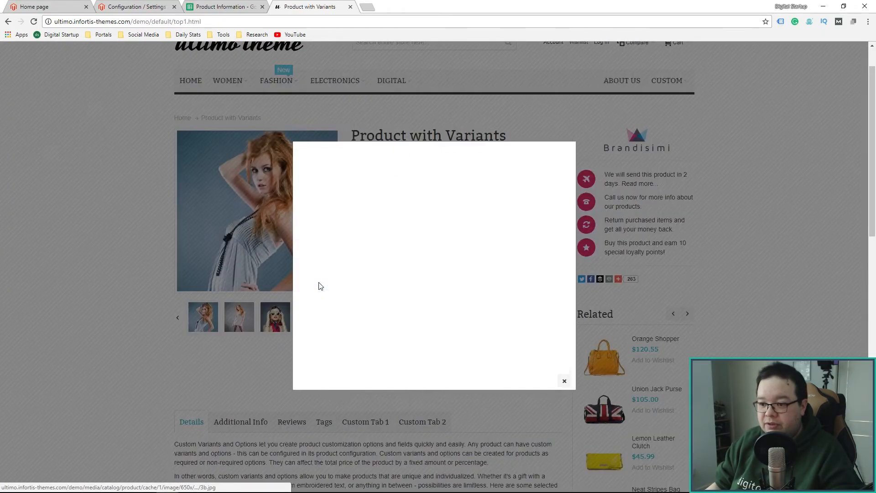
pyautogui.click(316, 405)
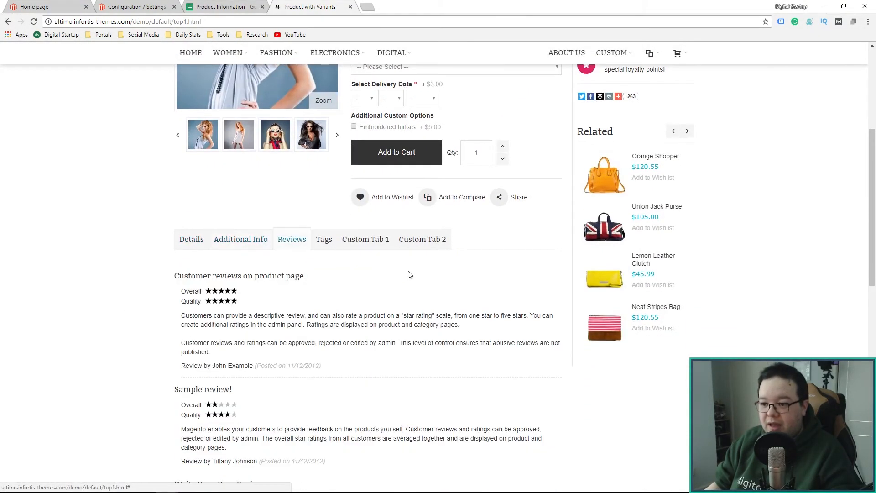
pyautogui.scroll(-3)
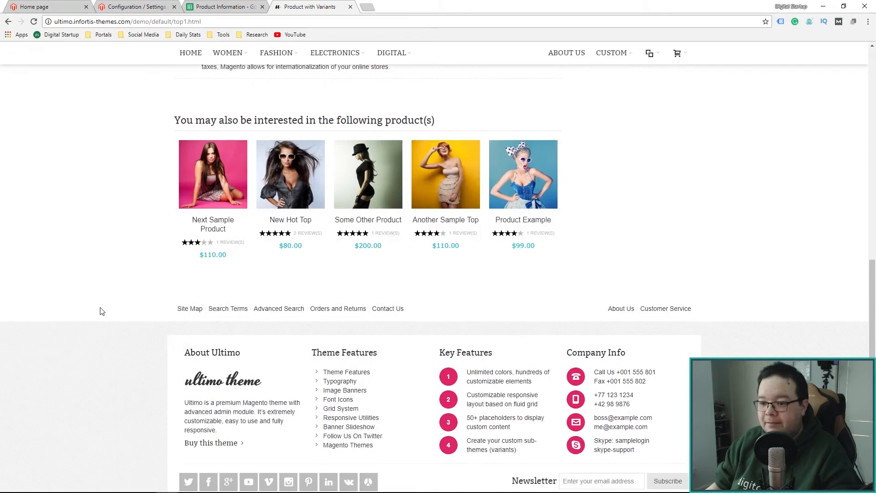
pyautogui.scroll(-3)
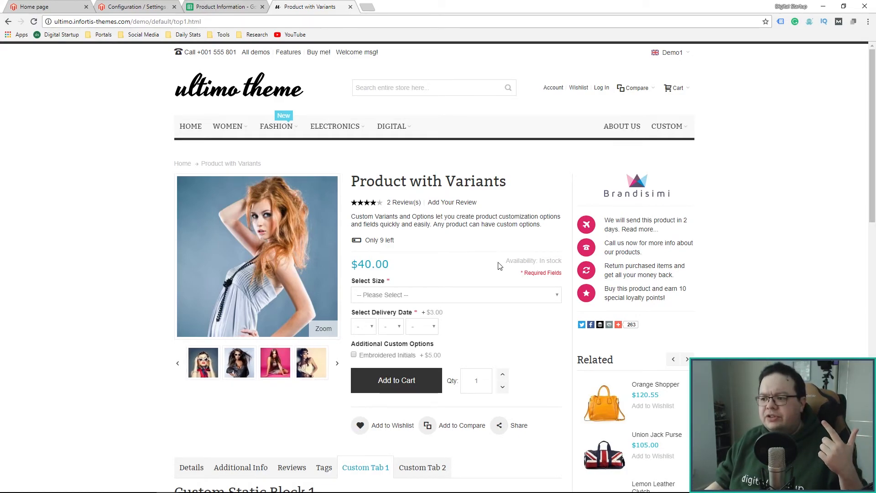
pyautogui.moveTo(456, 216); pyautogui.dragTo(370, 224)
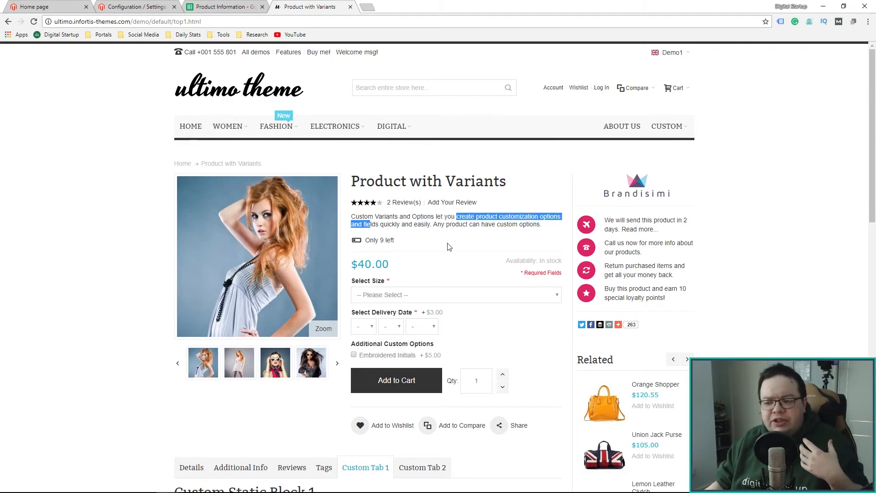
pyautogui.scroll(-3)
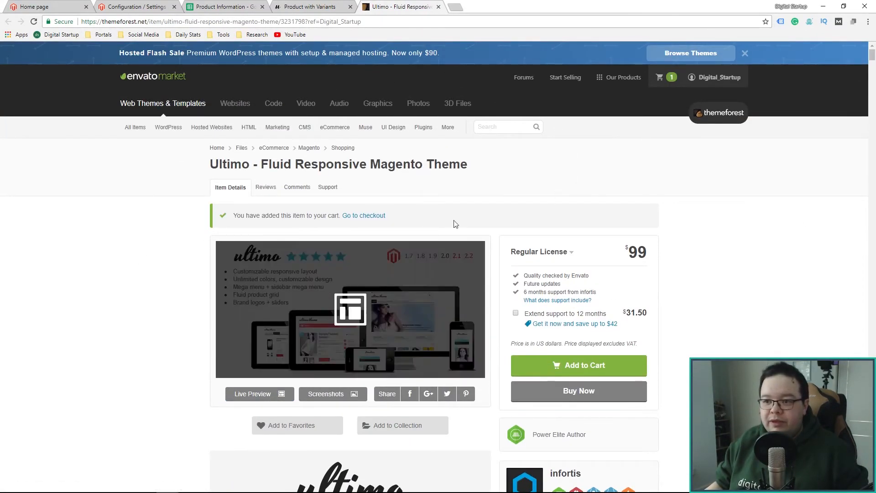
pyautogui.scroll(-3)
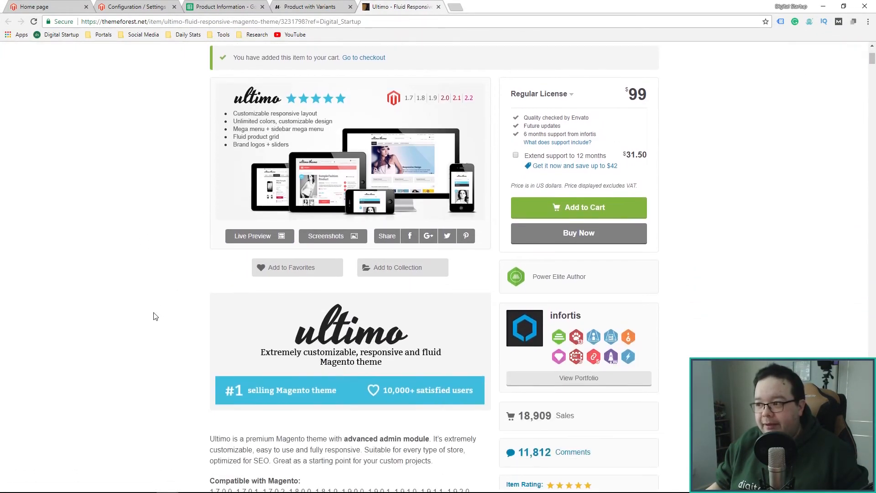
pyautogui.scroll(-3)
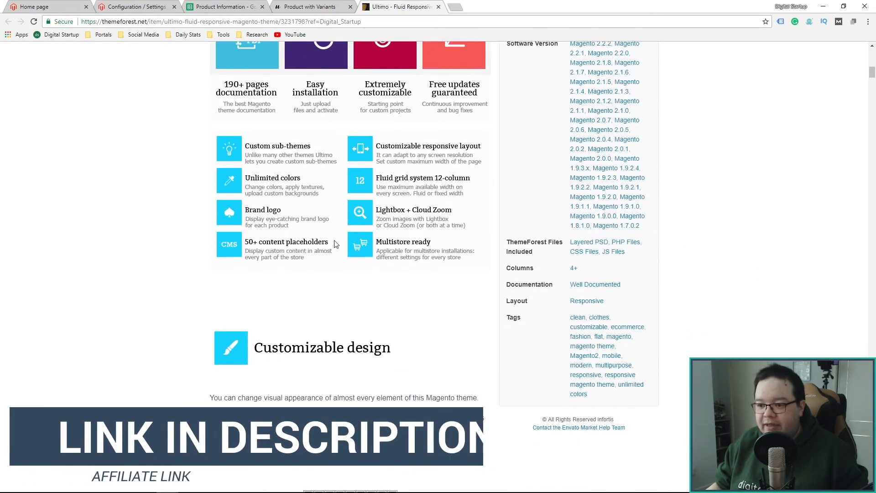
pyautogui.scroll(-3)
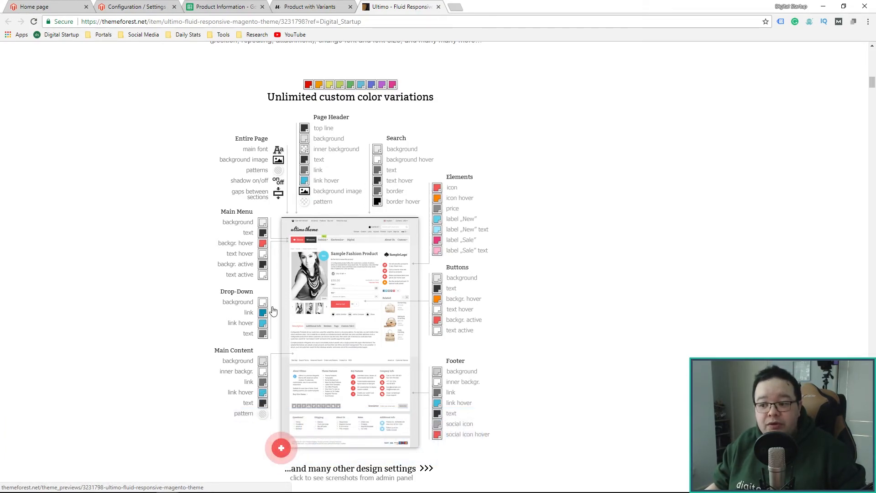
pyautogui.scroll(-3)
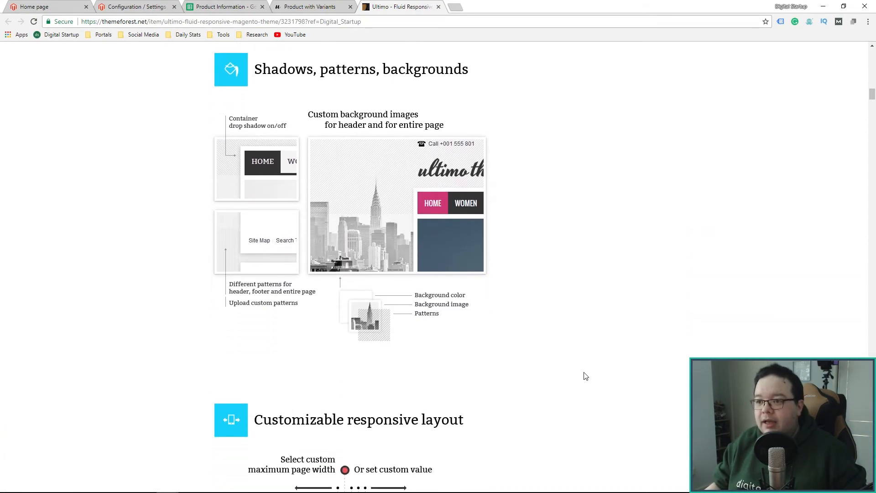
pyautogui.scroll(-3)
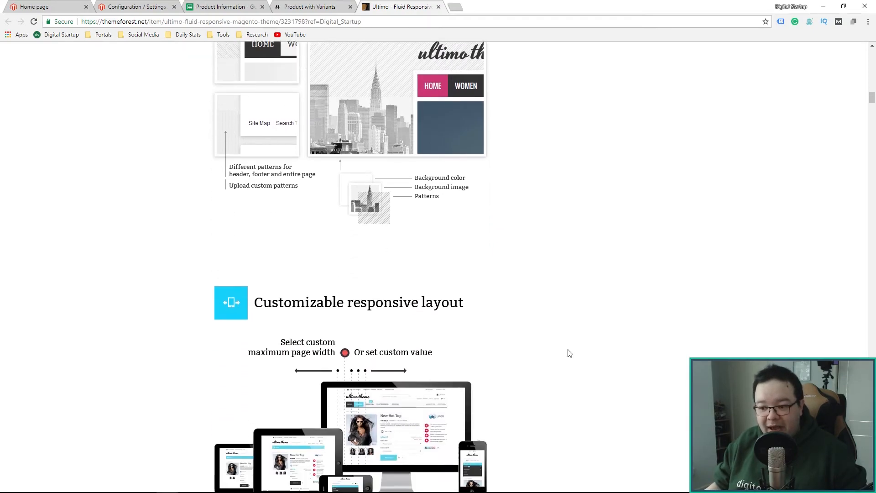
pyautogui.scroll(-3)
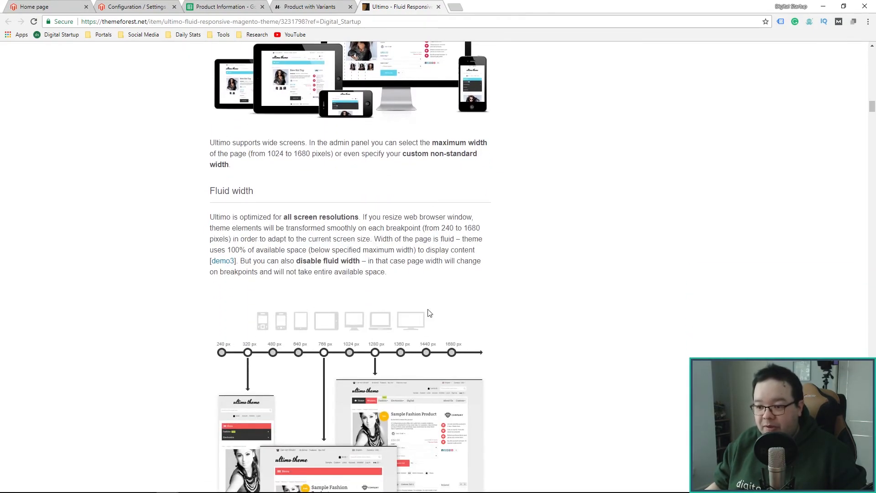
pyautogui.scroll(-3)
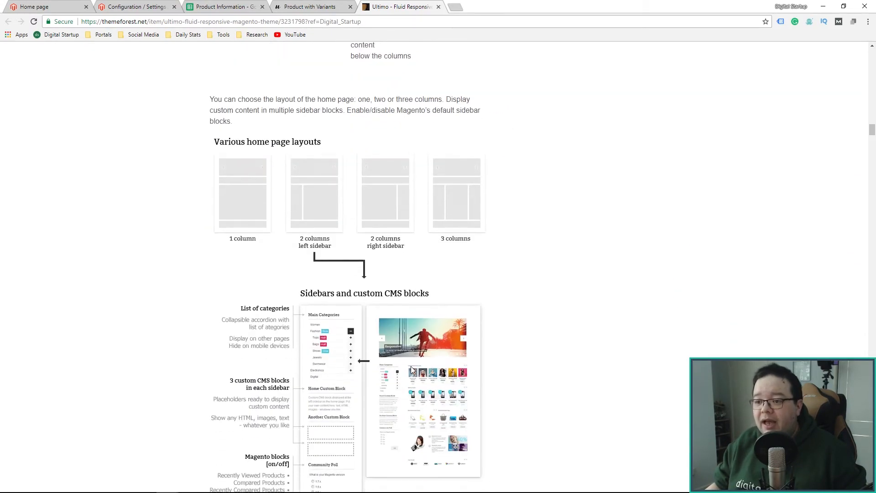
pyautogui.scroll(-3)
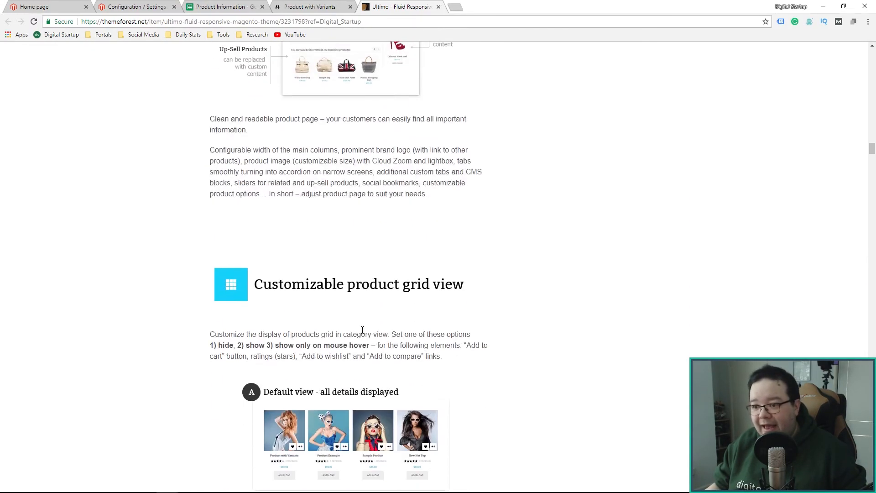
pyautogui.scroll(-3)
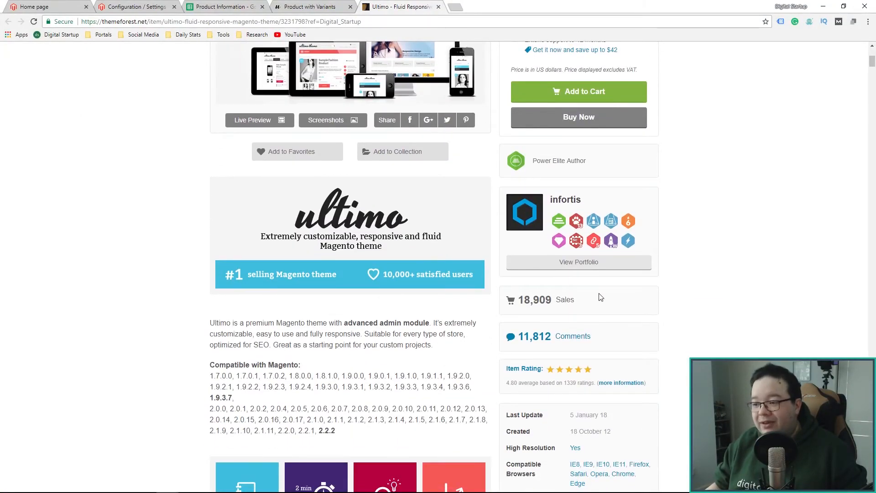
pyautogui.scroll(-3)
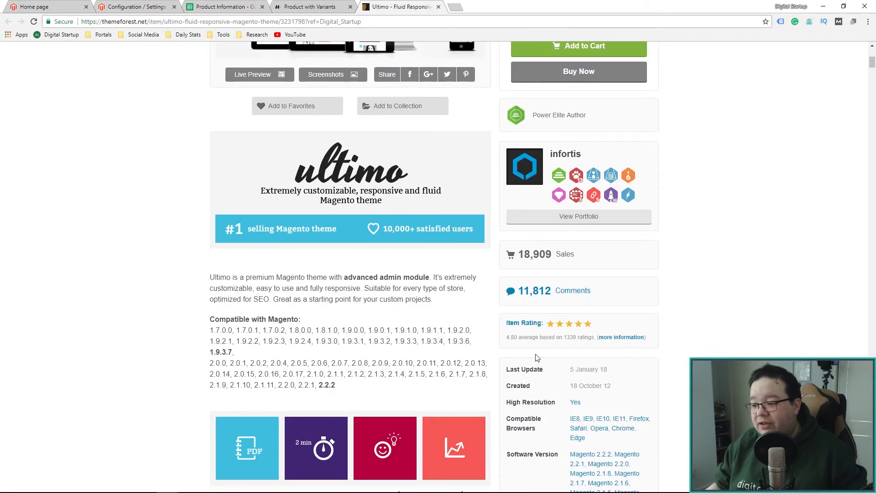
pyautogui.moveTo(530, 345)
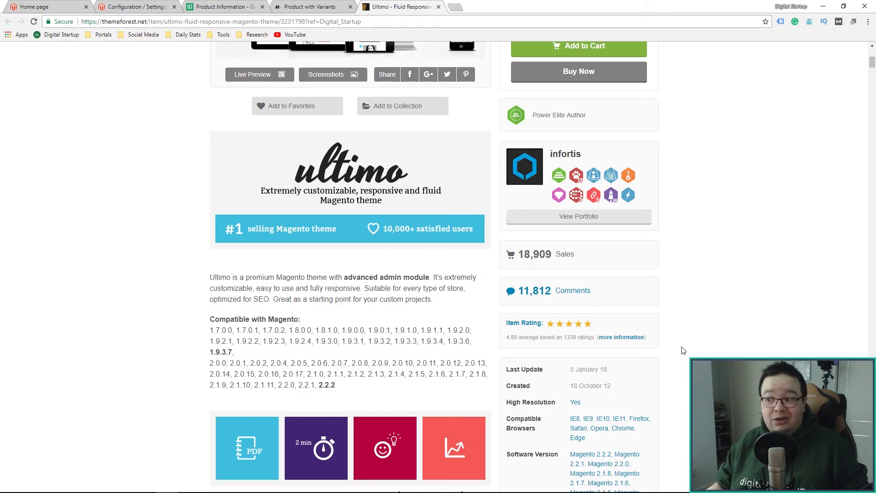
pyautogui.moveTo(188, 242)
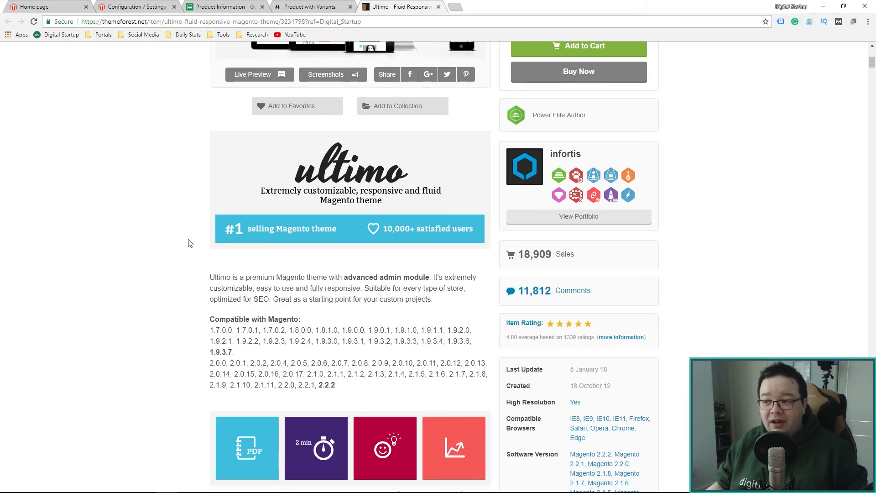